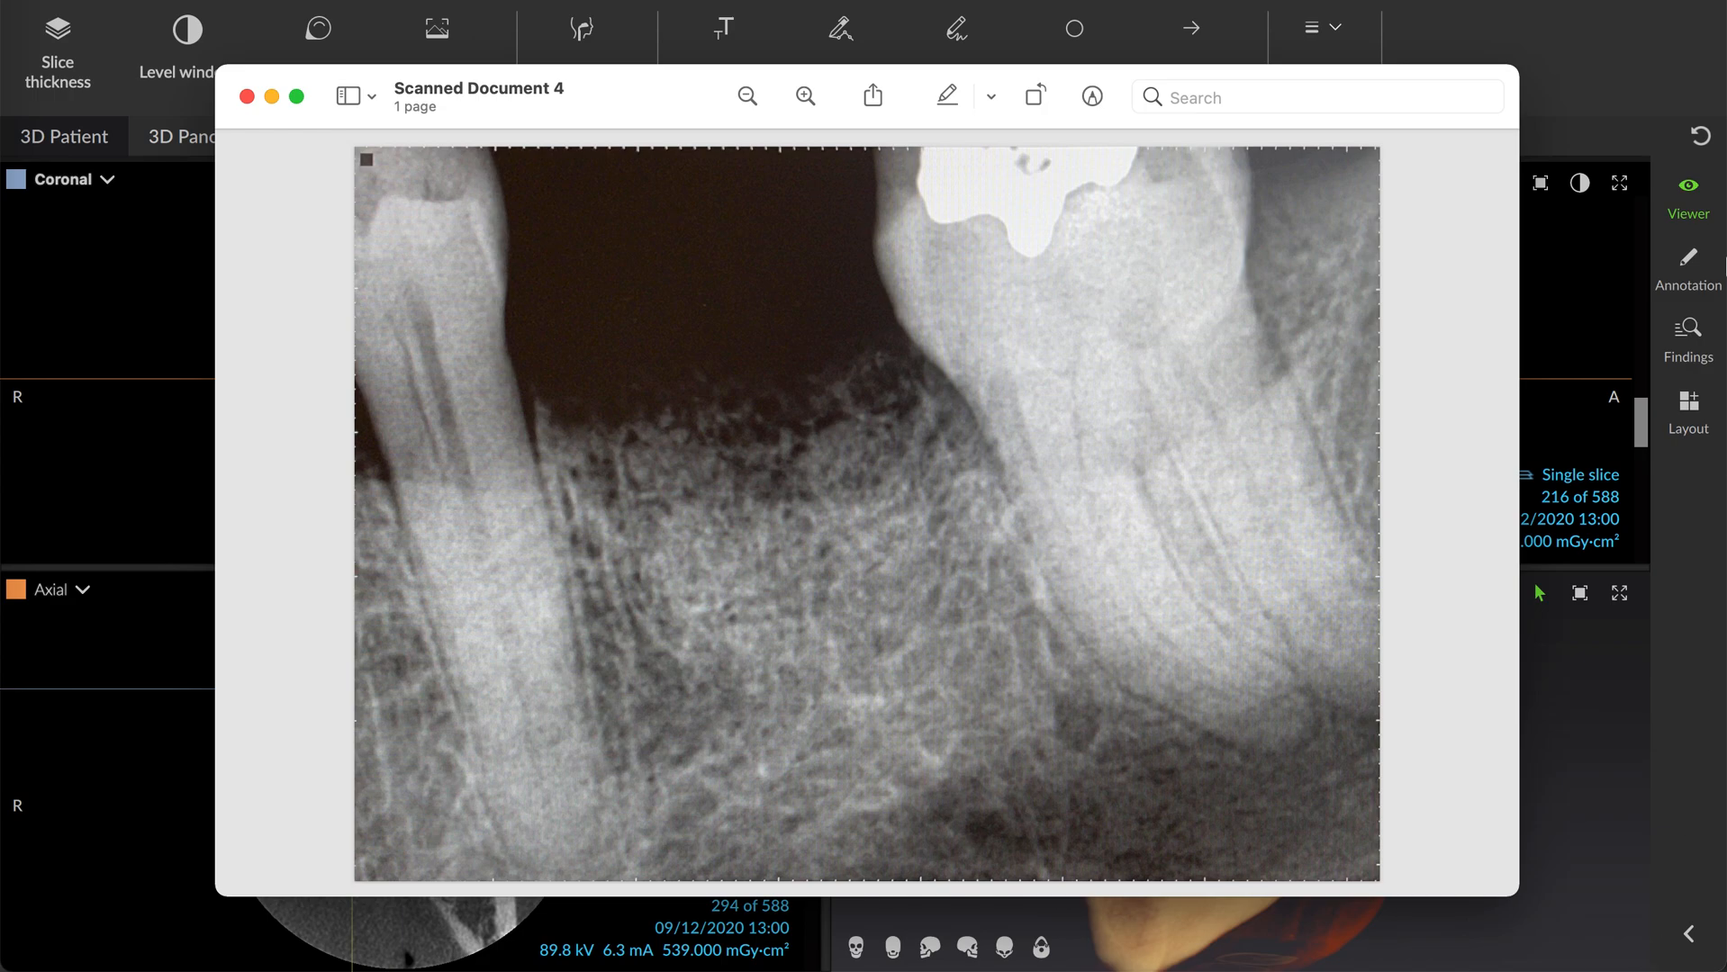
mouse_move(1219, 81)
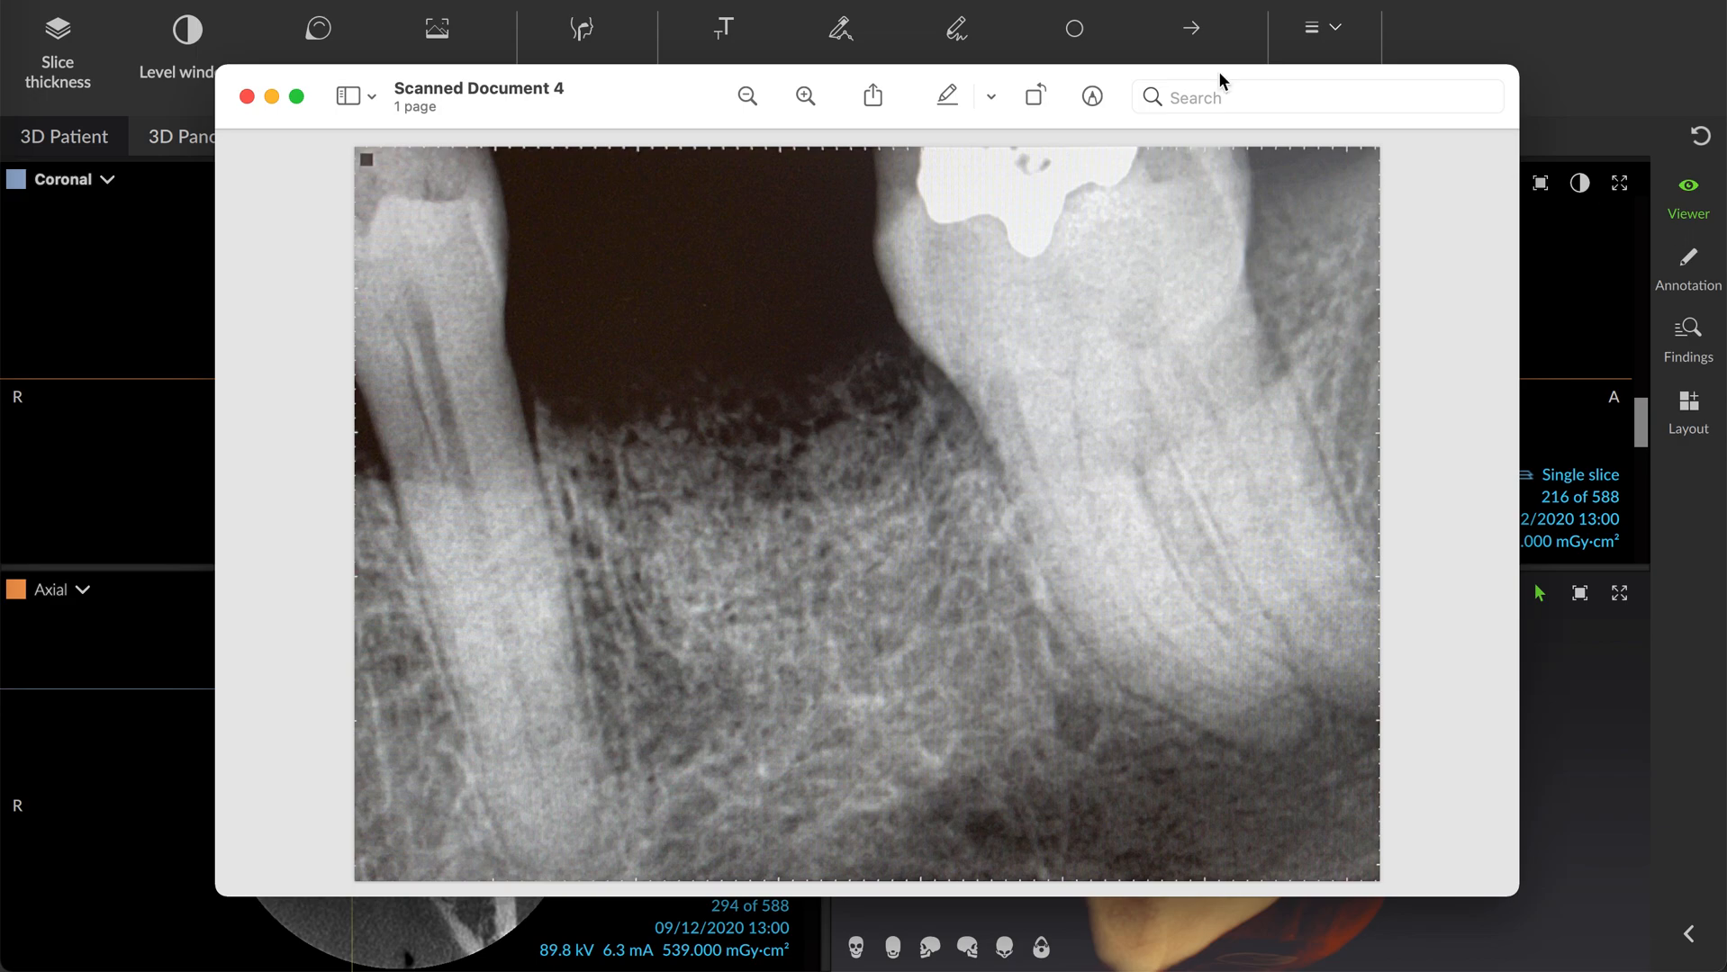
mouse_move(531, 441)
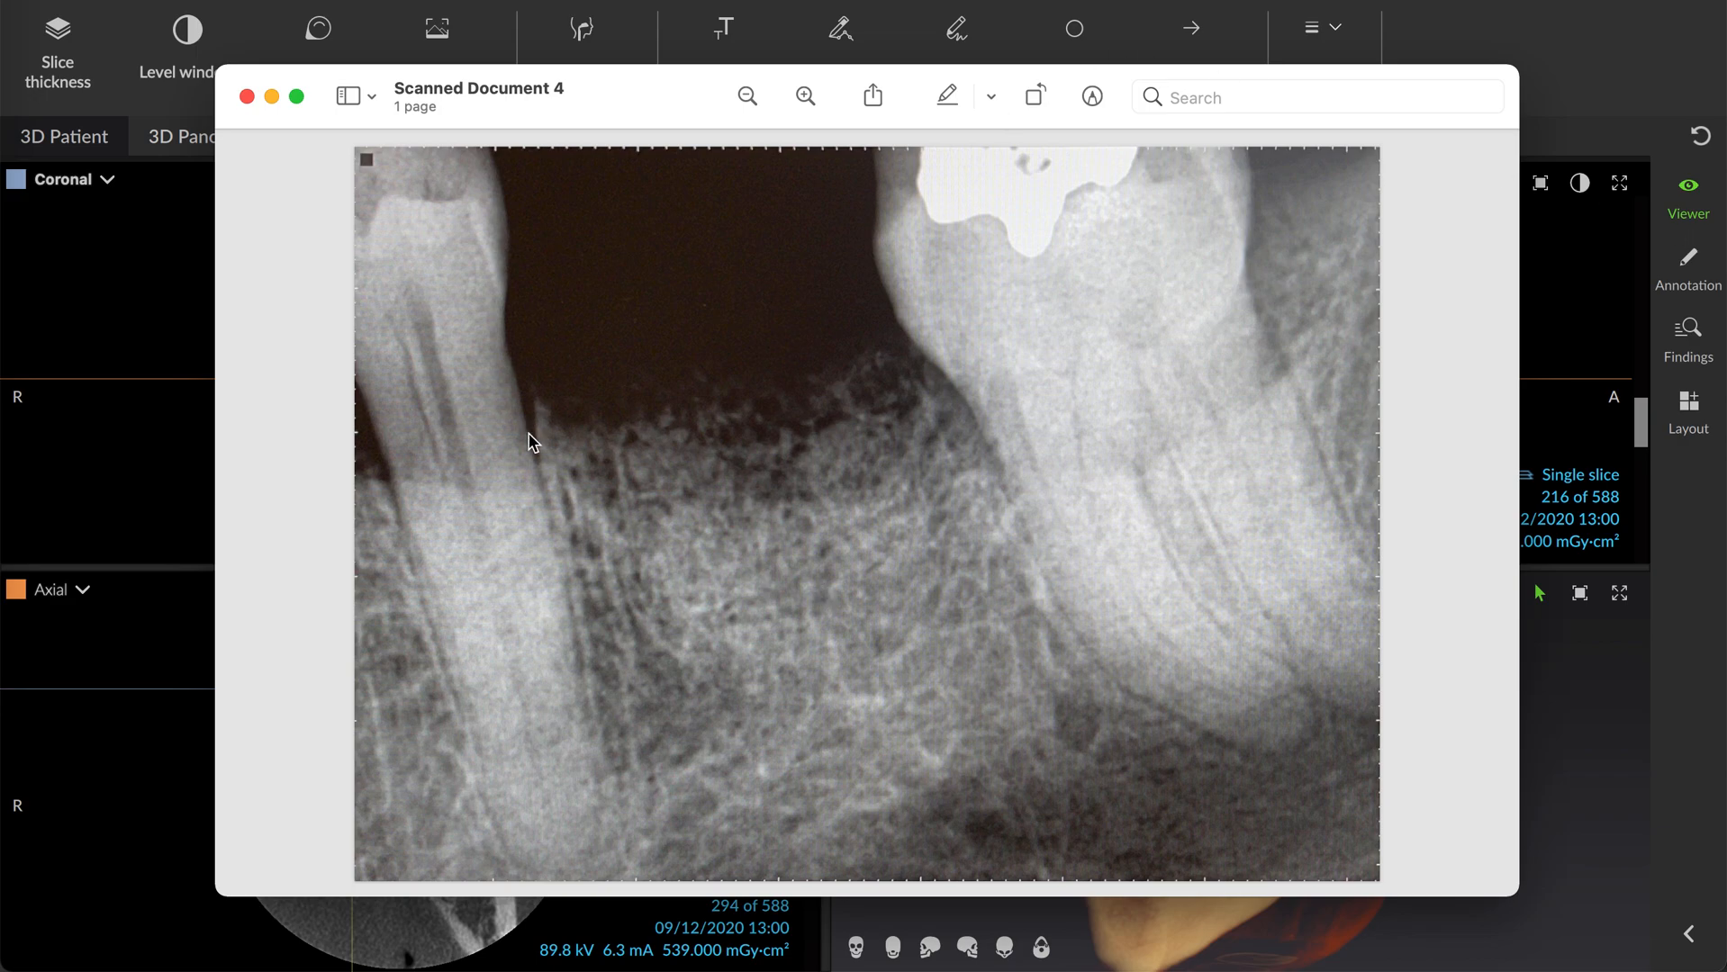
mouse_move(866, 489)
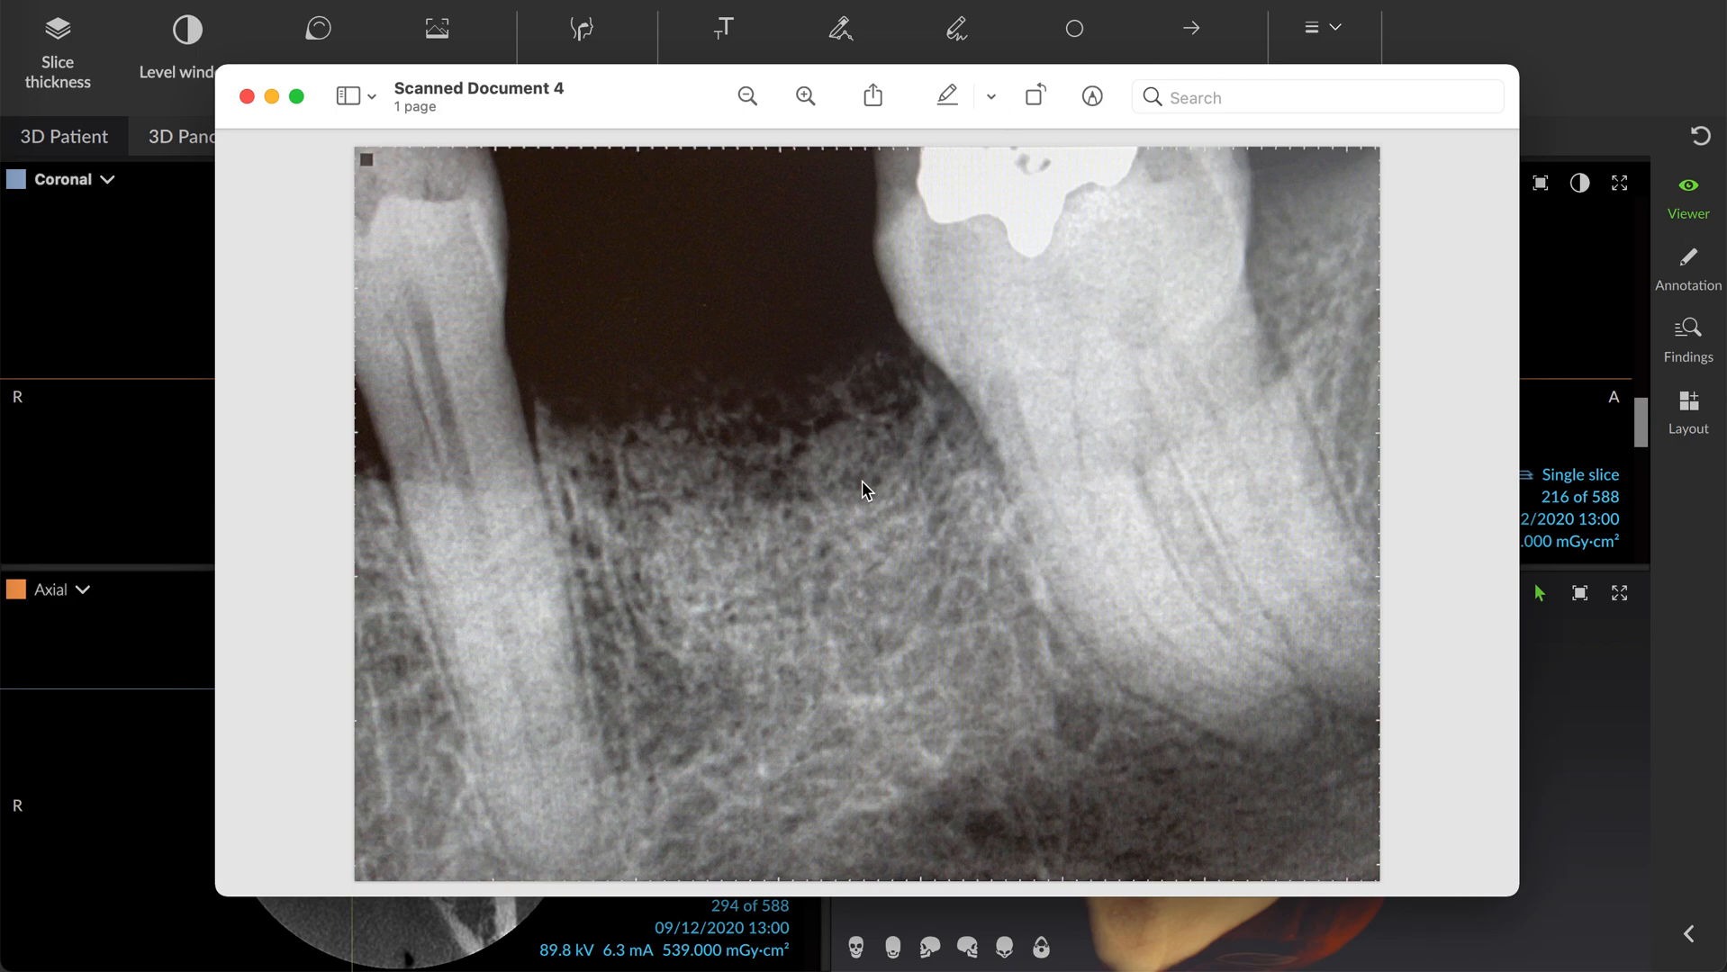
mouse_move(801, 823)
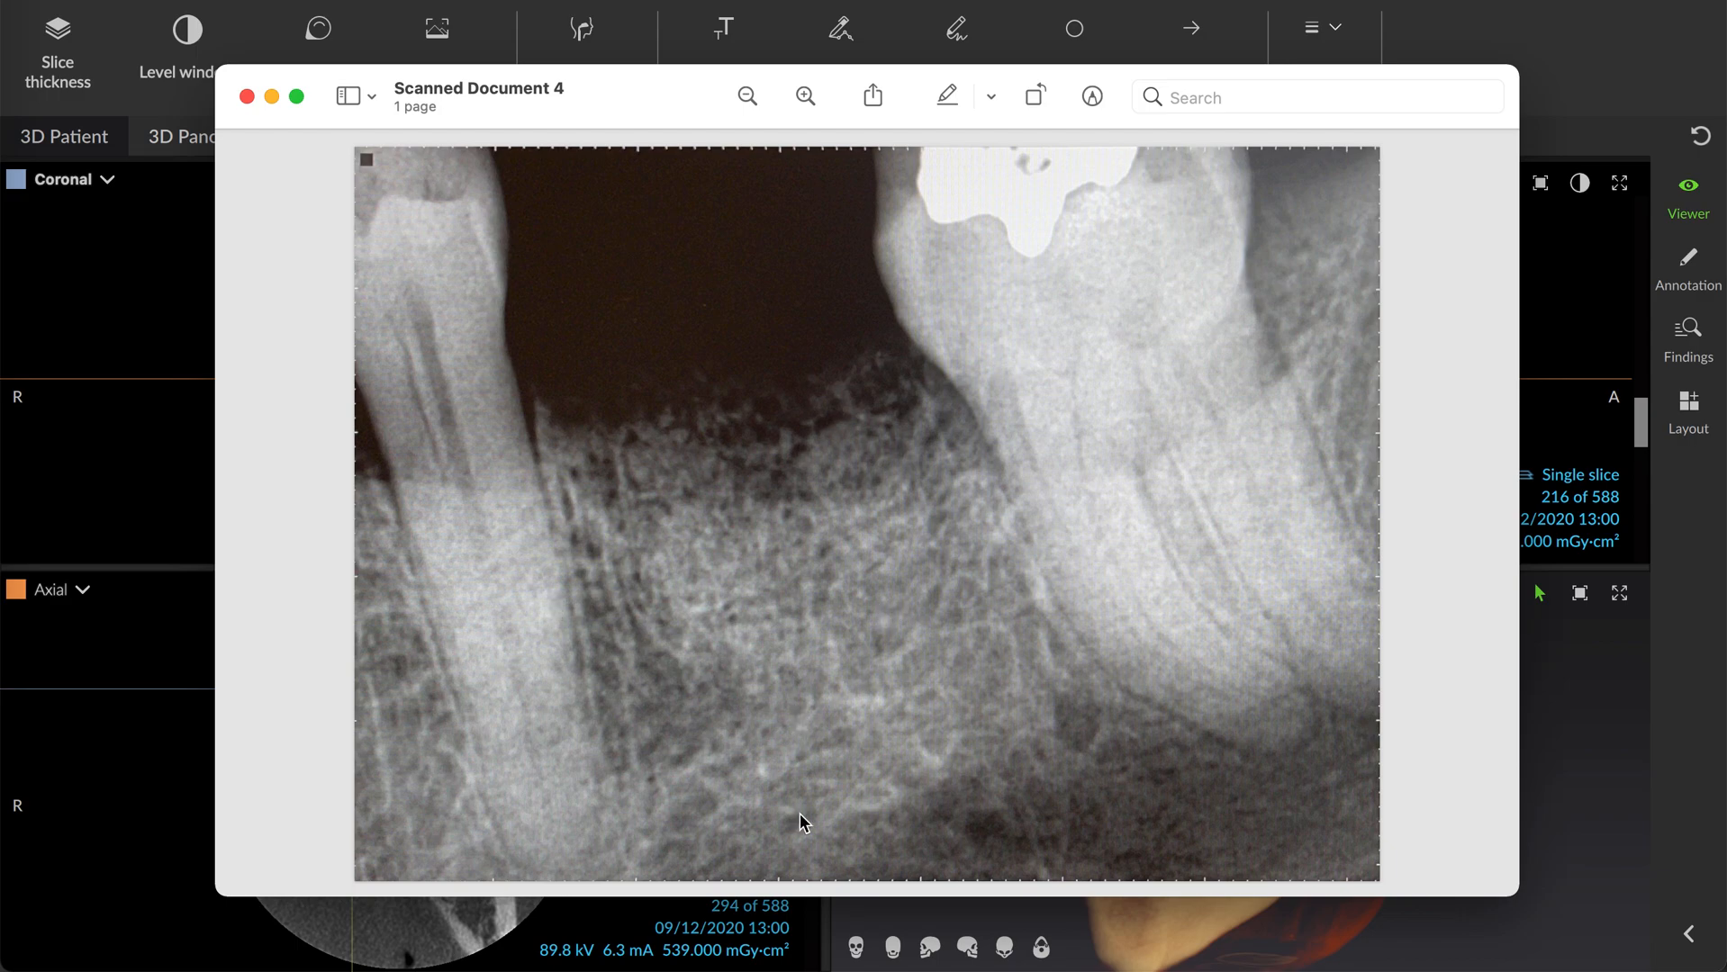
mouse_move(843, 717)
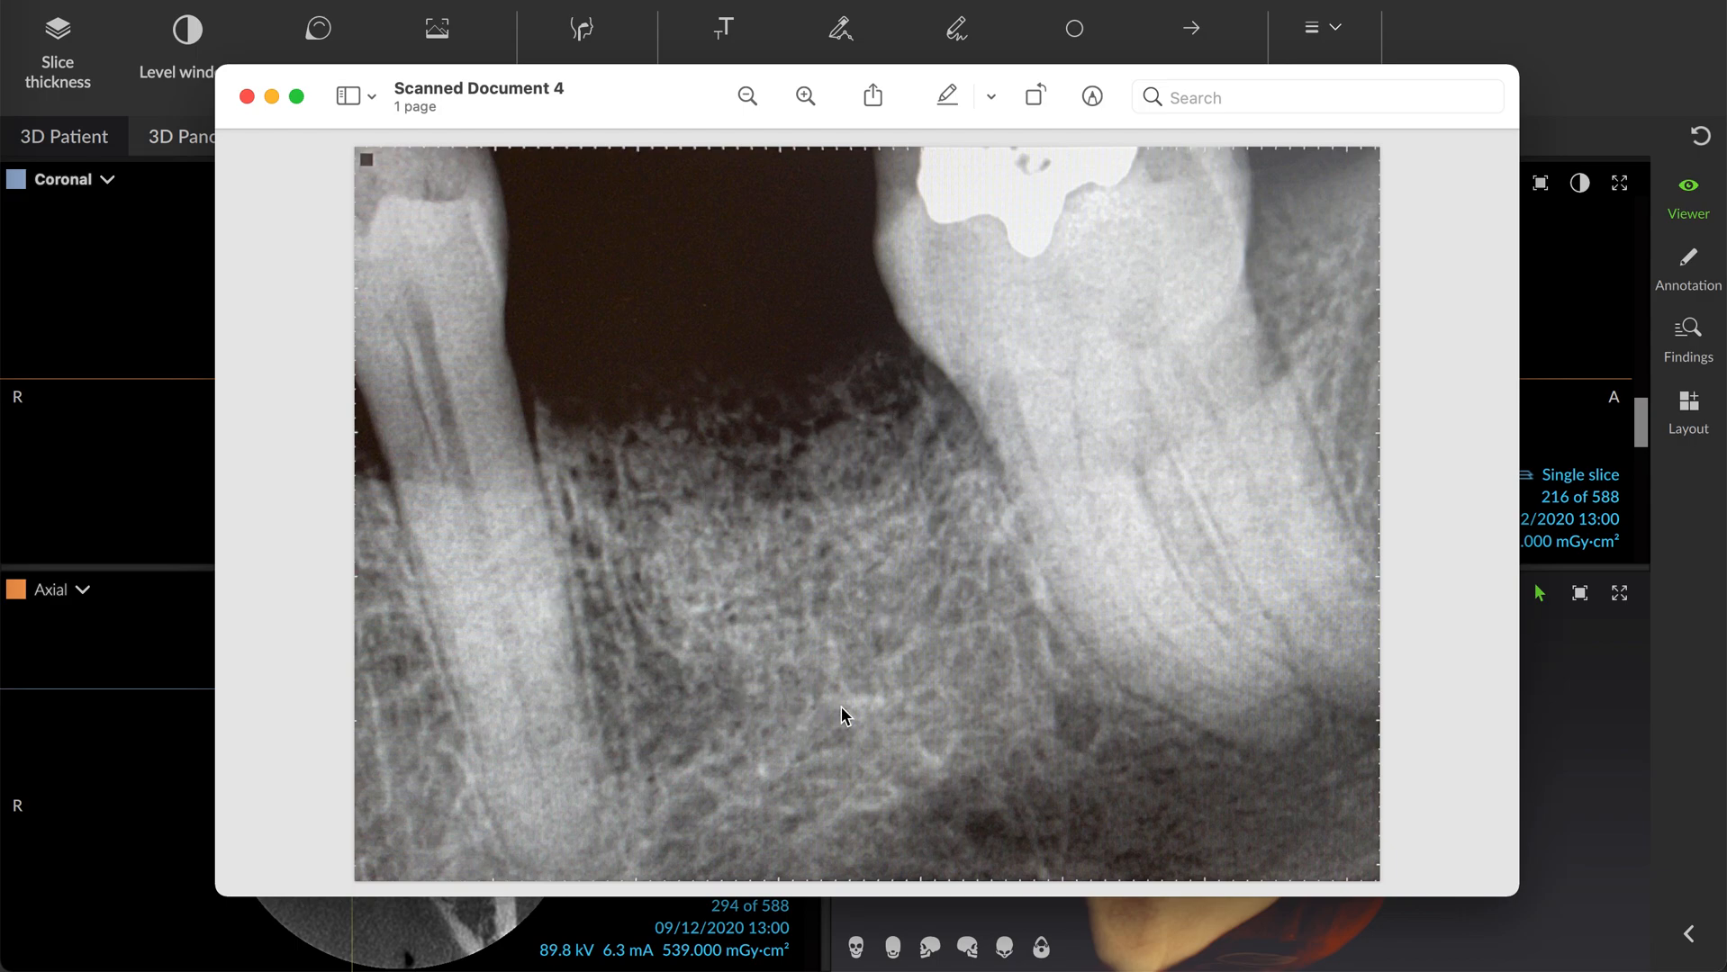
mouse_move(1028, 731)
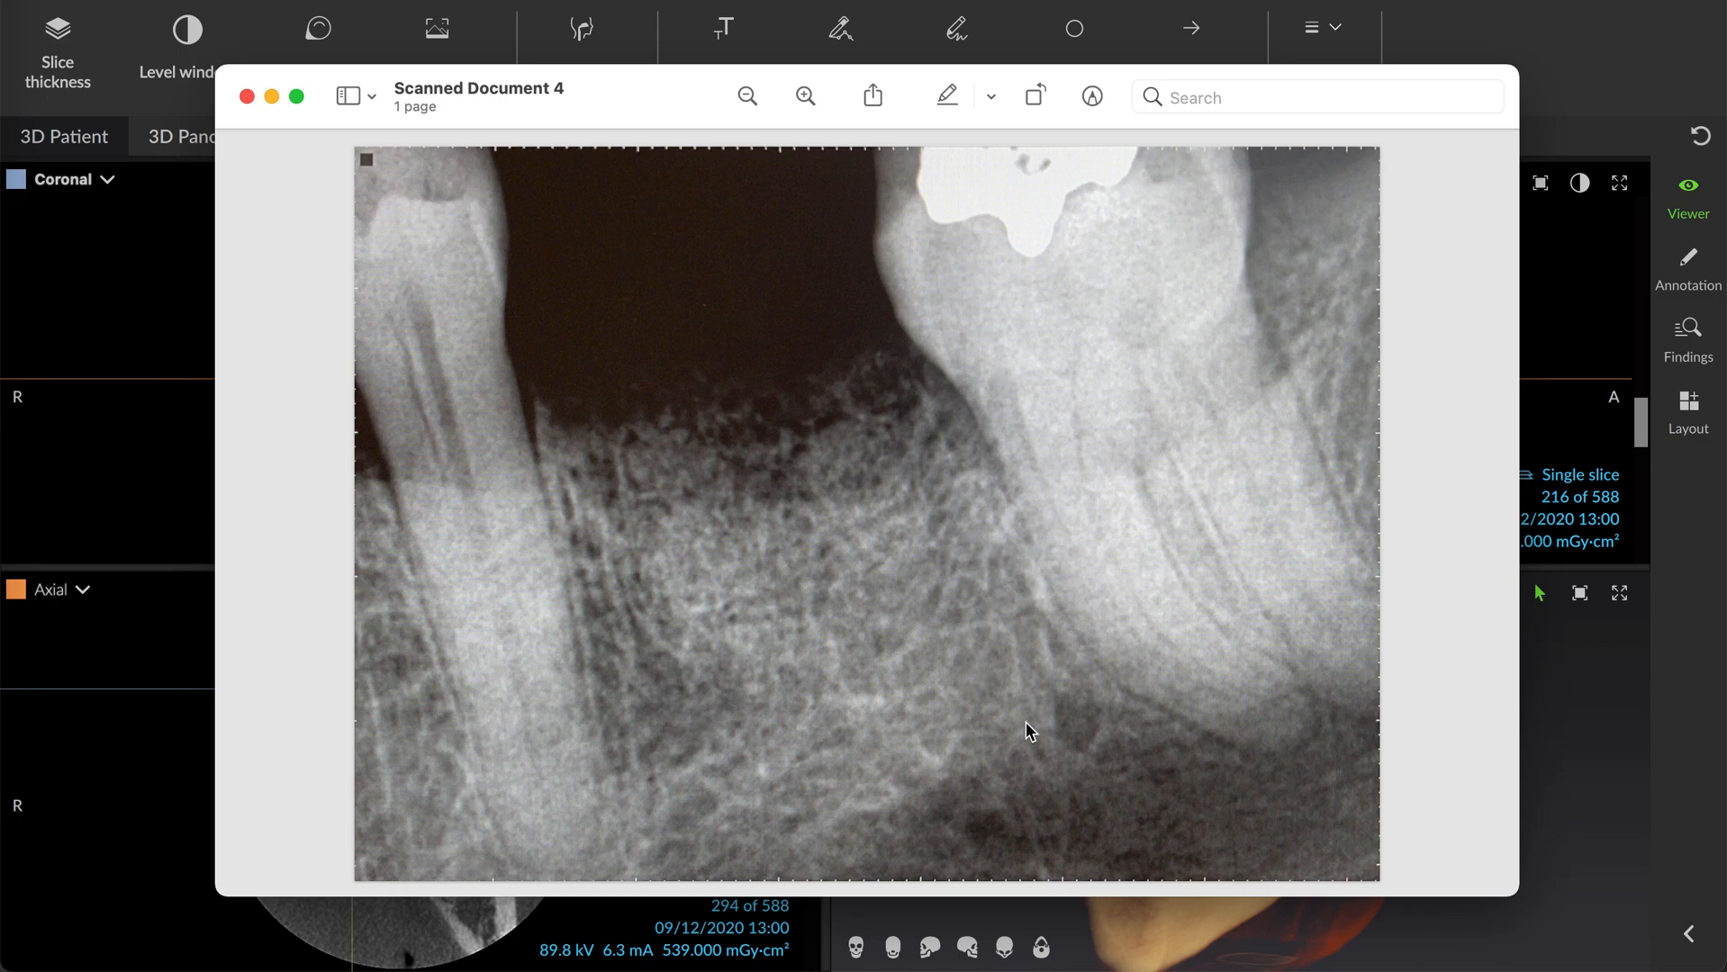
mouse_move(841, 389)
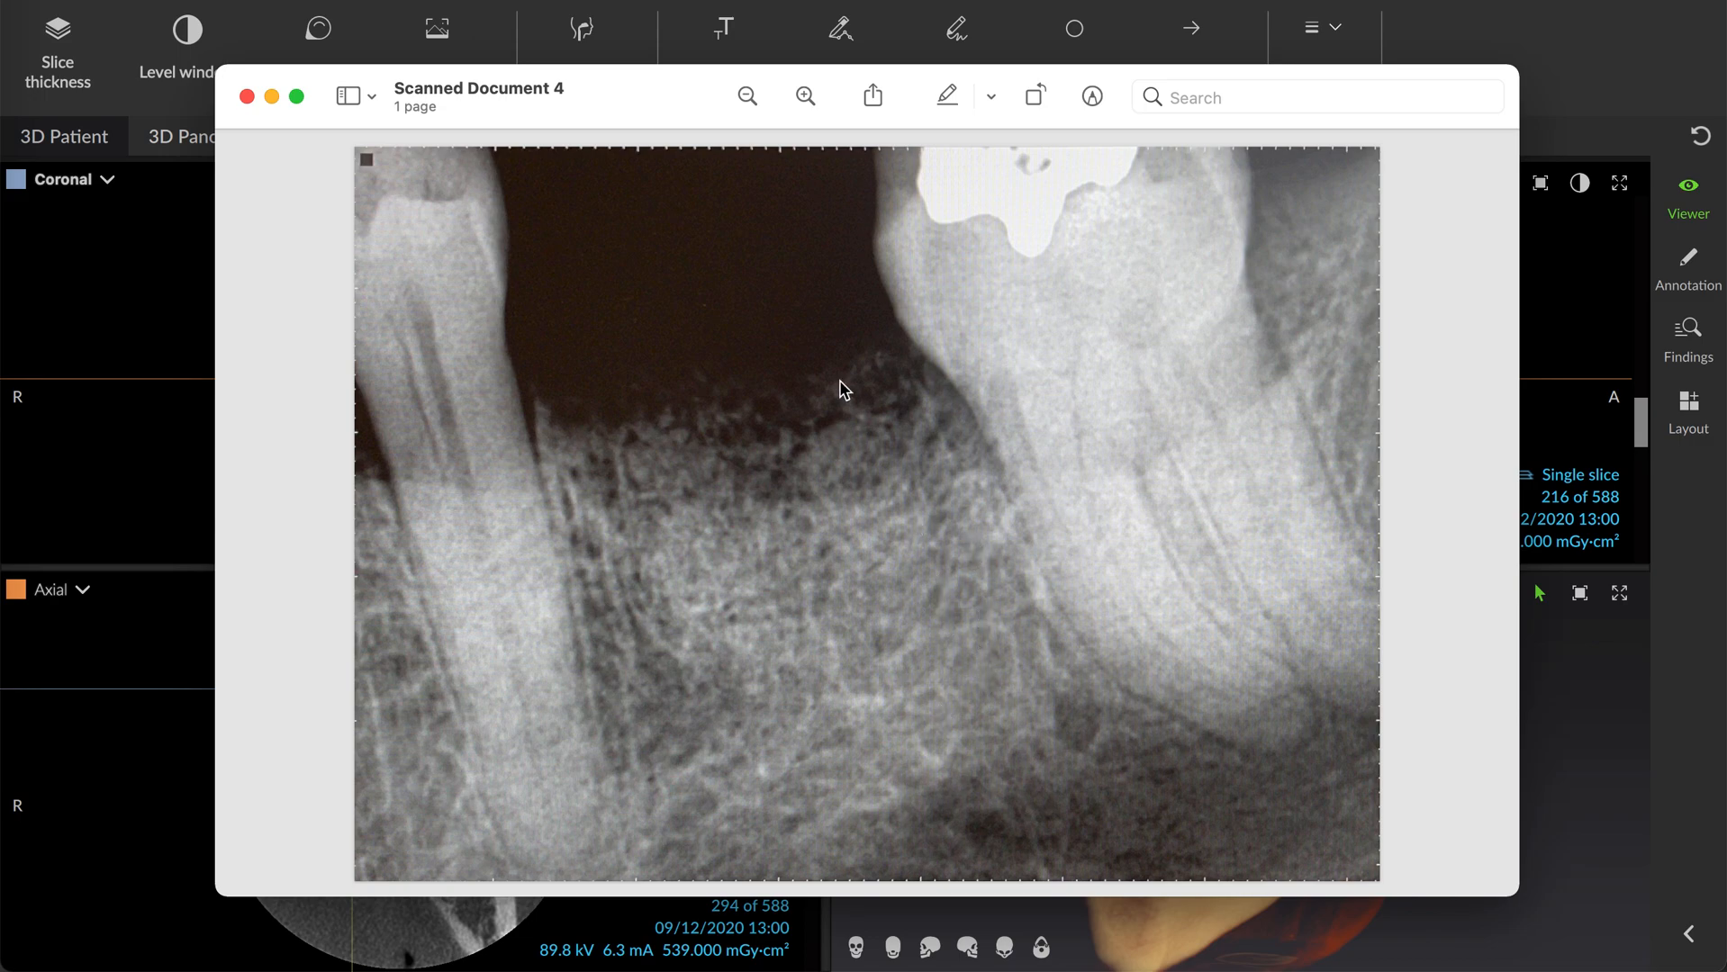
mouse_move(760, 421)
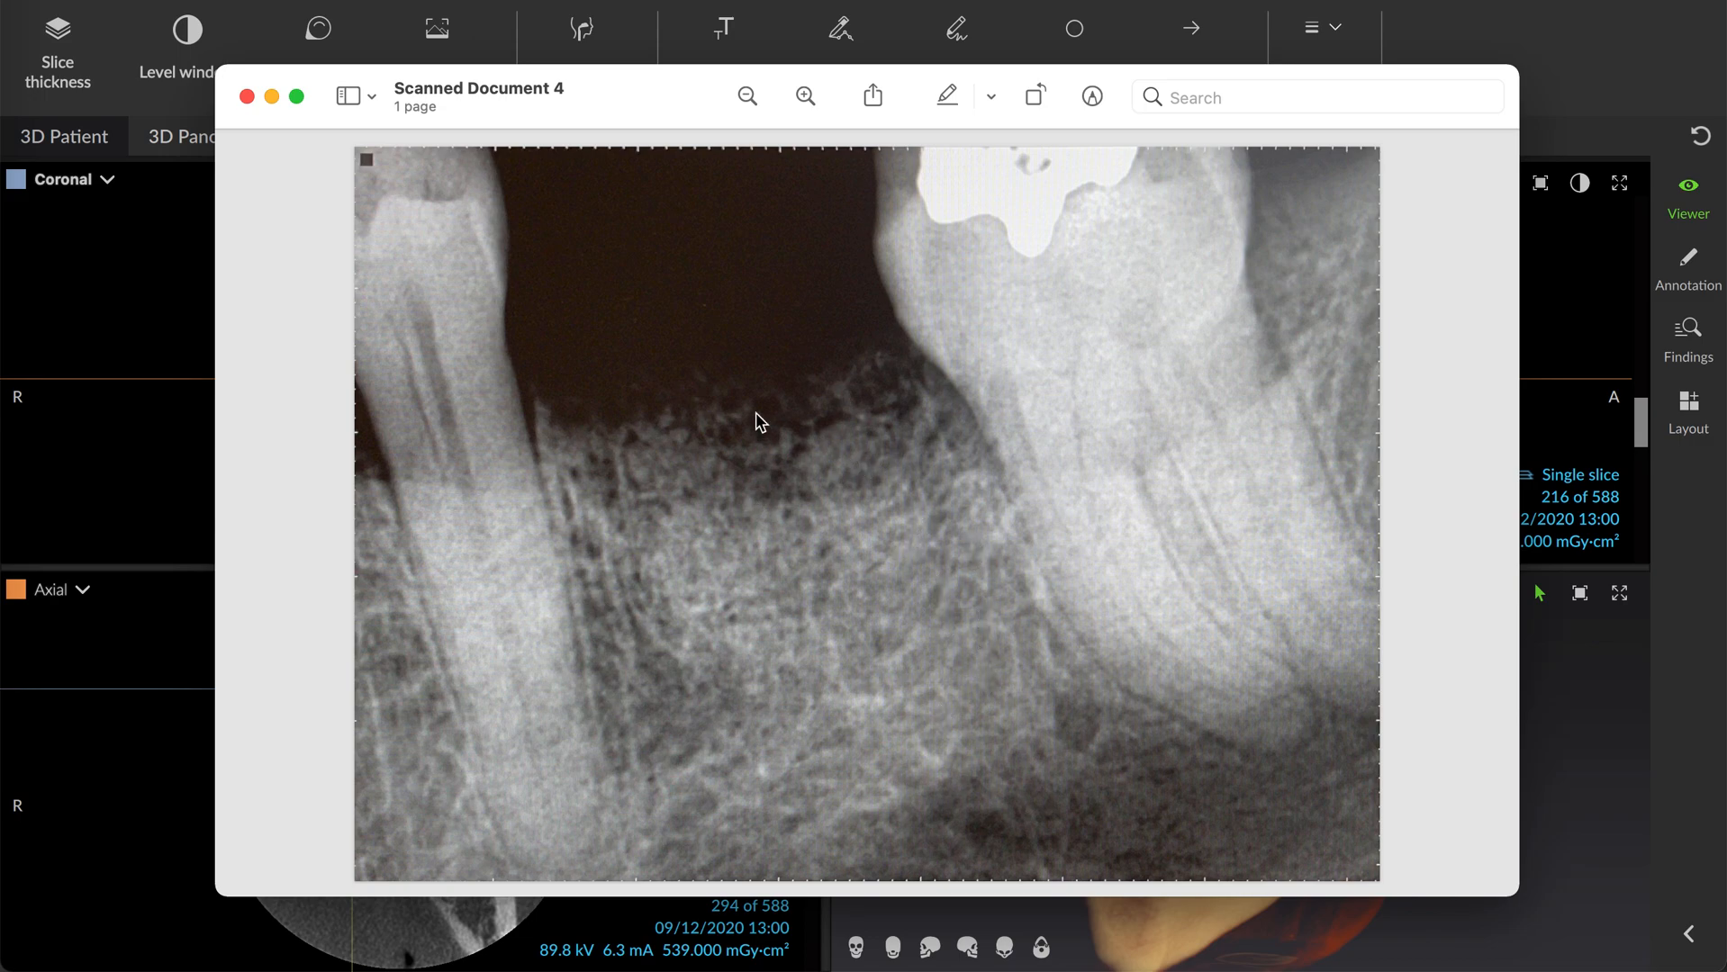
mouse_move(673, 367)
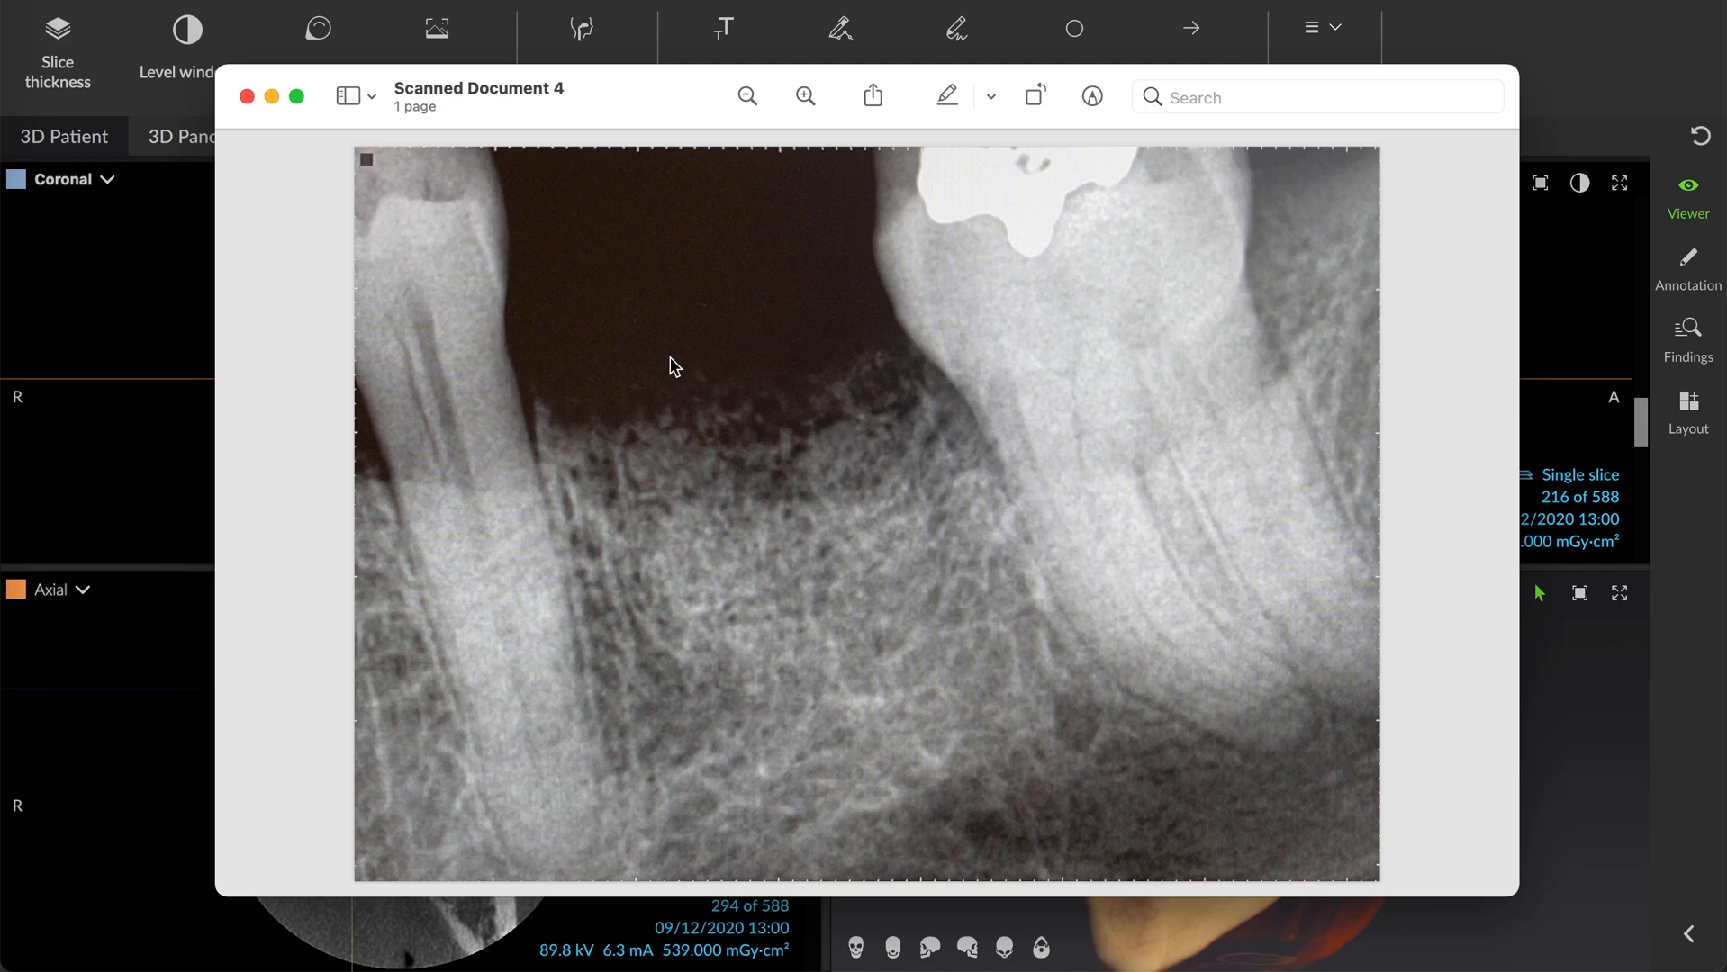
mouse_move(1083, 432)
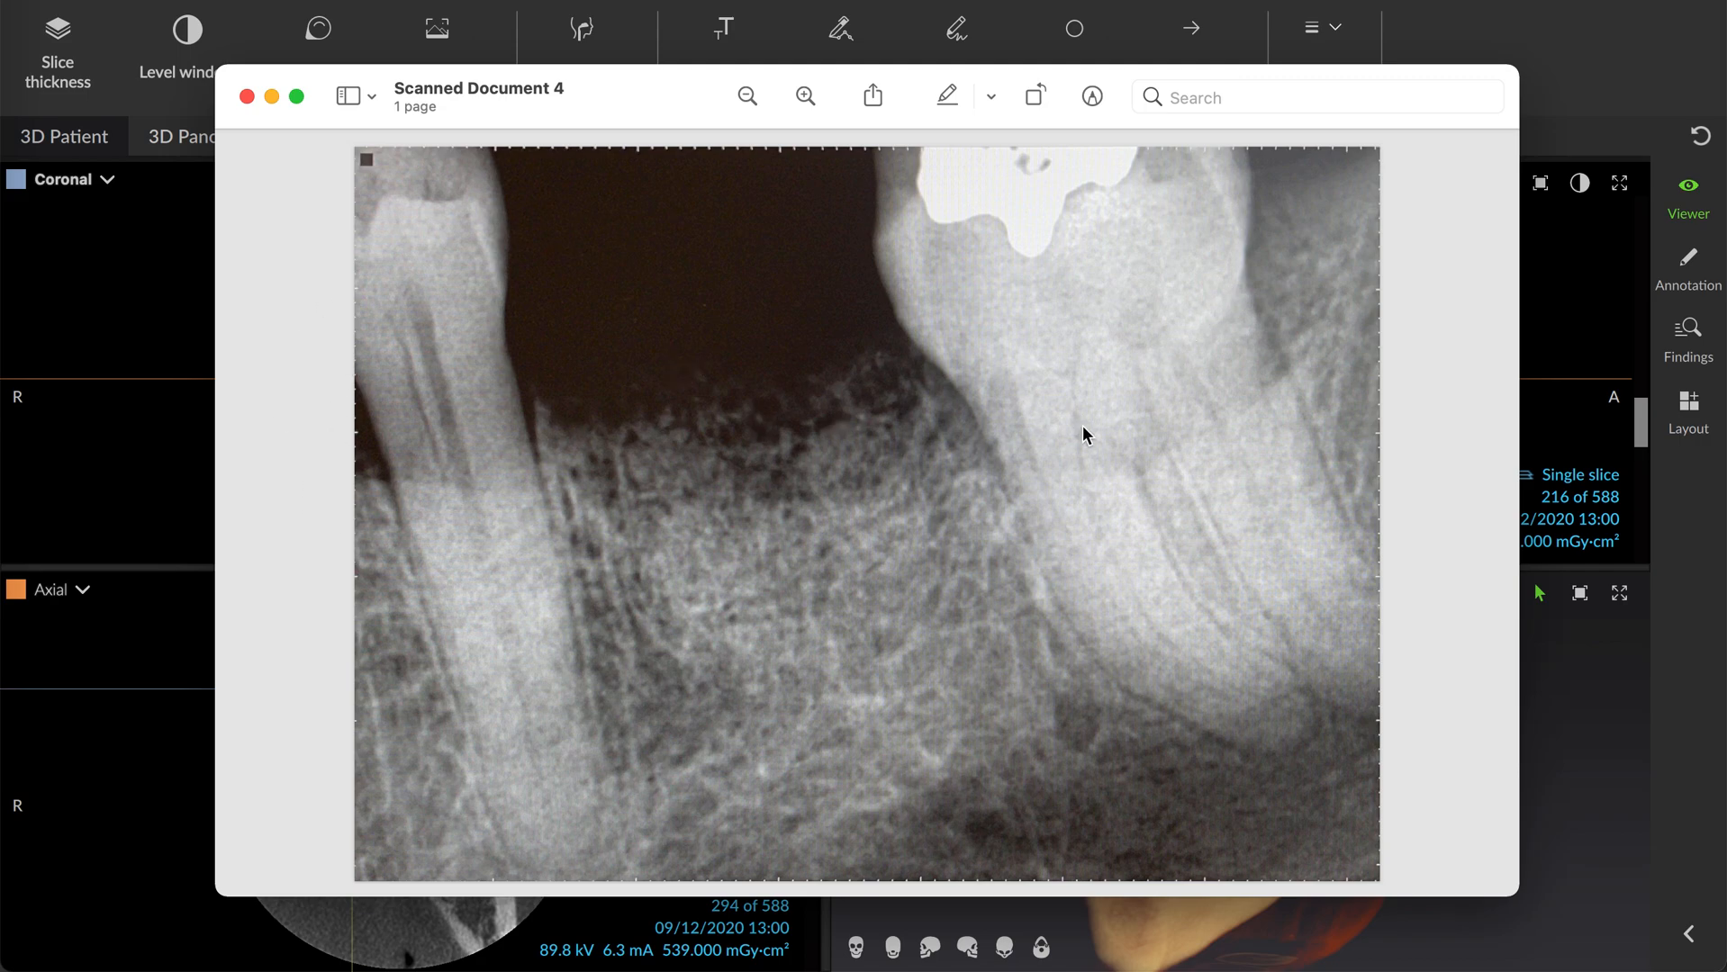
mouse_move(909, 295)
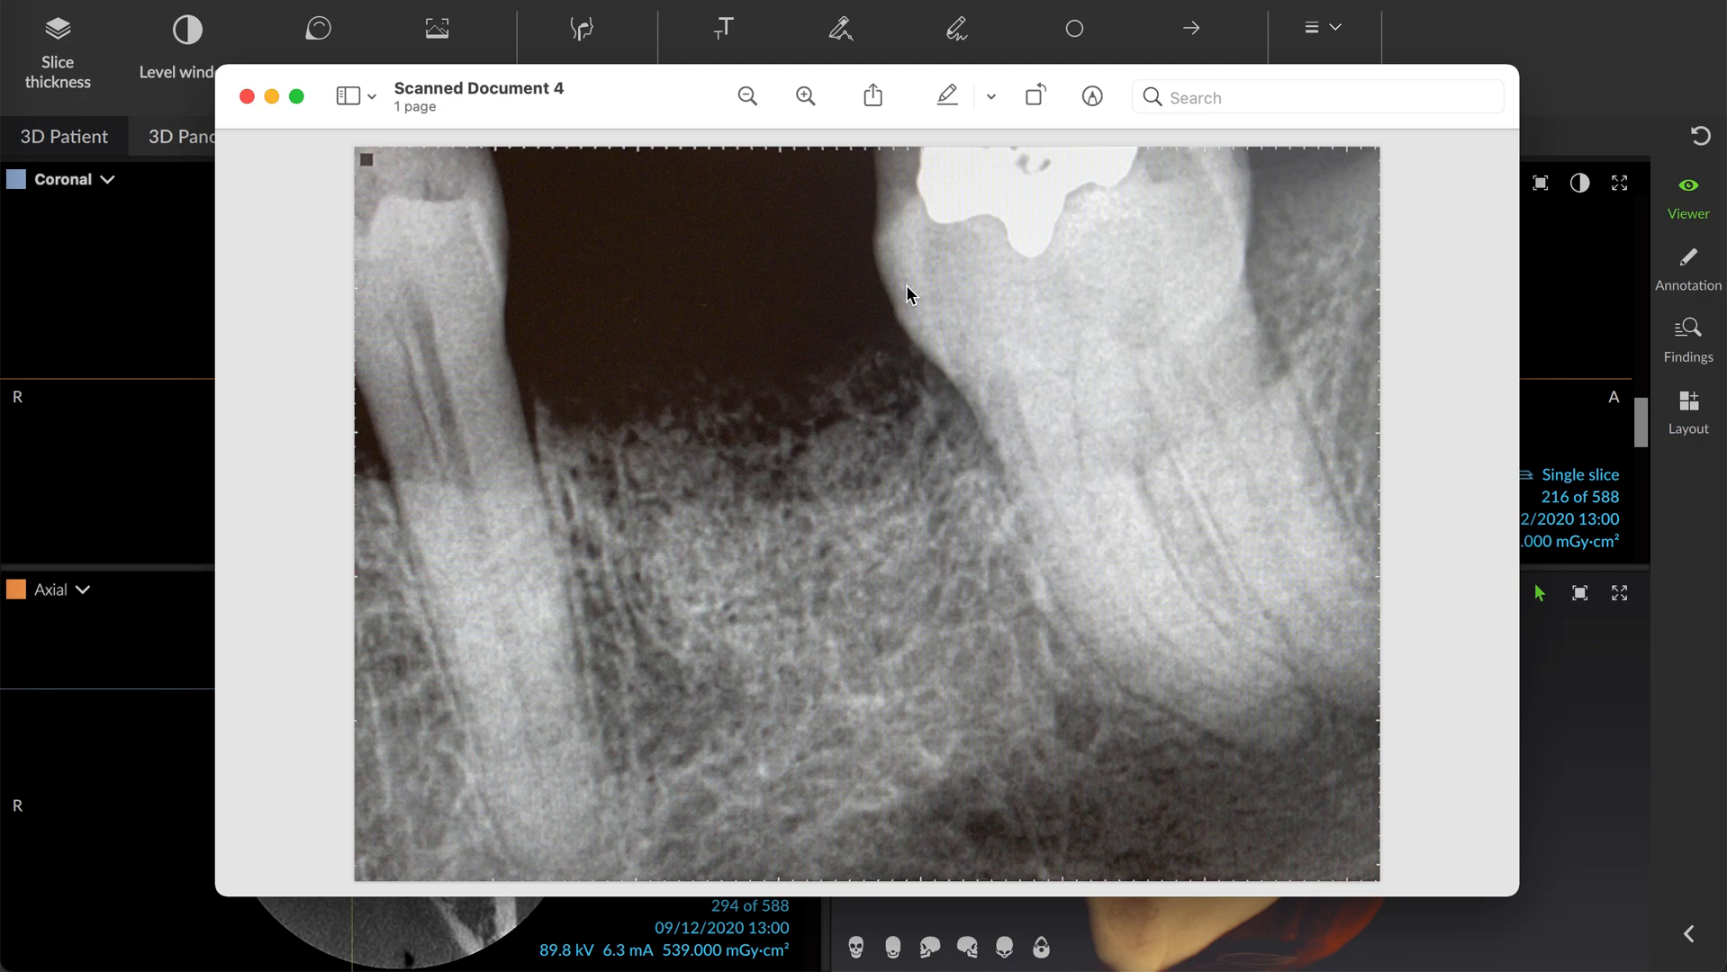
mouse_move(398, 454)
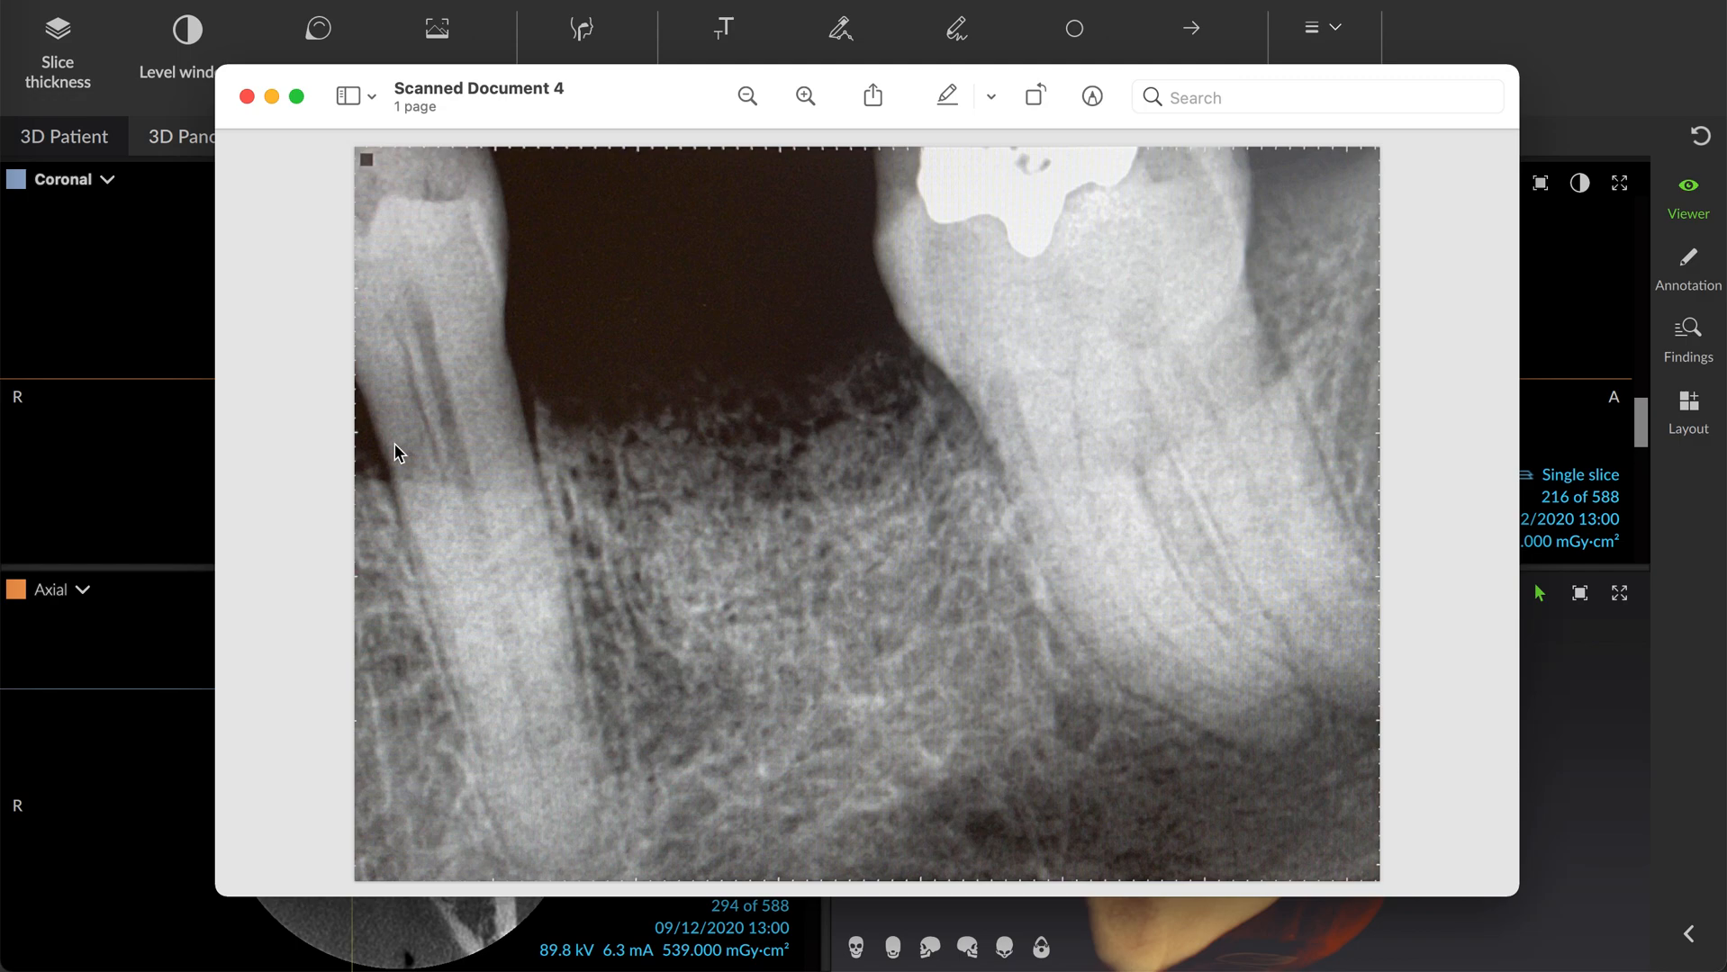
mouse_move(470, 349)
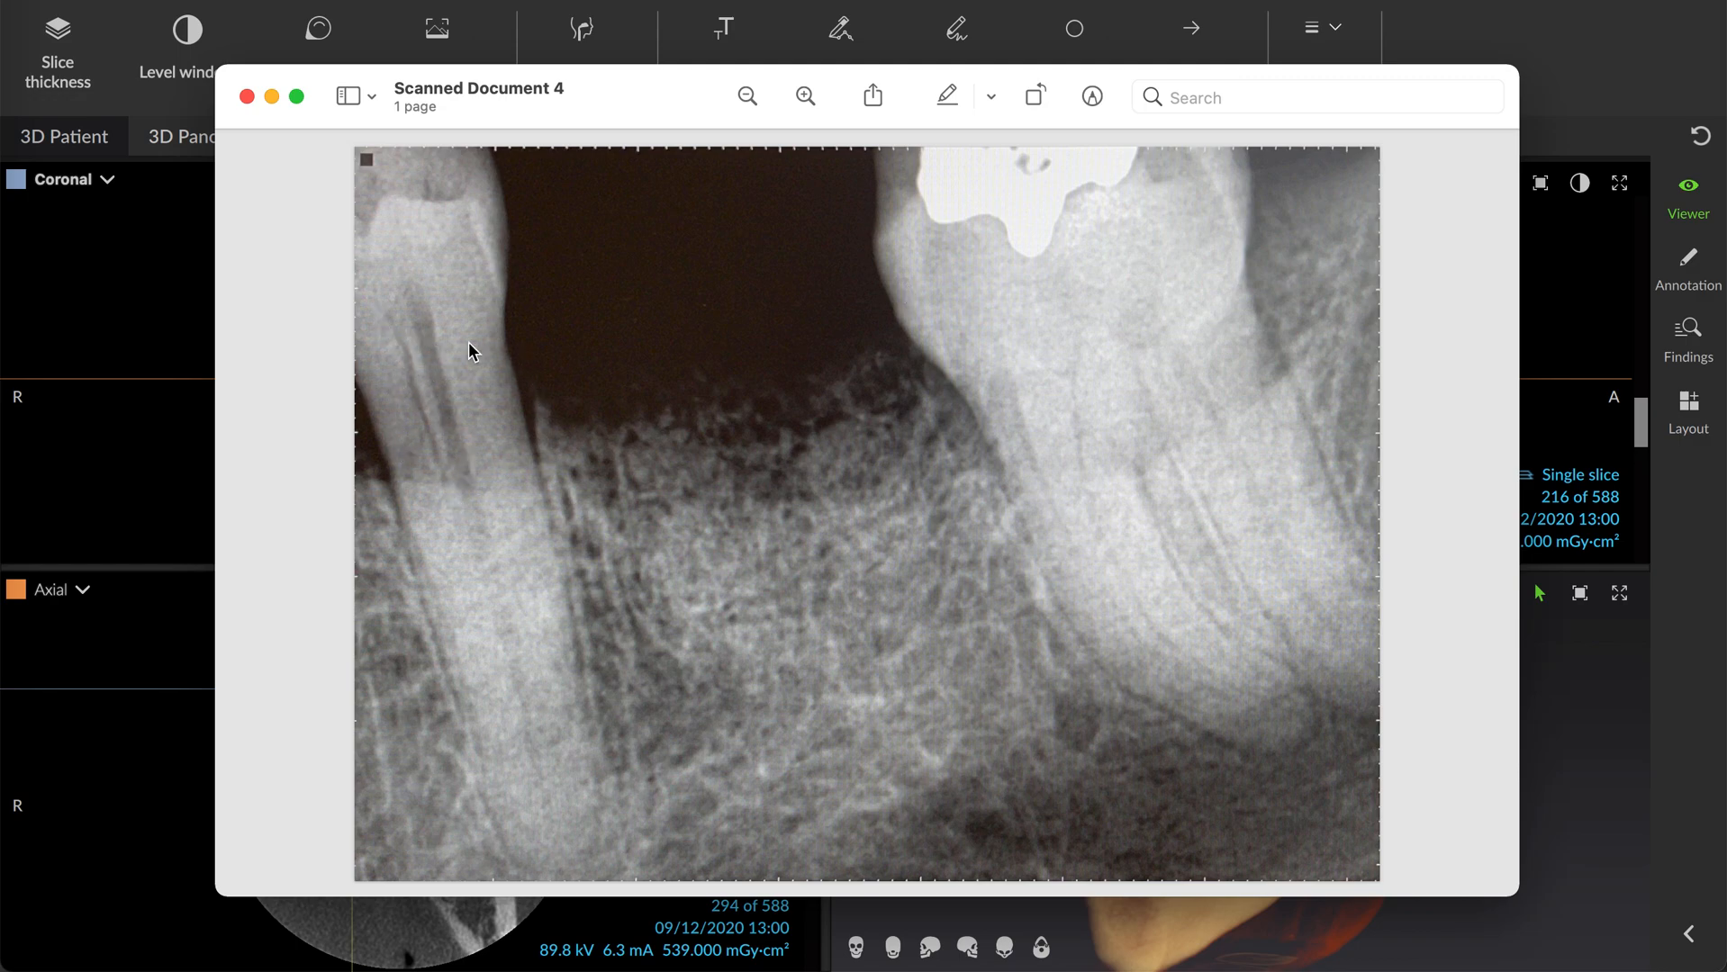
mouse_move(432, 468)
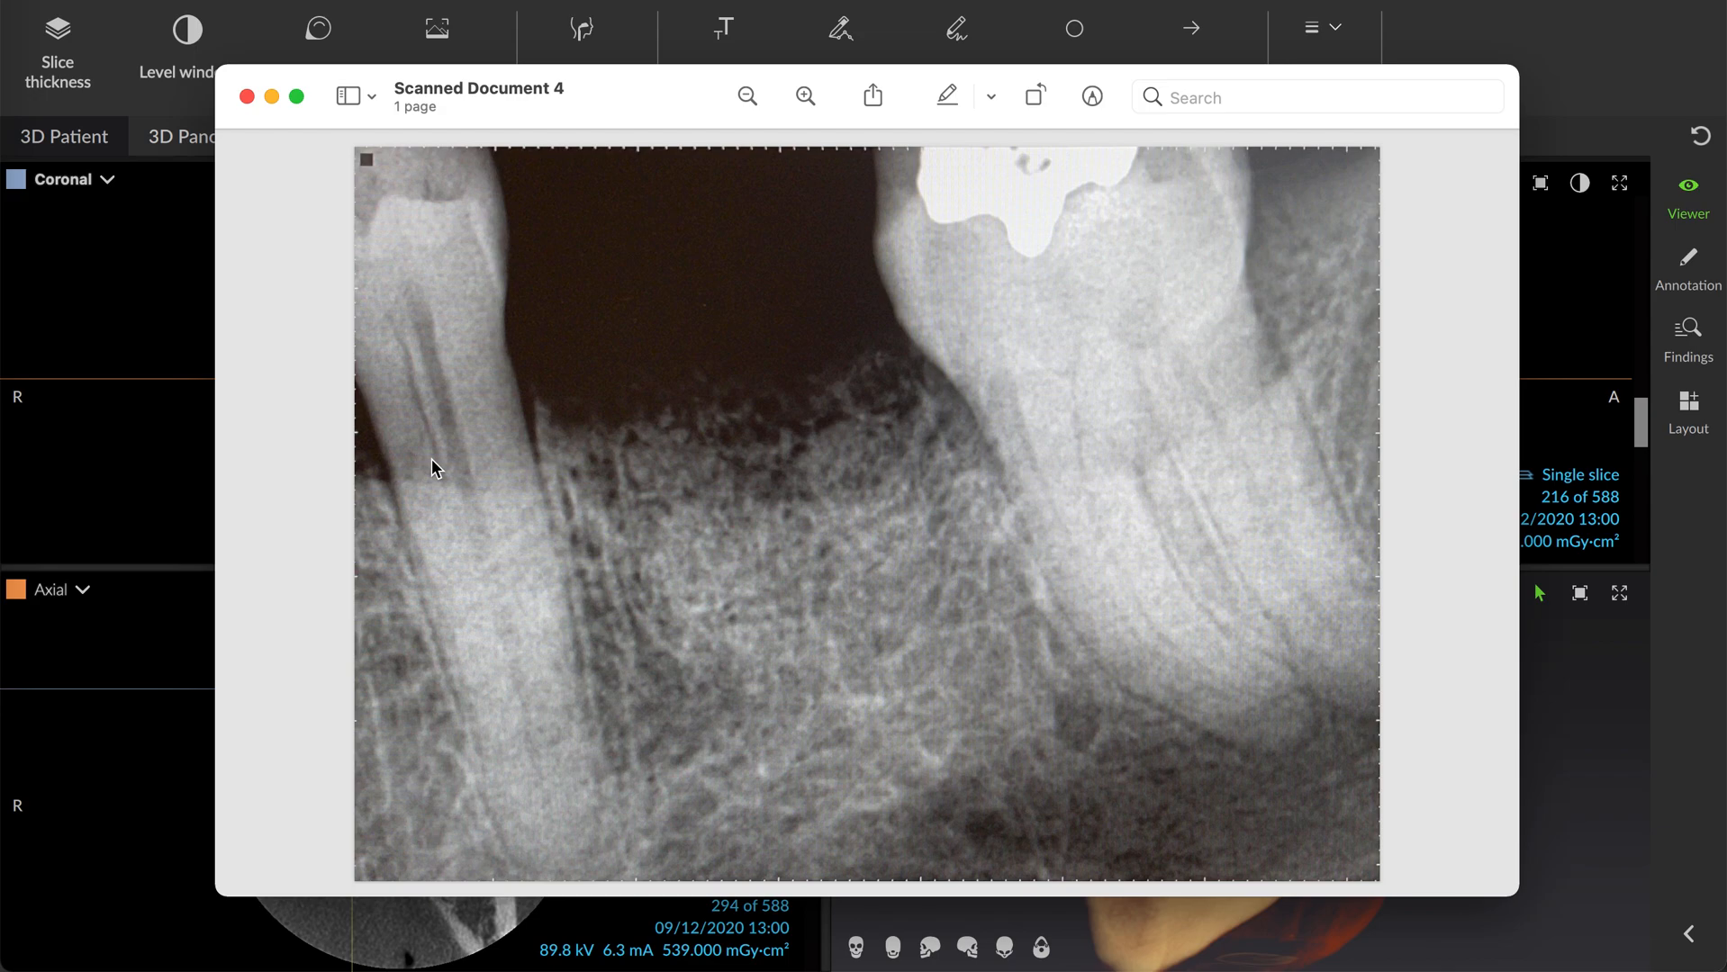
mouse_move(459, 506)
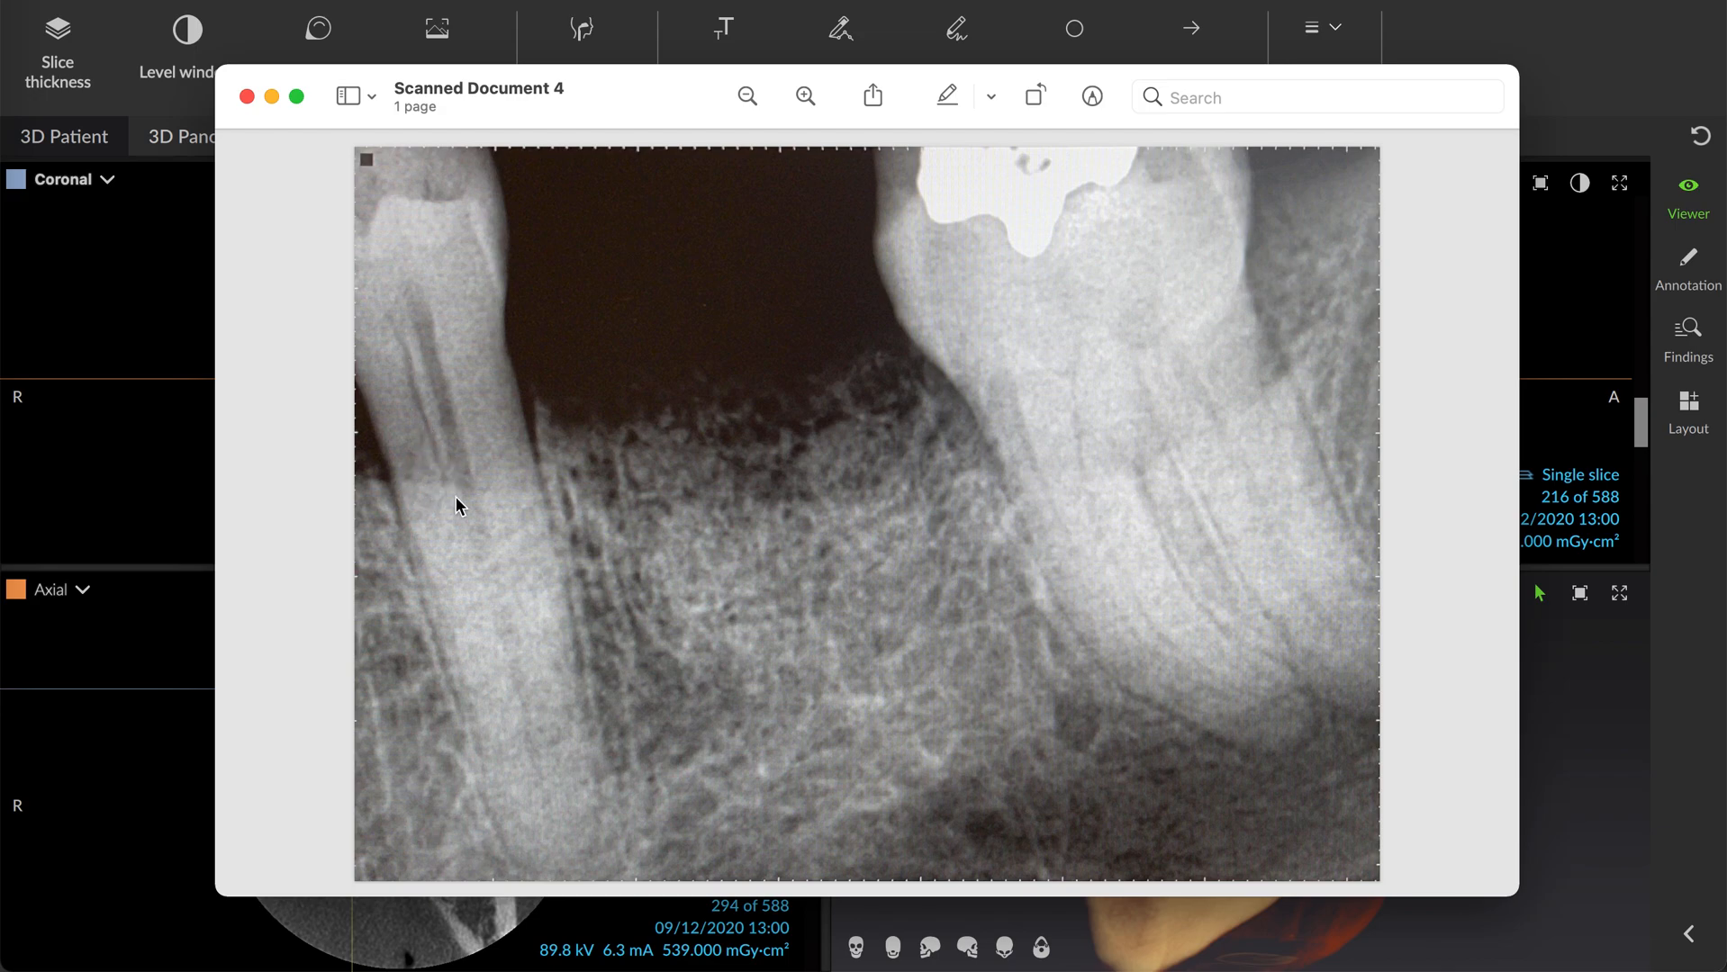
mouse_move(407, 421)
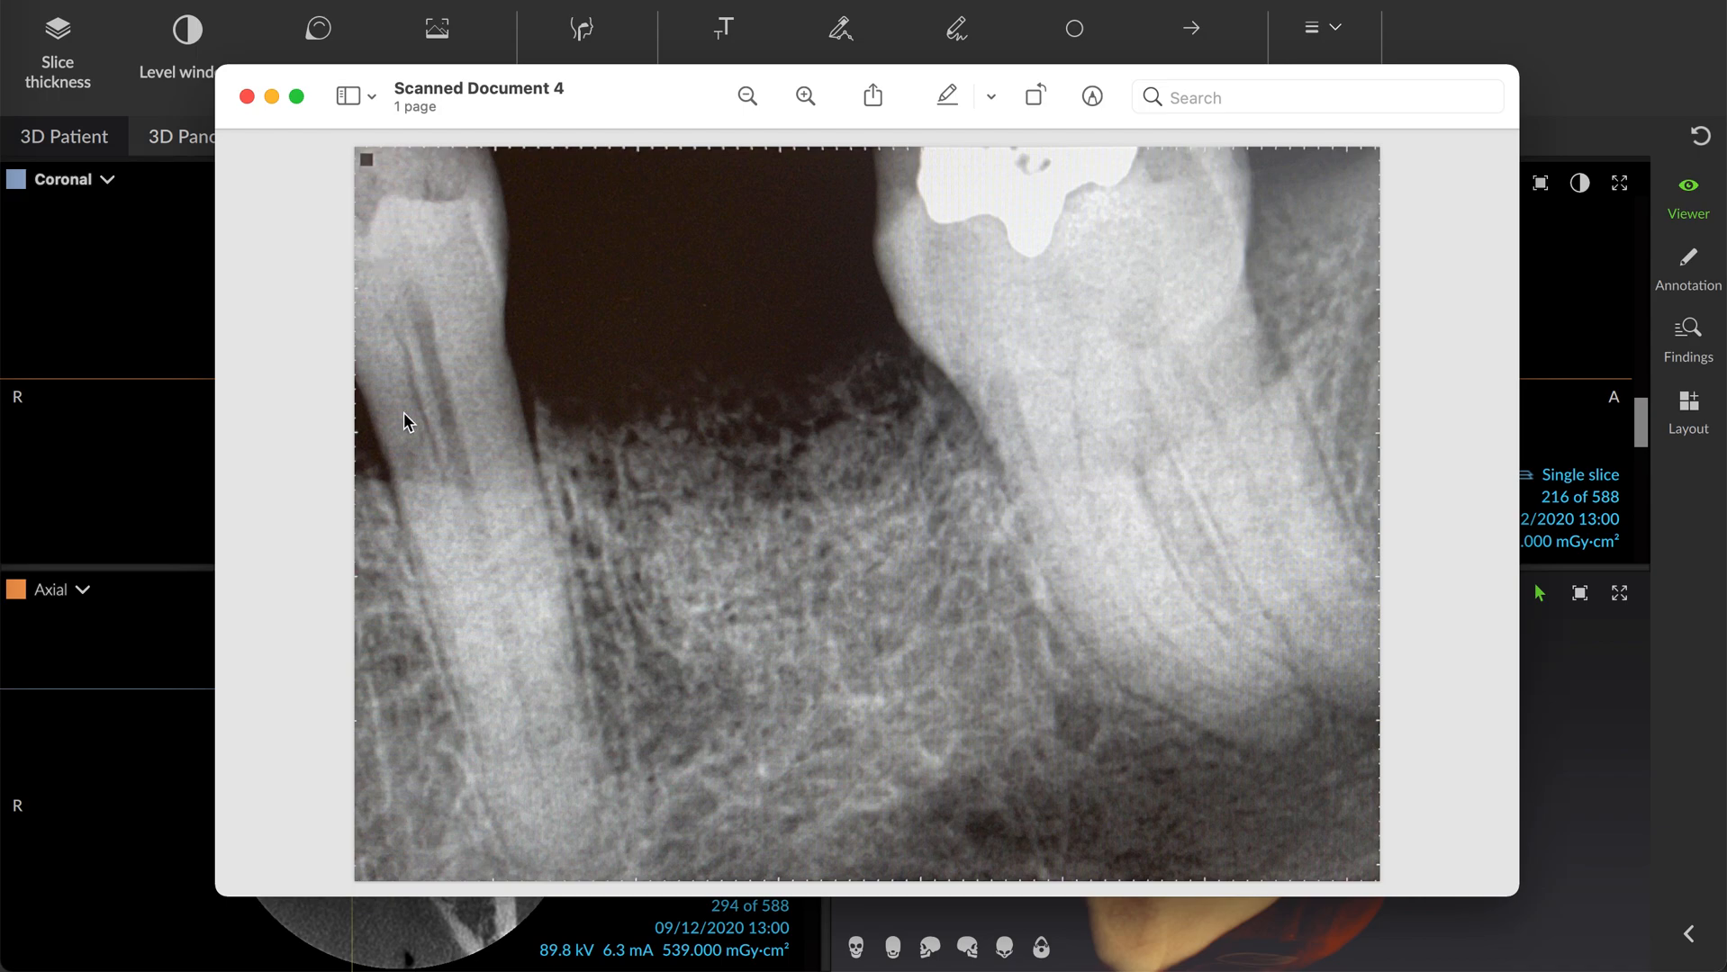
mouse_move(530, 556)
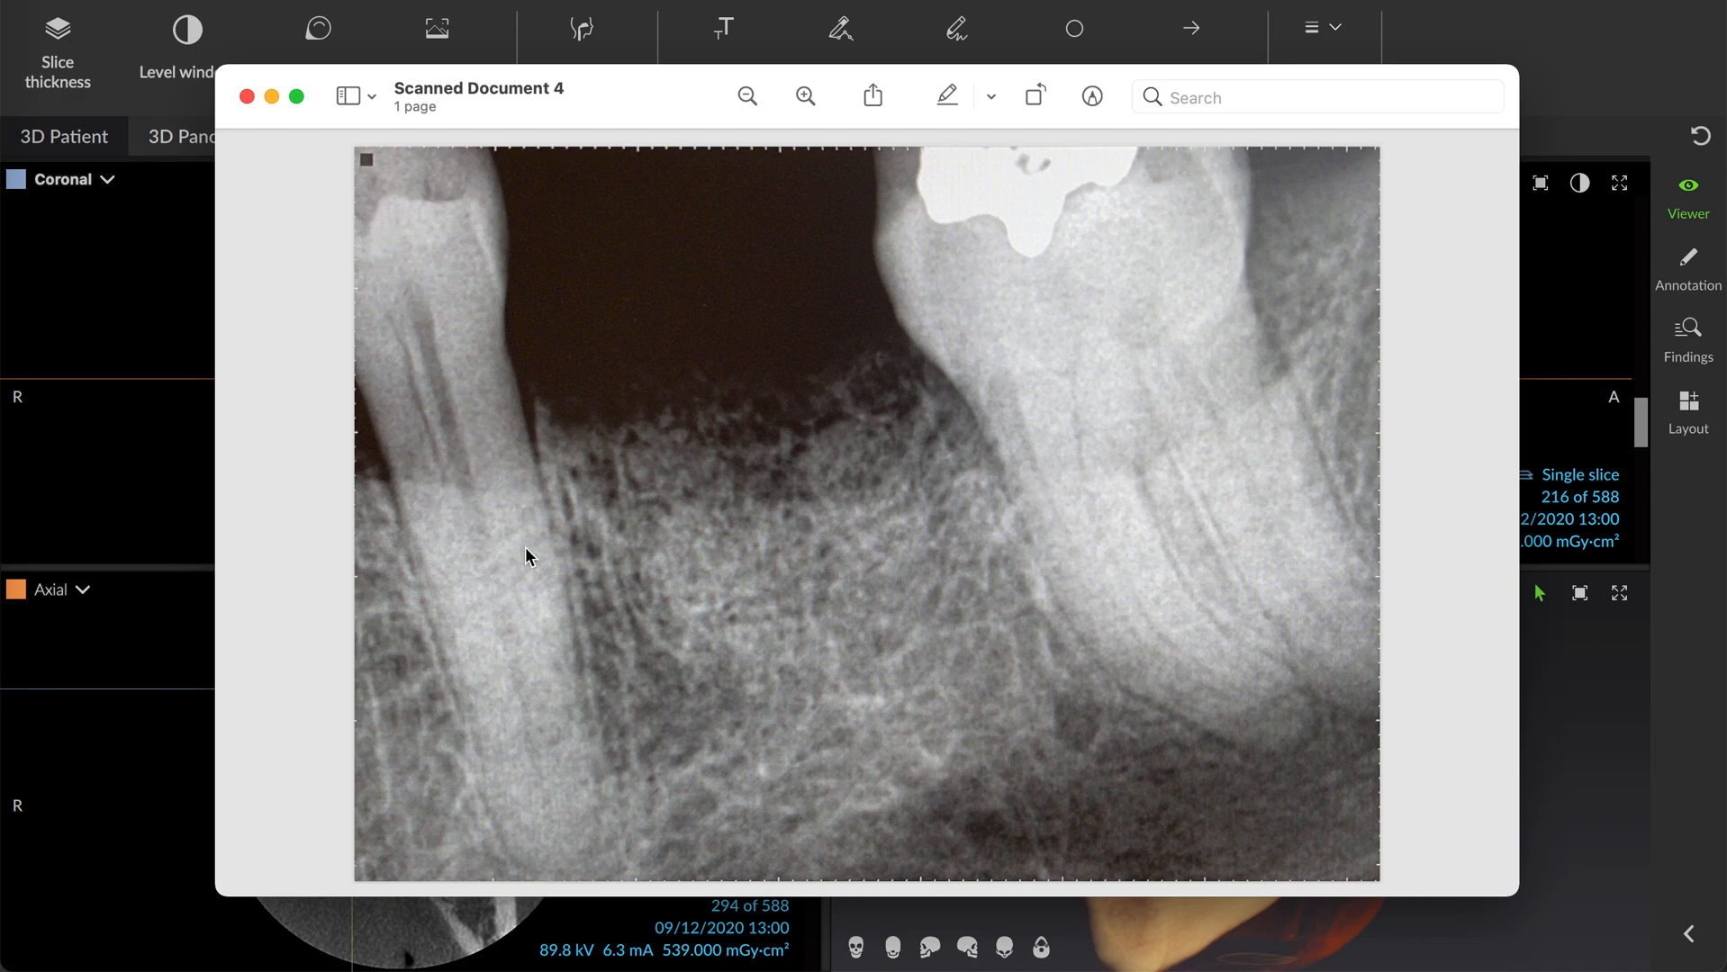
mouse_move(416, 427)
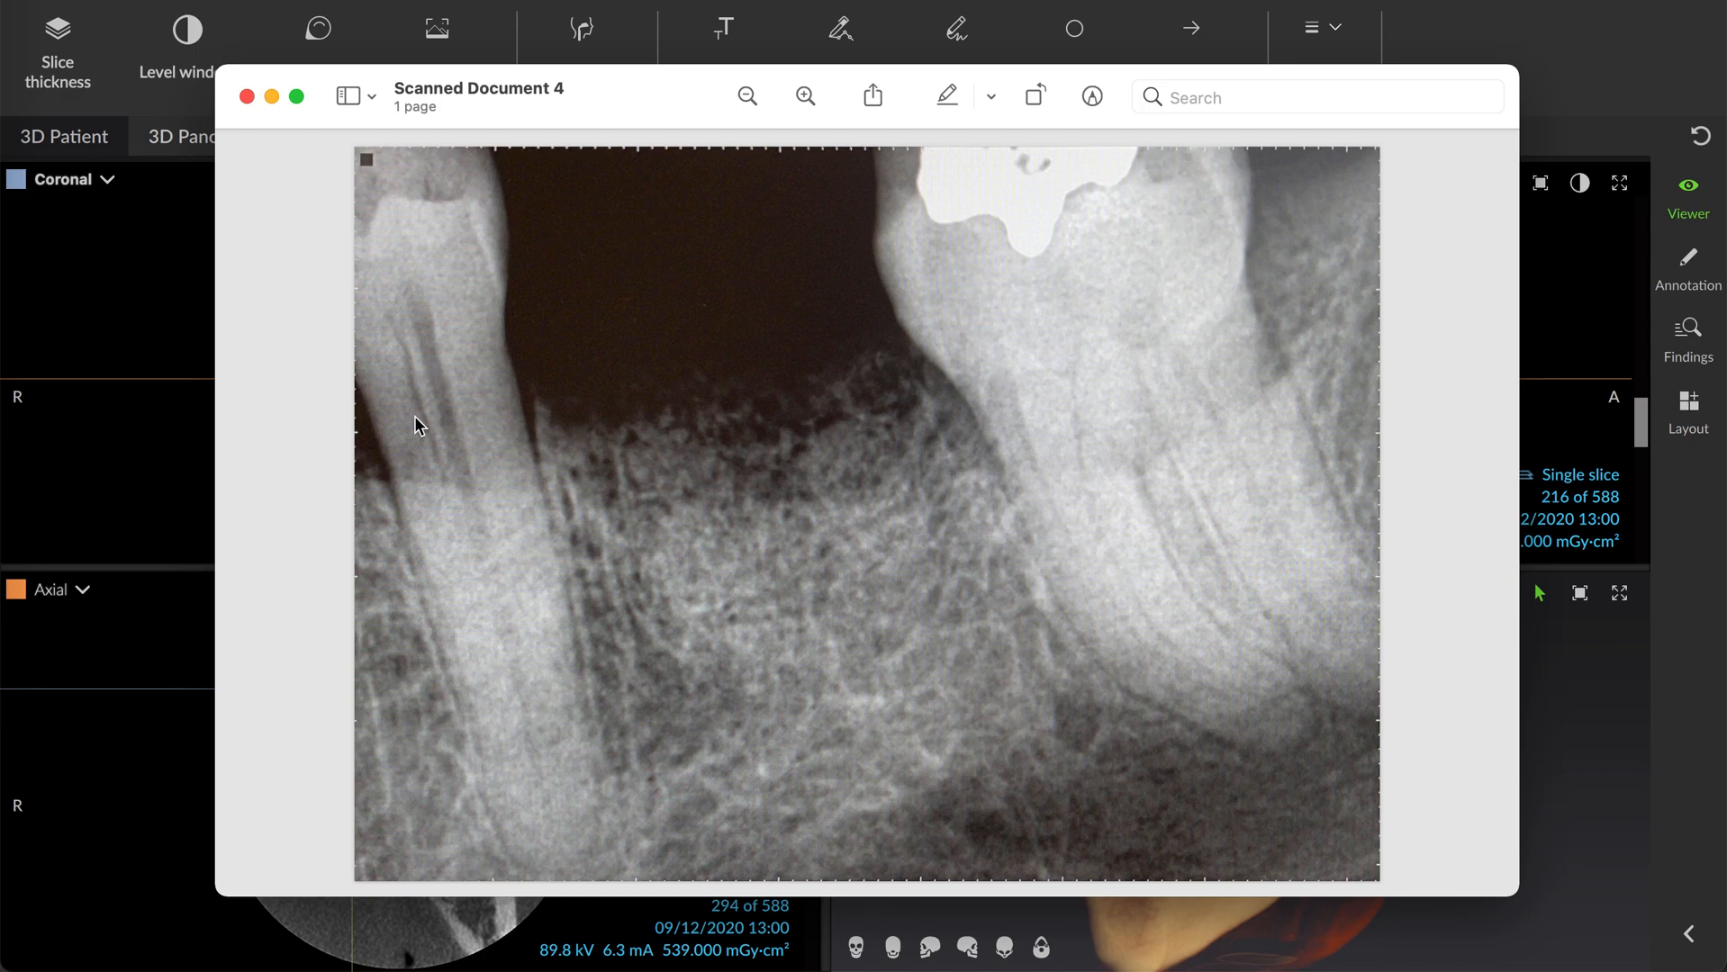
mouse_move(551, 288)
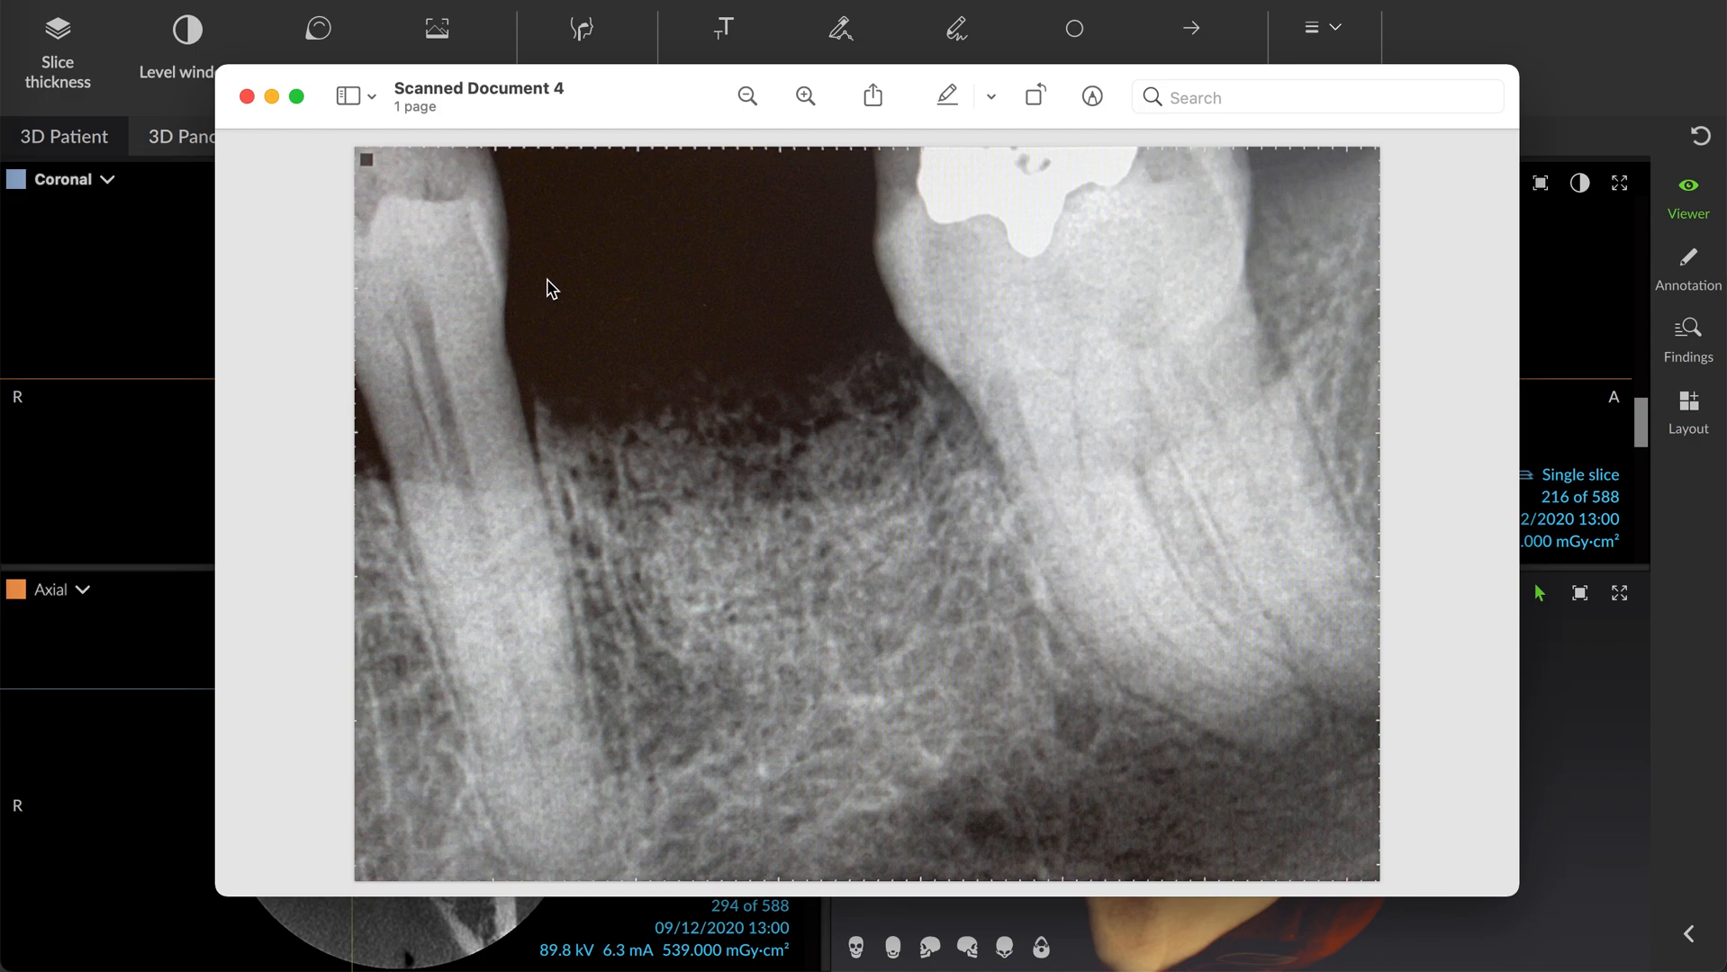
mouse_move(416, 286)
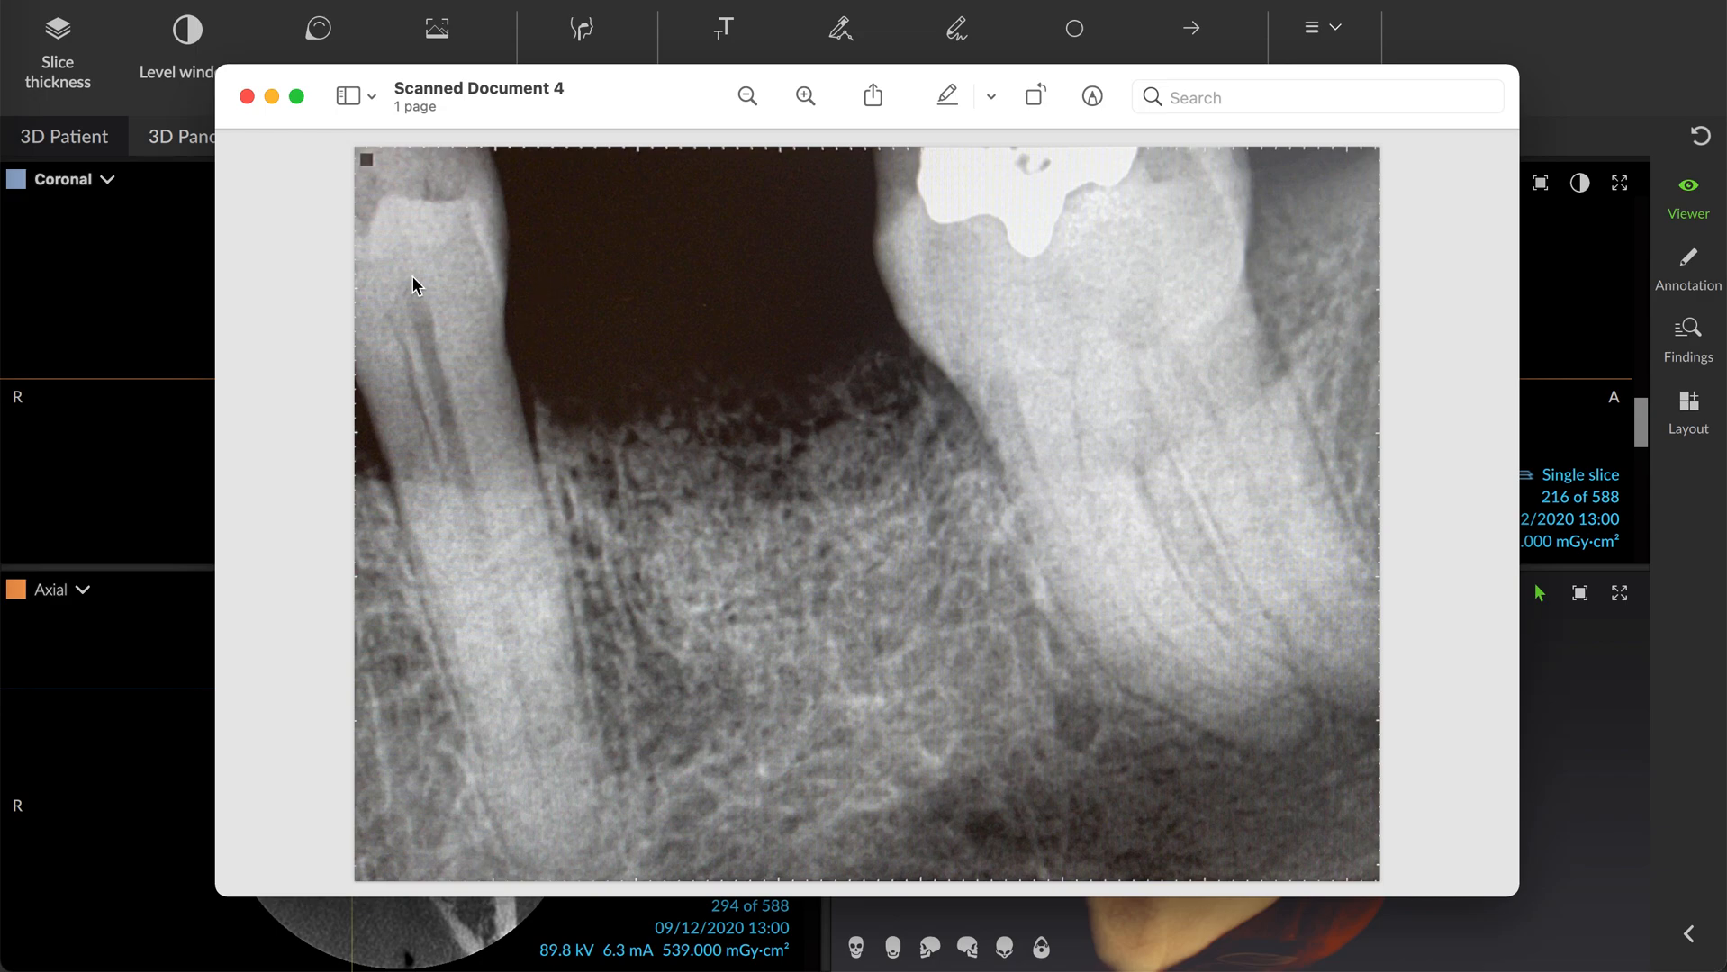
Close the scanned radiograph to reveal the four-pane 3D Patient layout of the CBCT scan.
click(247, 96)
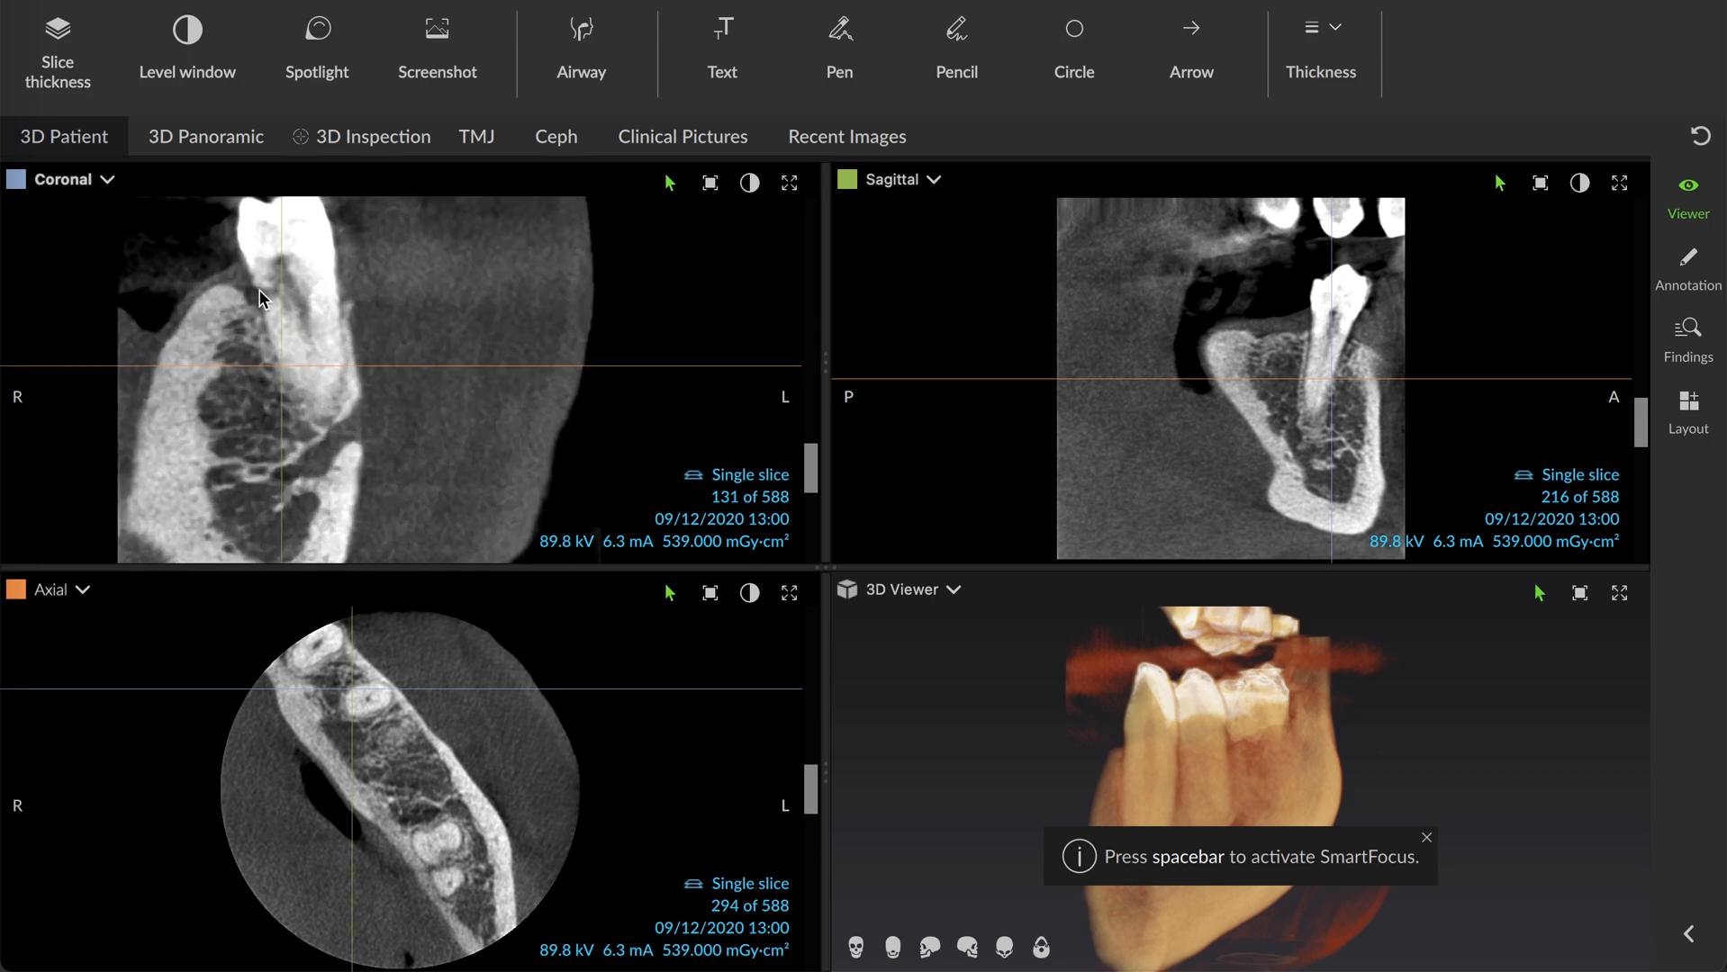
mouse_move(312, 316)
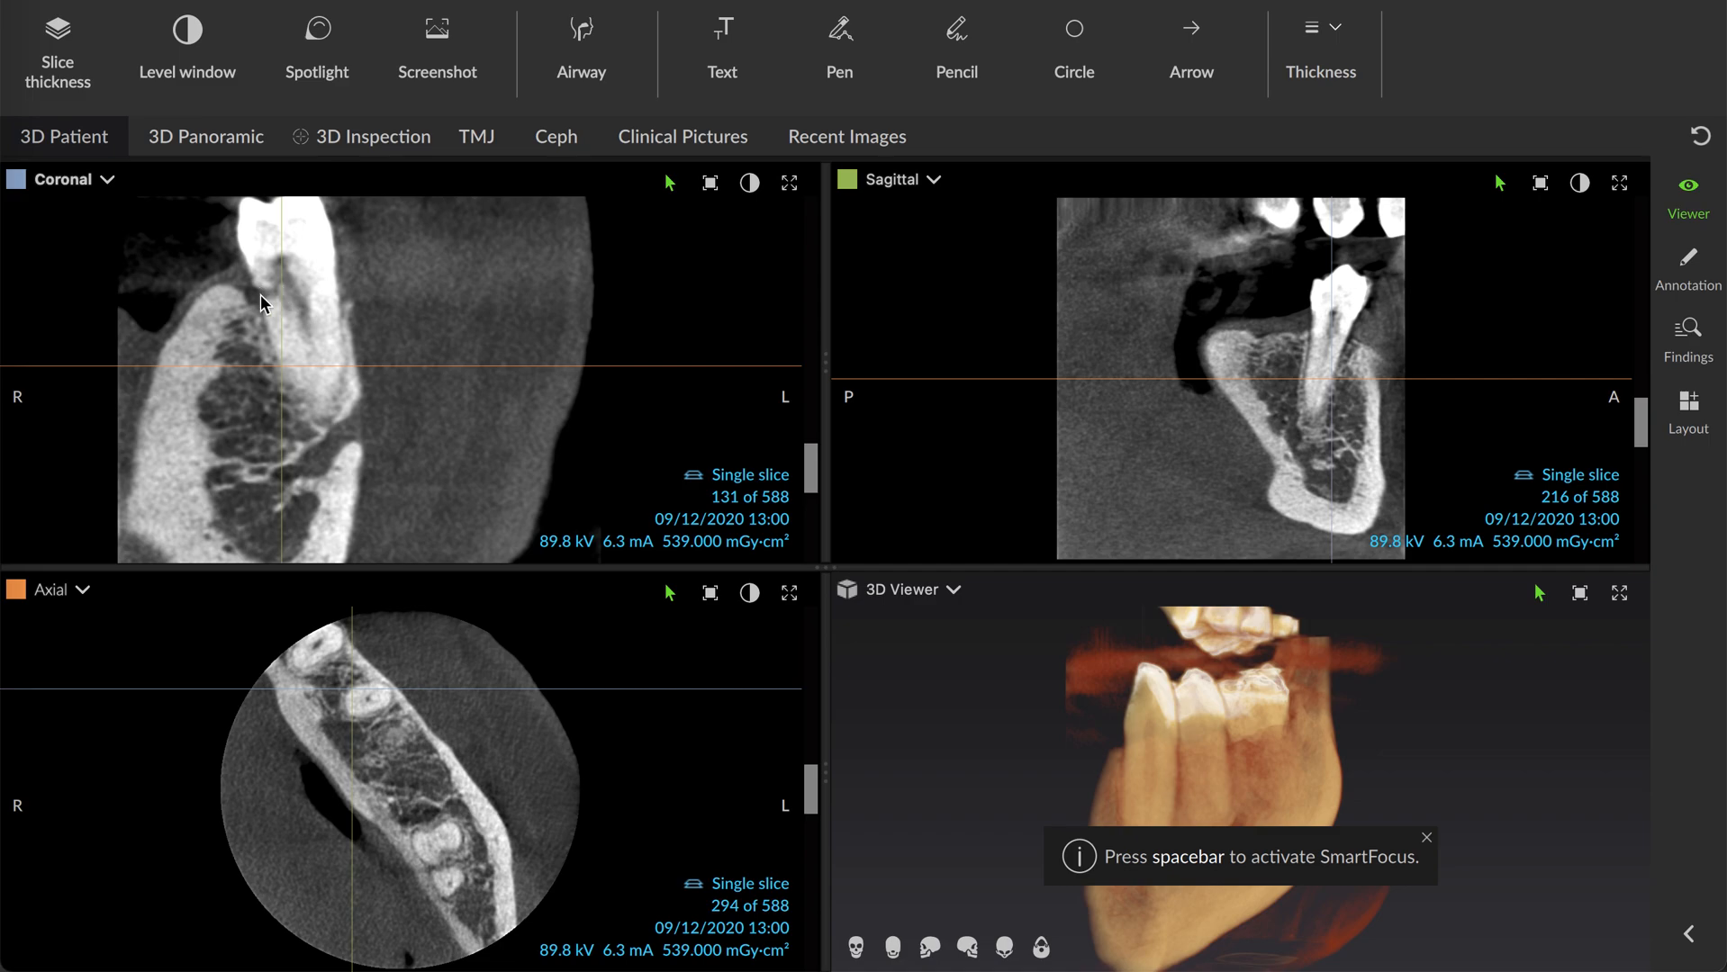
mouse_move(319, 308)
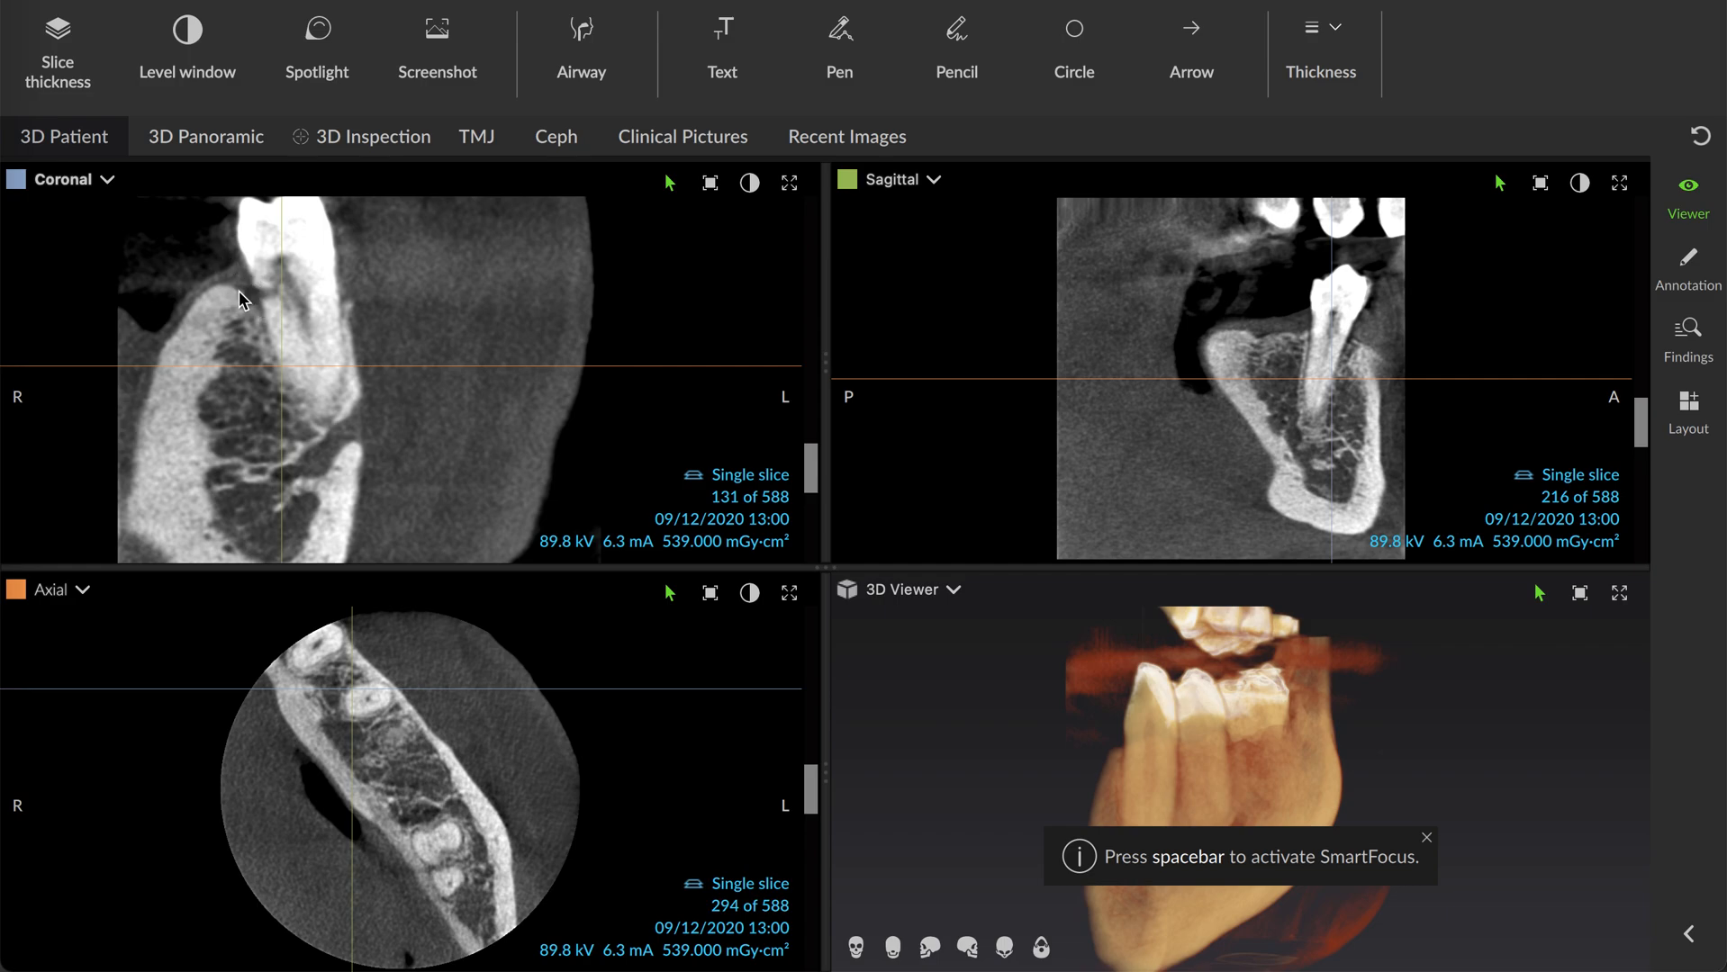
mouse_move(251, 295)
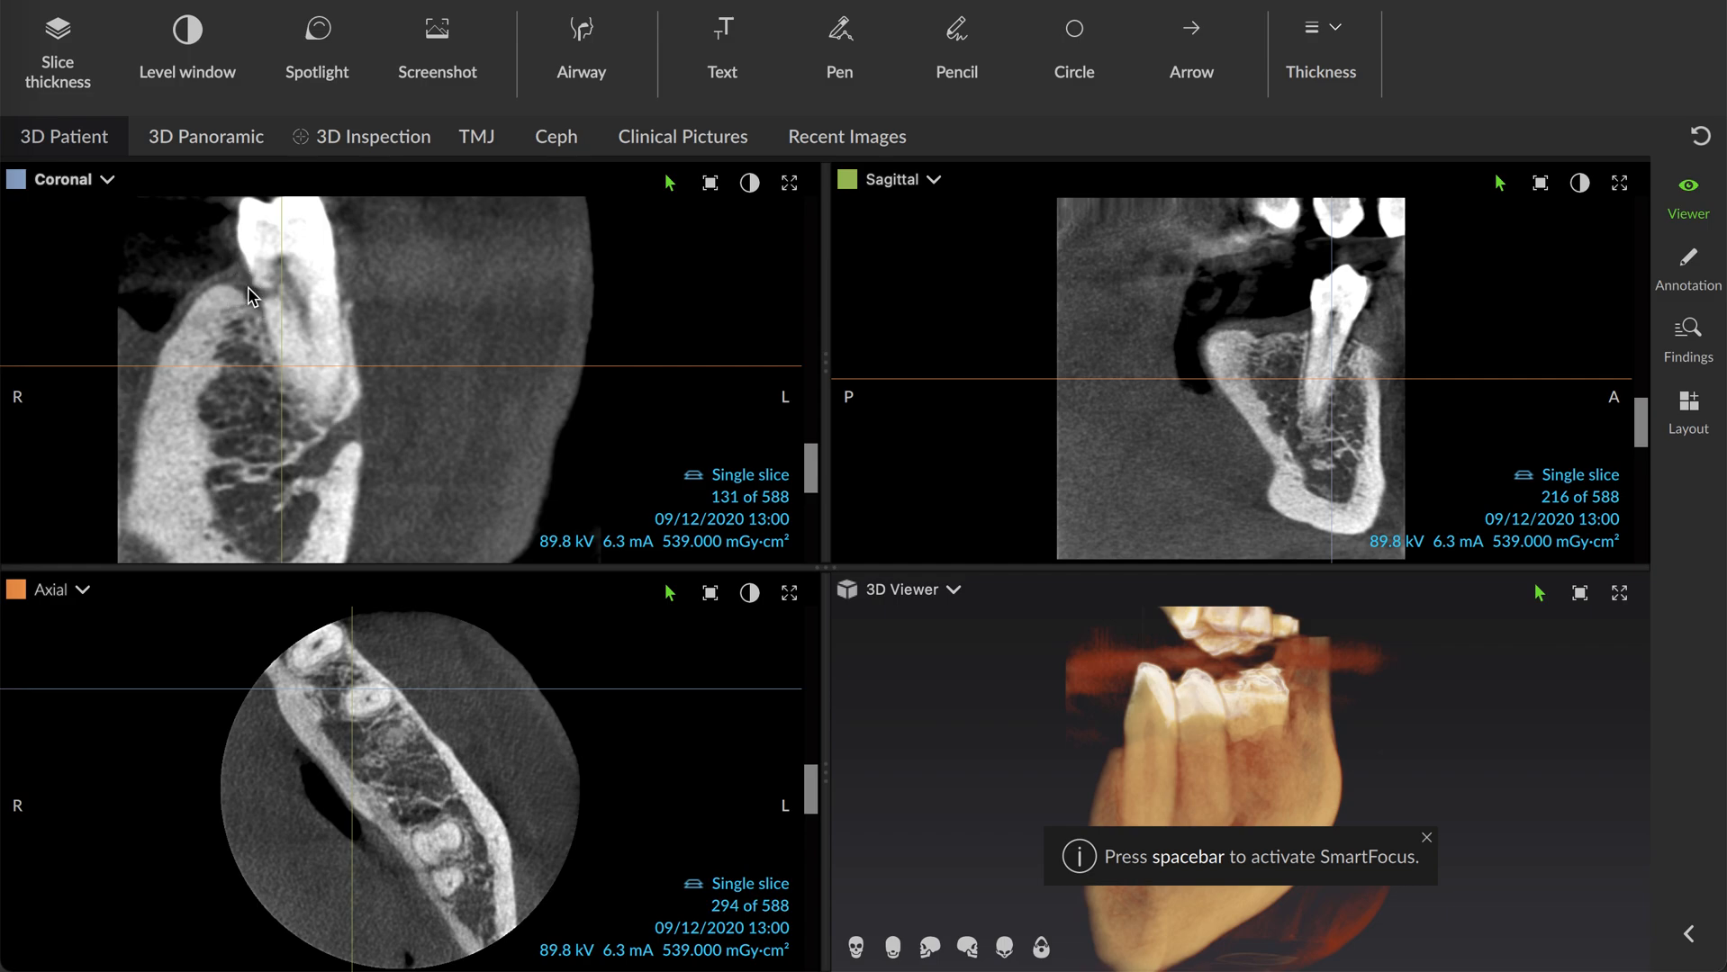
mouse_move(250, 284)
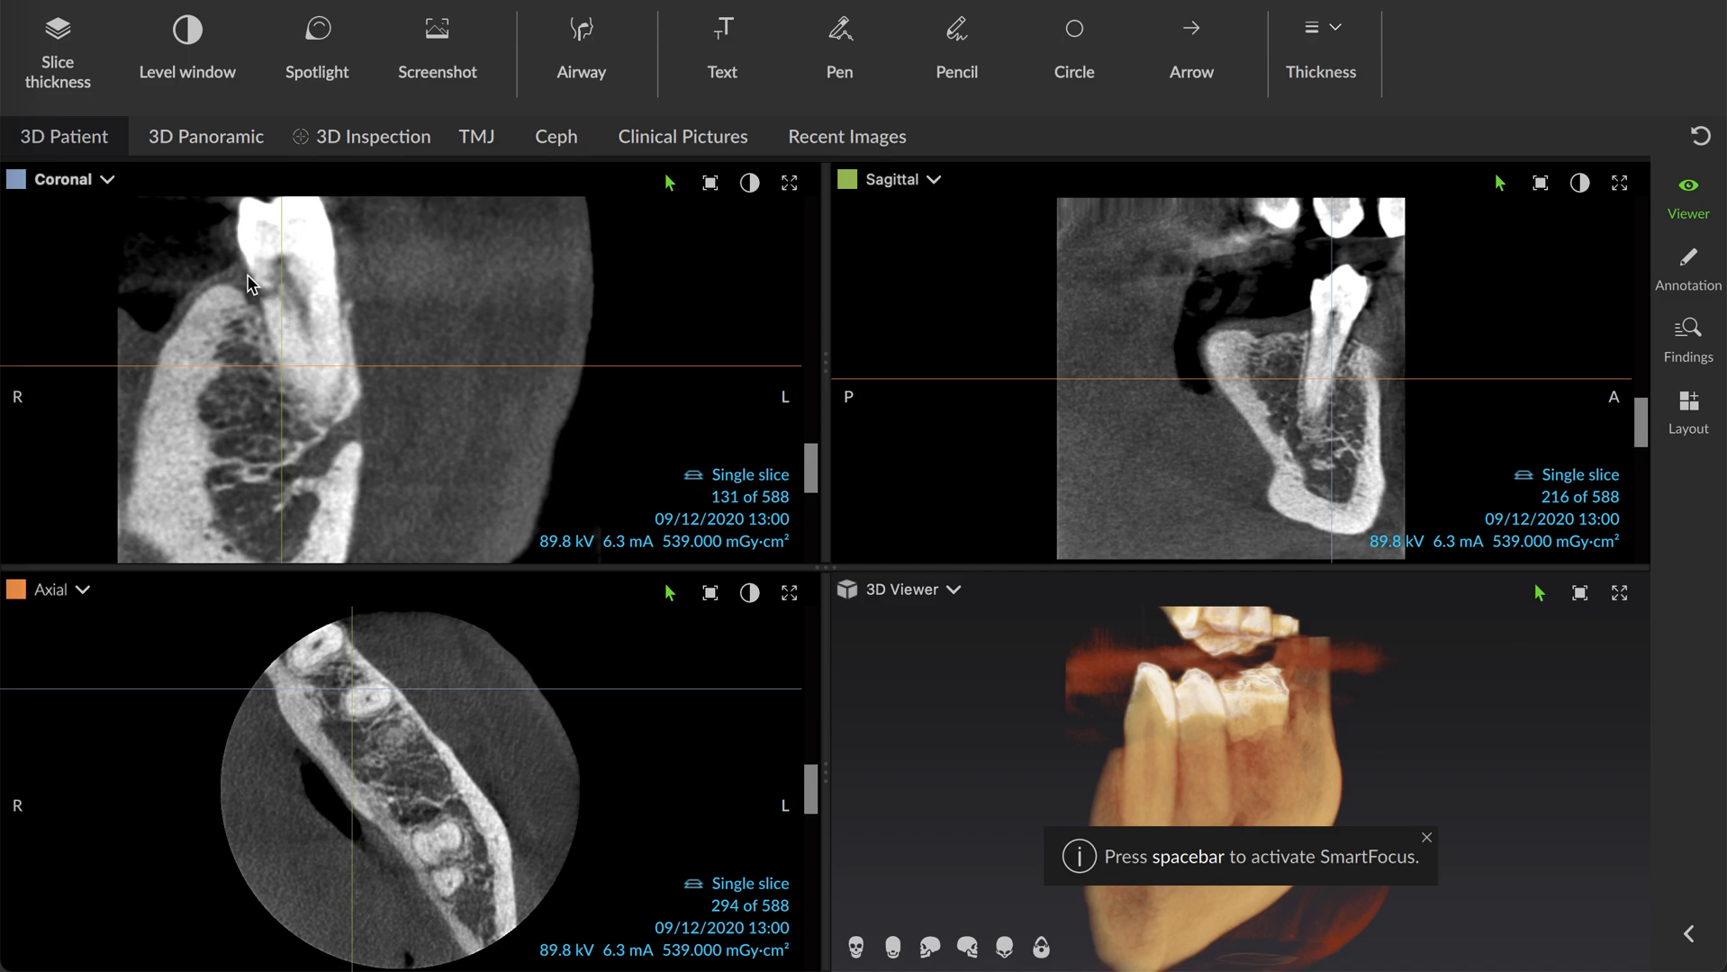
mouse_move(437, 293)
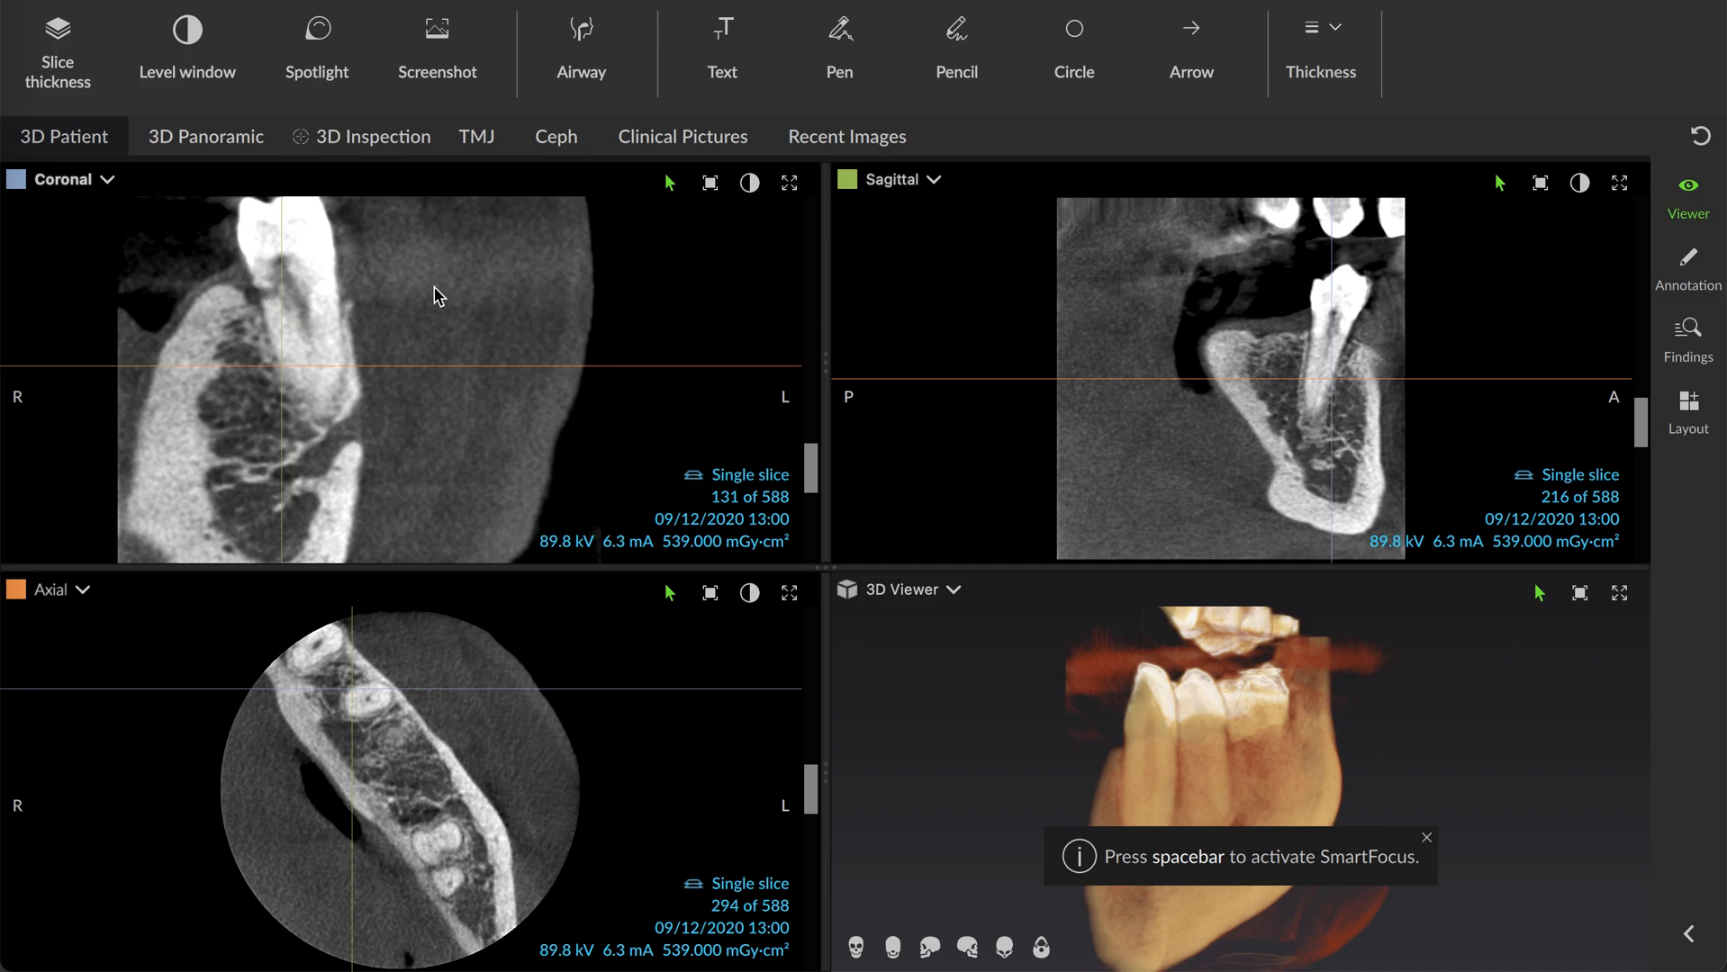
mouse_move(427, 313)
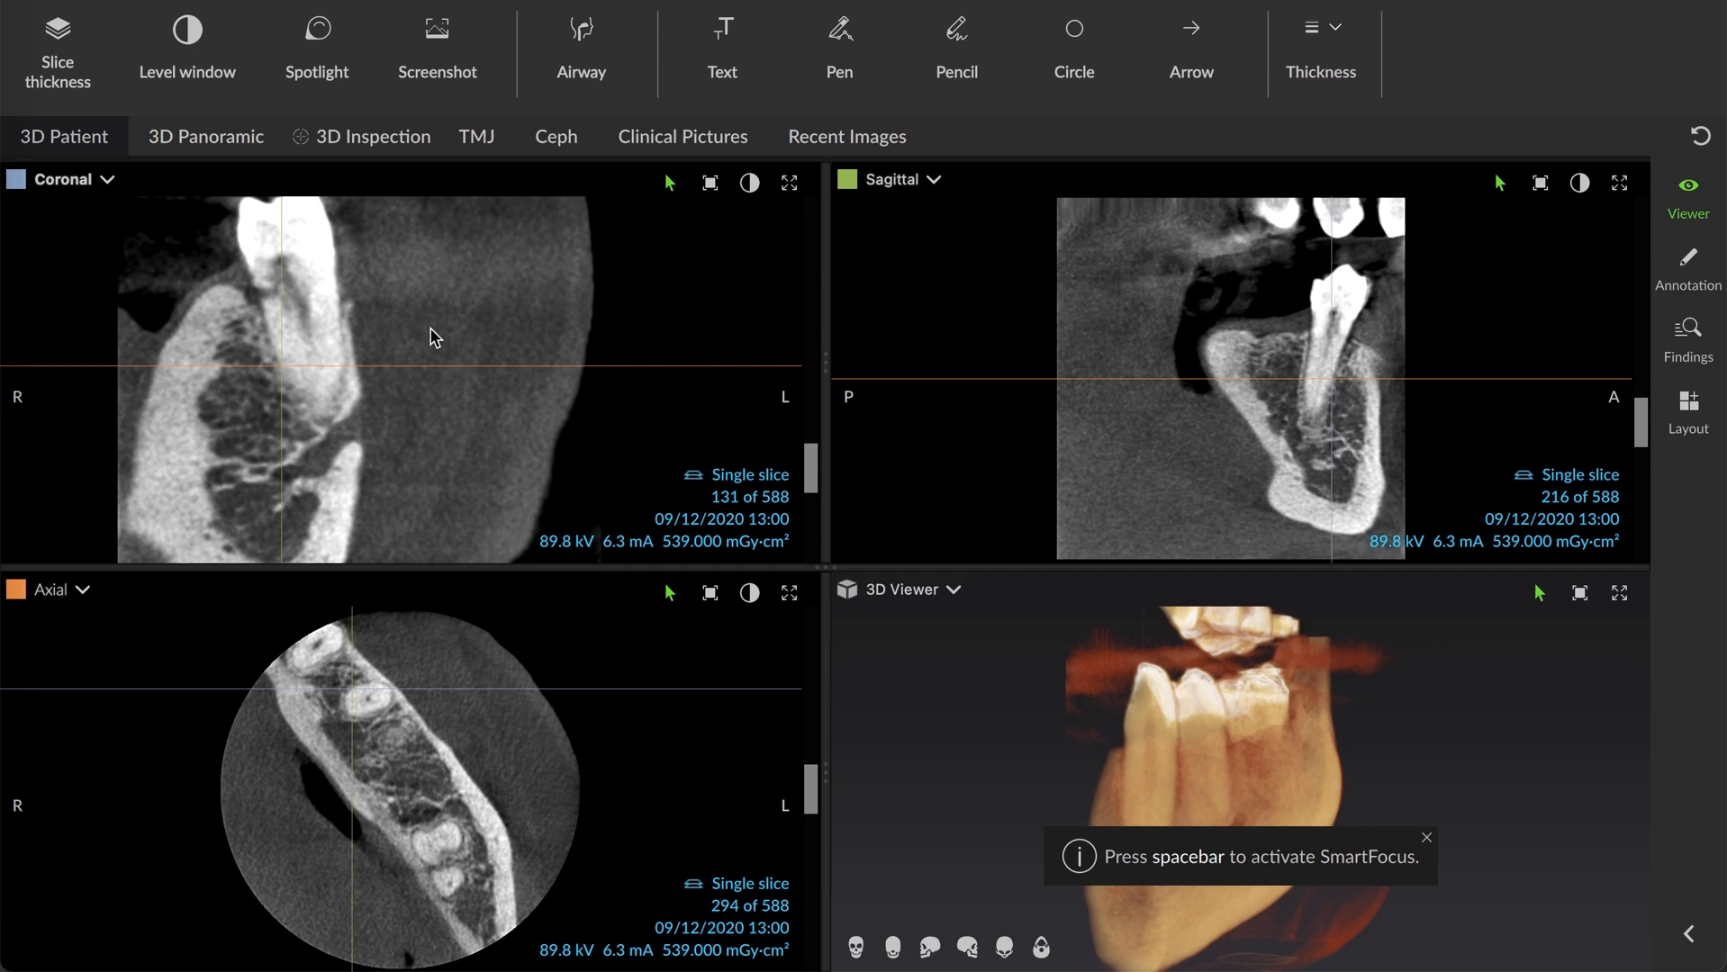
mouse_move(302, 301)
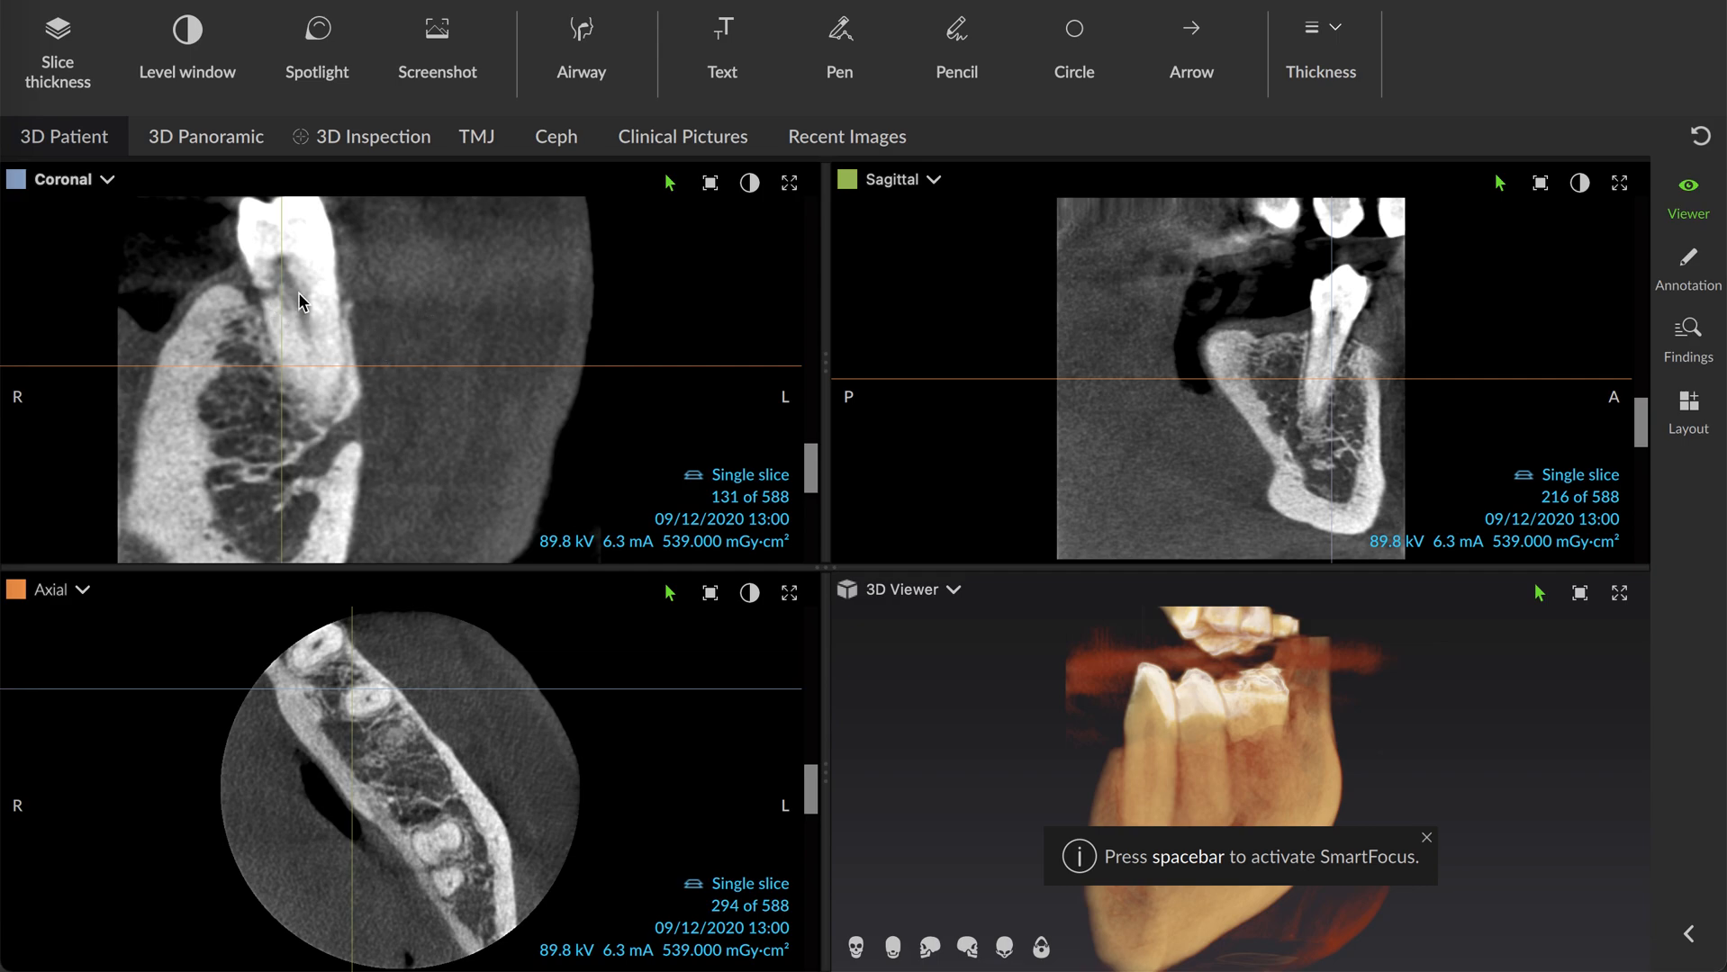
mouse_move(801, 760)
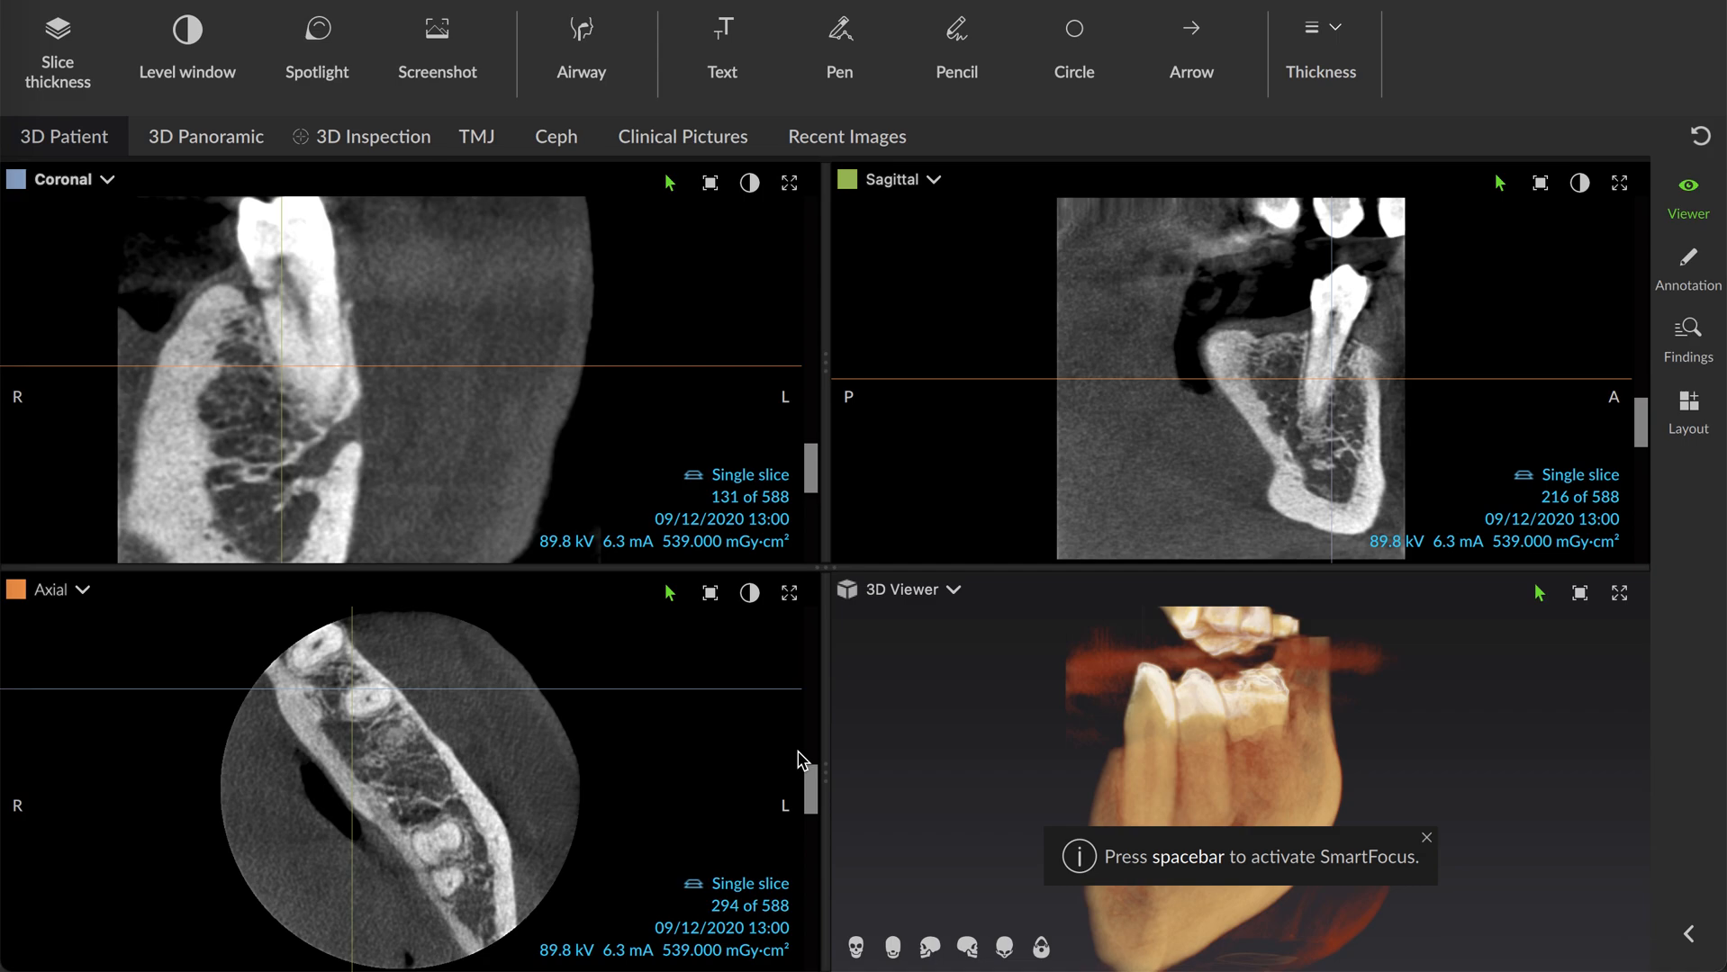
drag(811, 749, 810, 769)
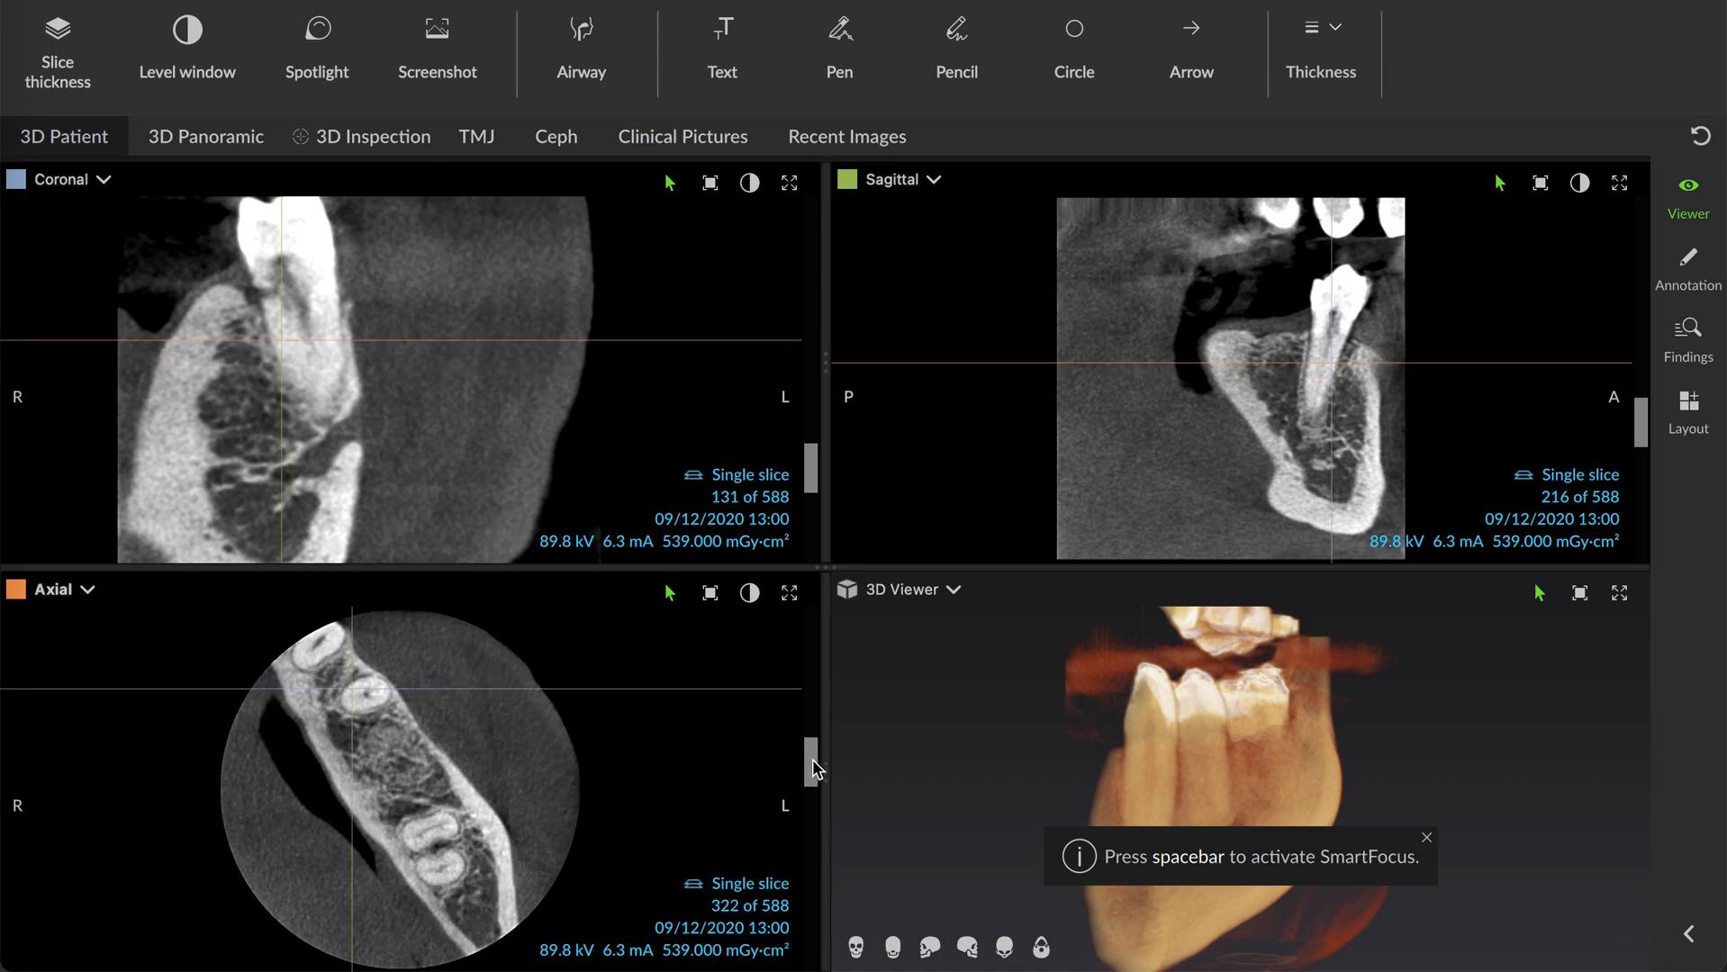
drag(812, 767, 812, 753)
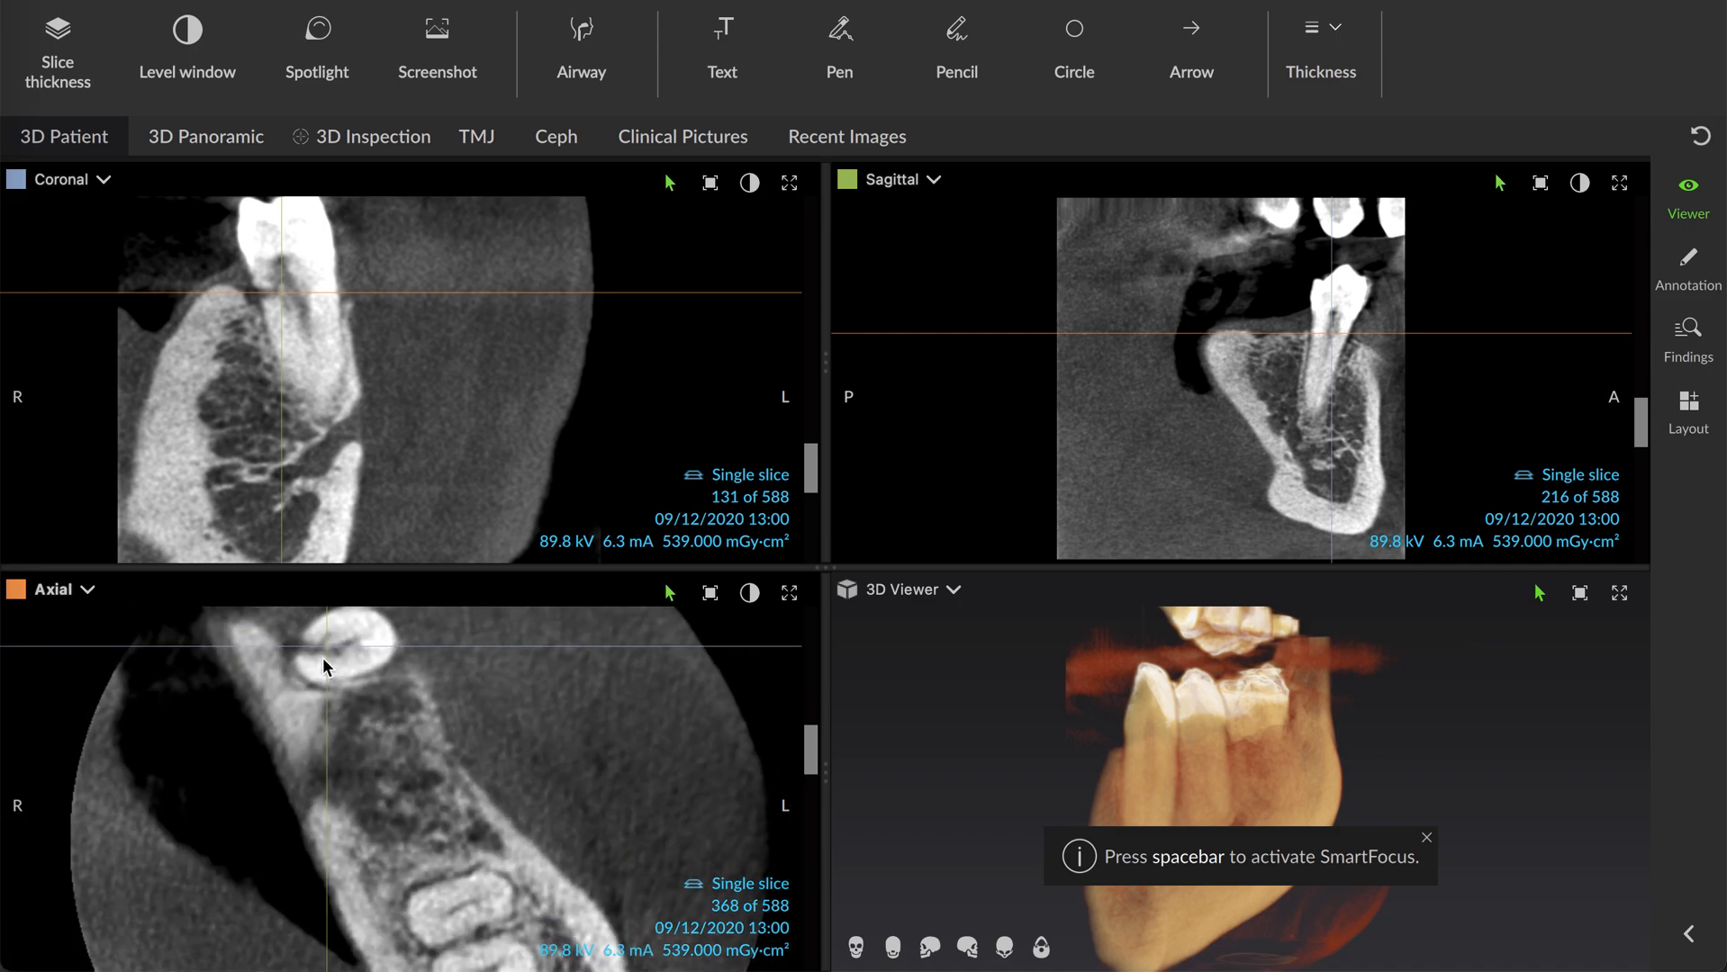
mouse_move(369, 659)
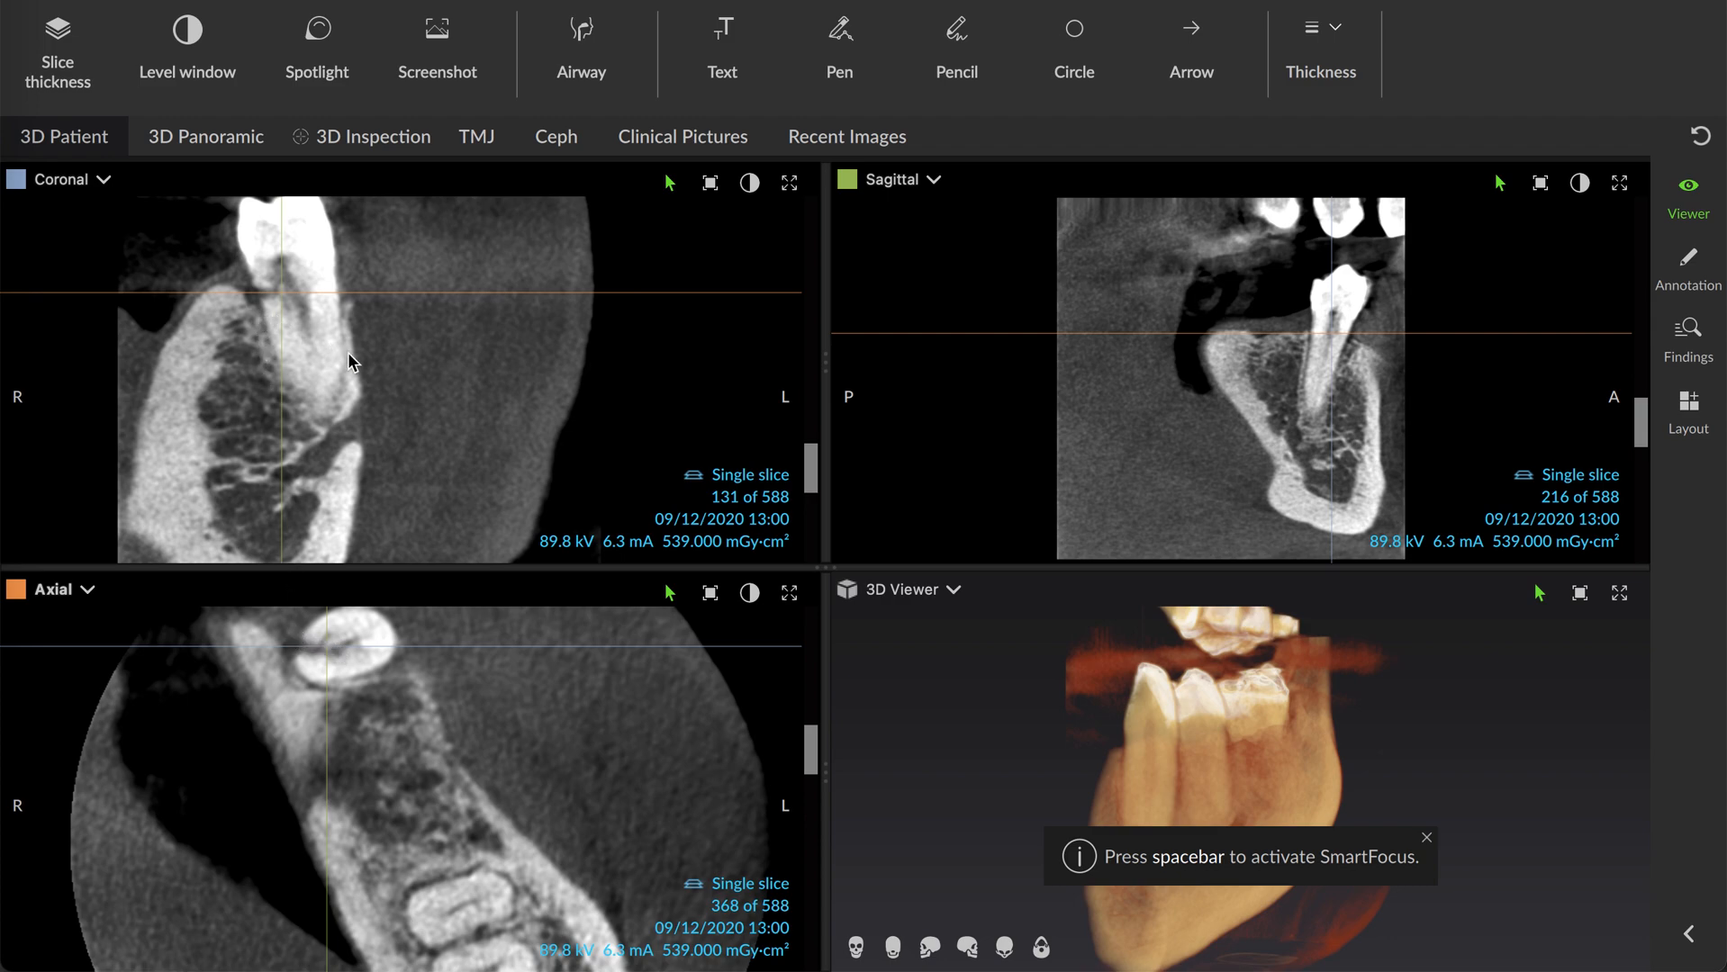
mouse_move(407, 367)
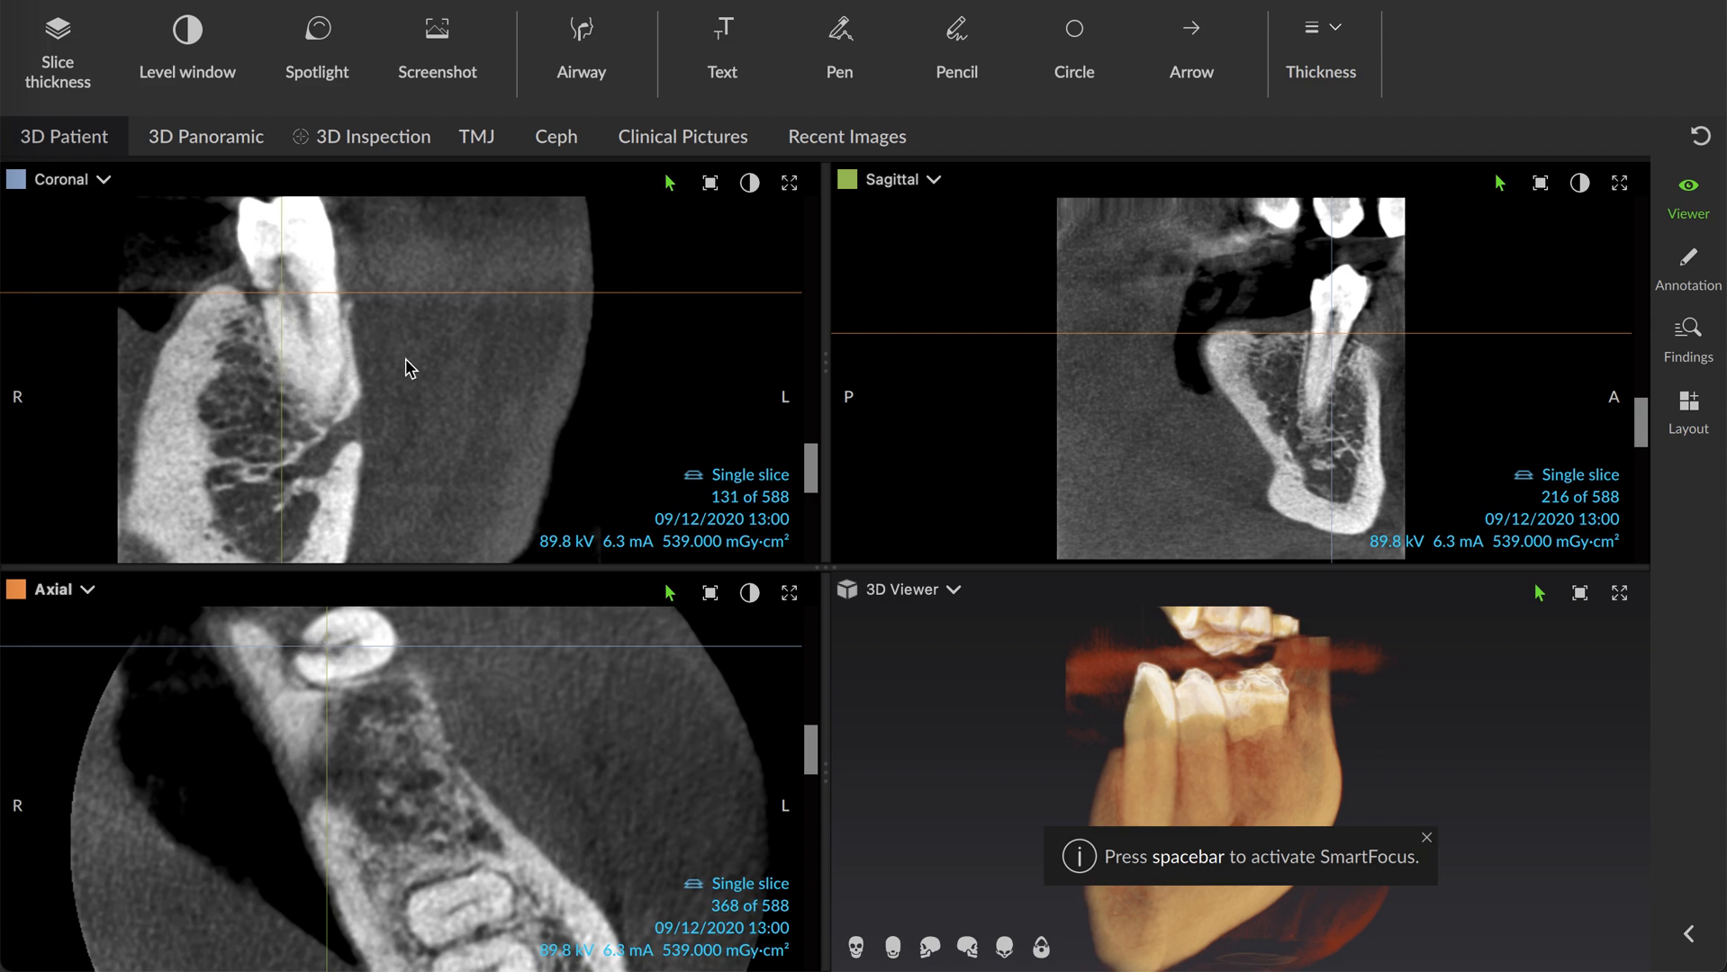
mouse_move(286, 320)
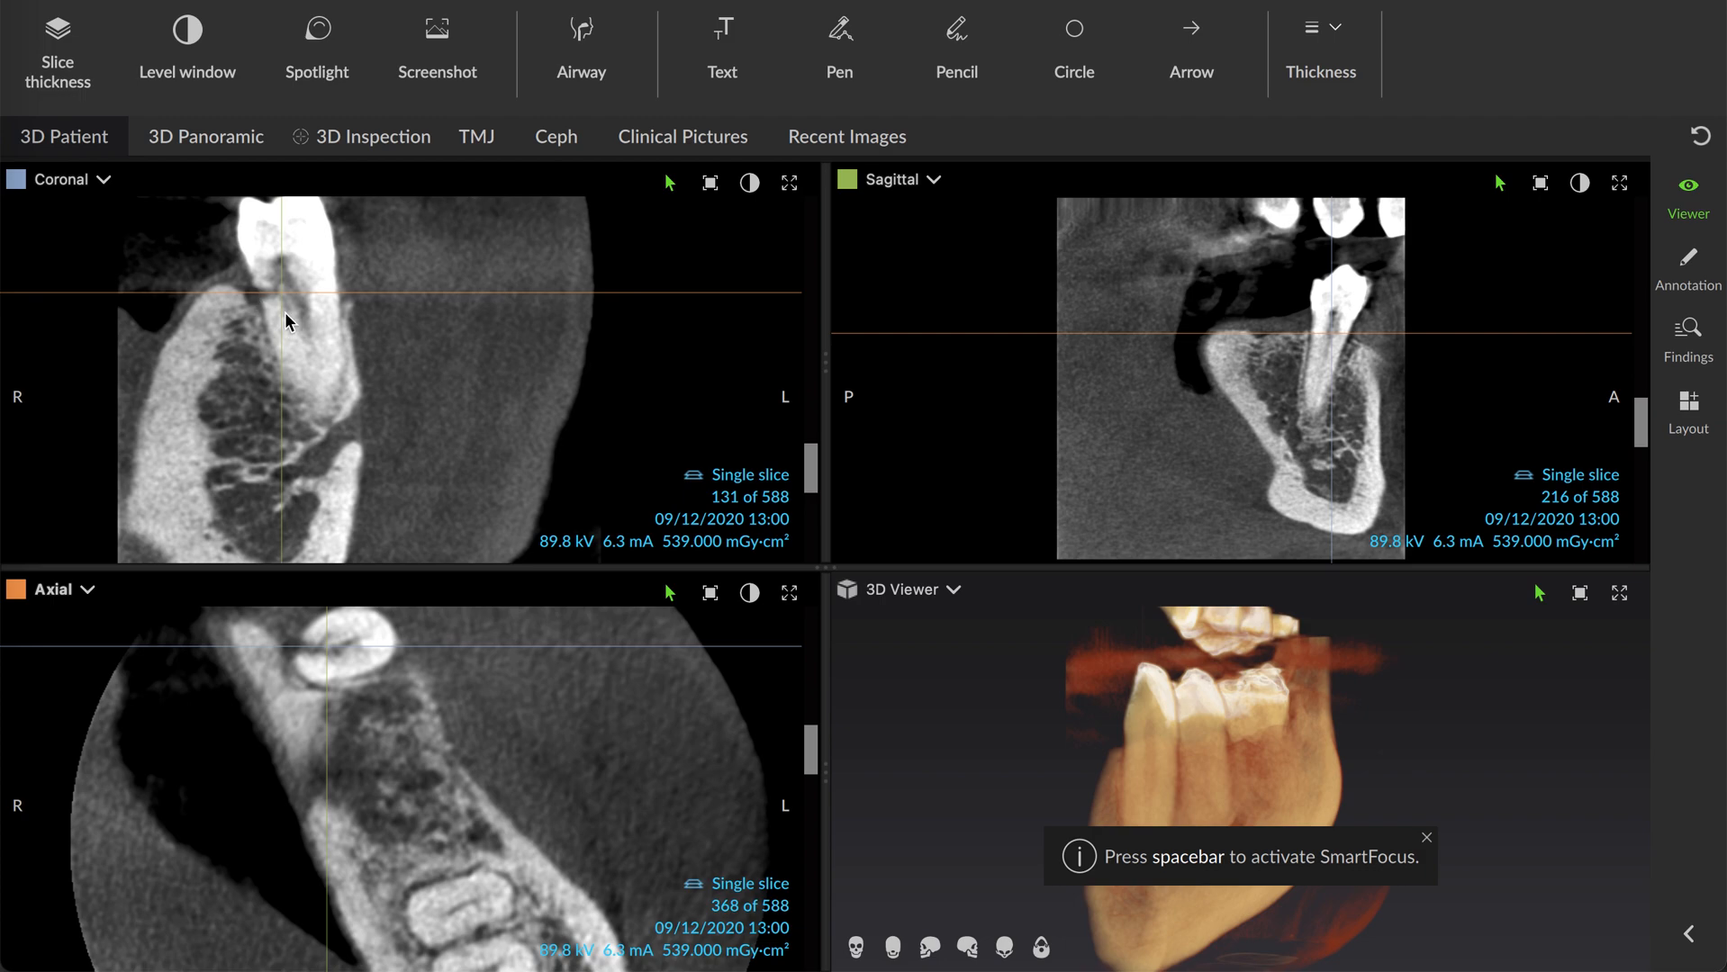
mouse_move(1649, 427)
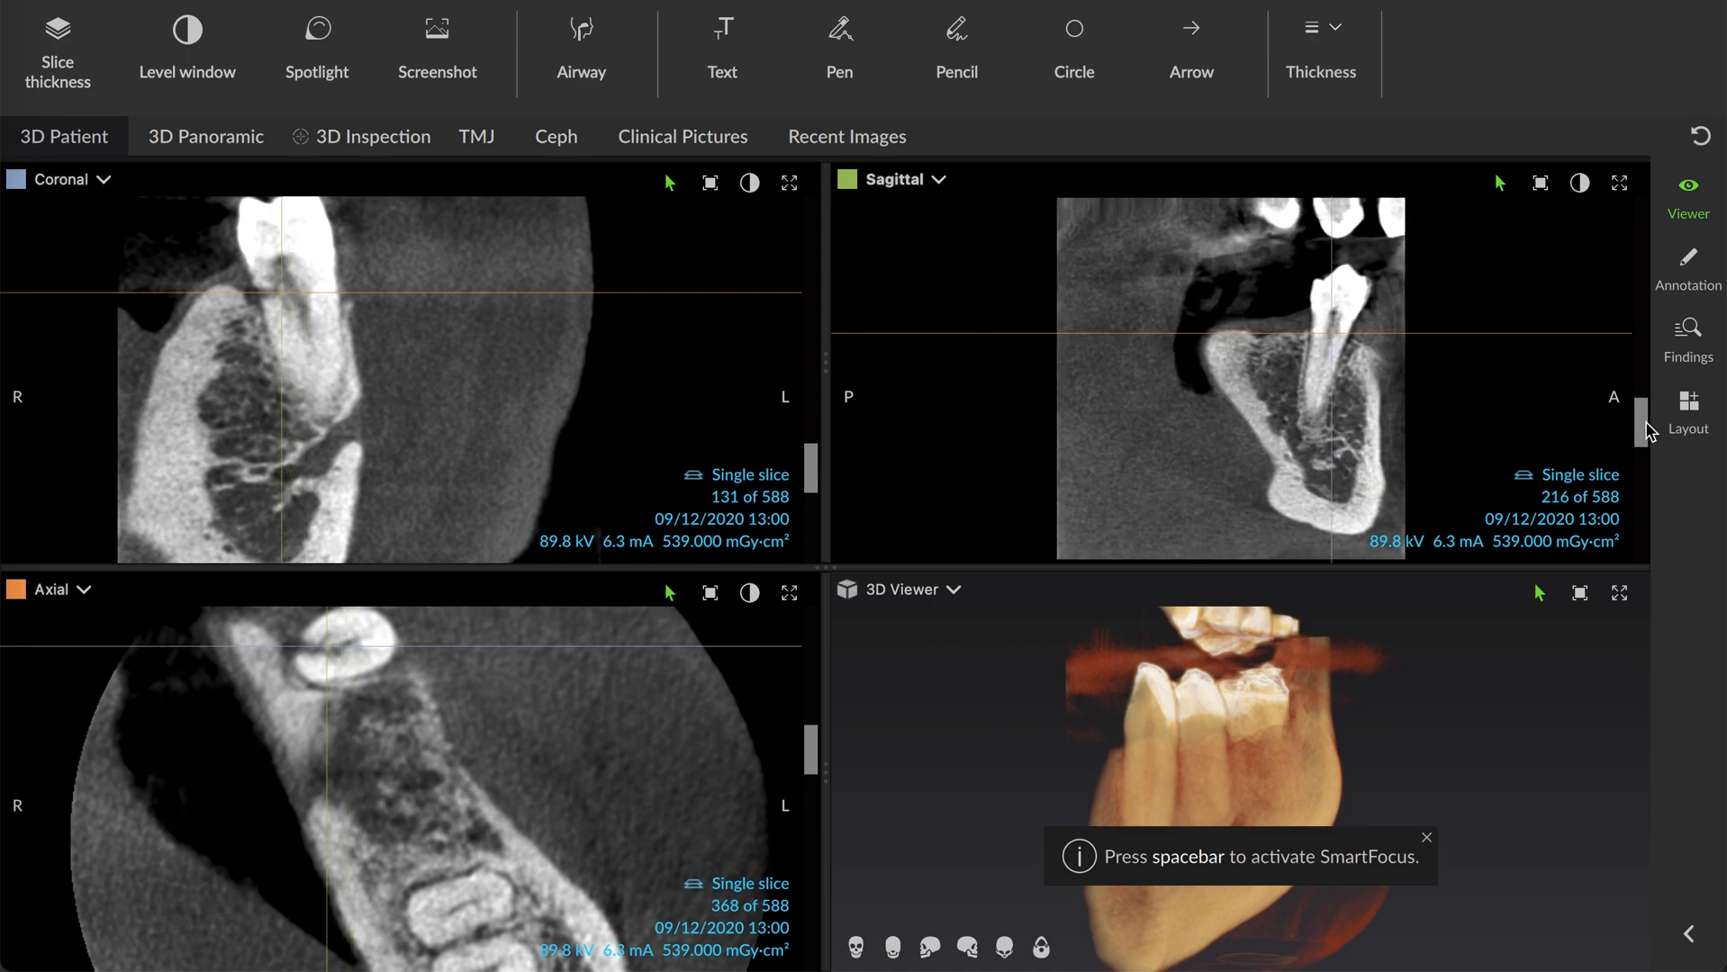
Step the sagittal view from slice 216 to slice 213 through the molar root.
scroll(down, 3)
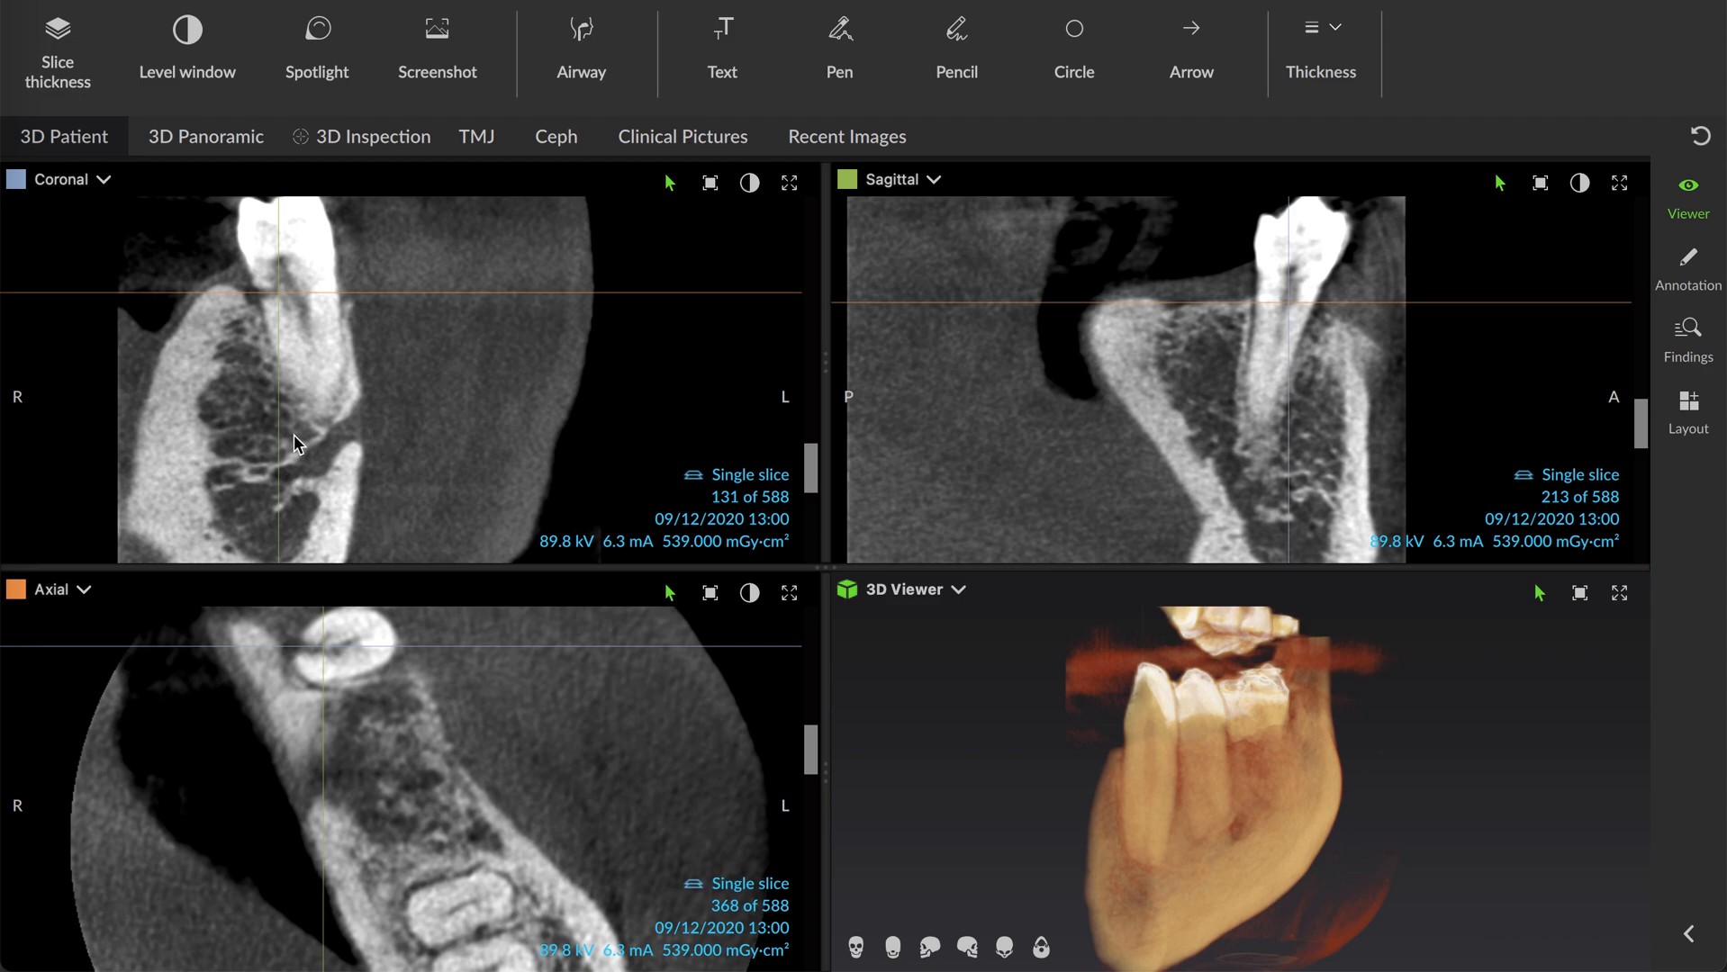
mouse_move(1281, 772)
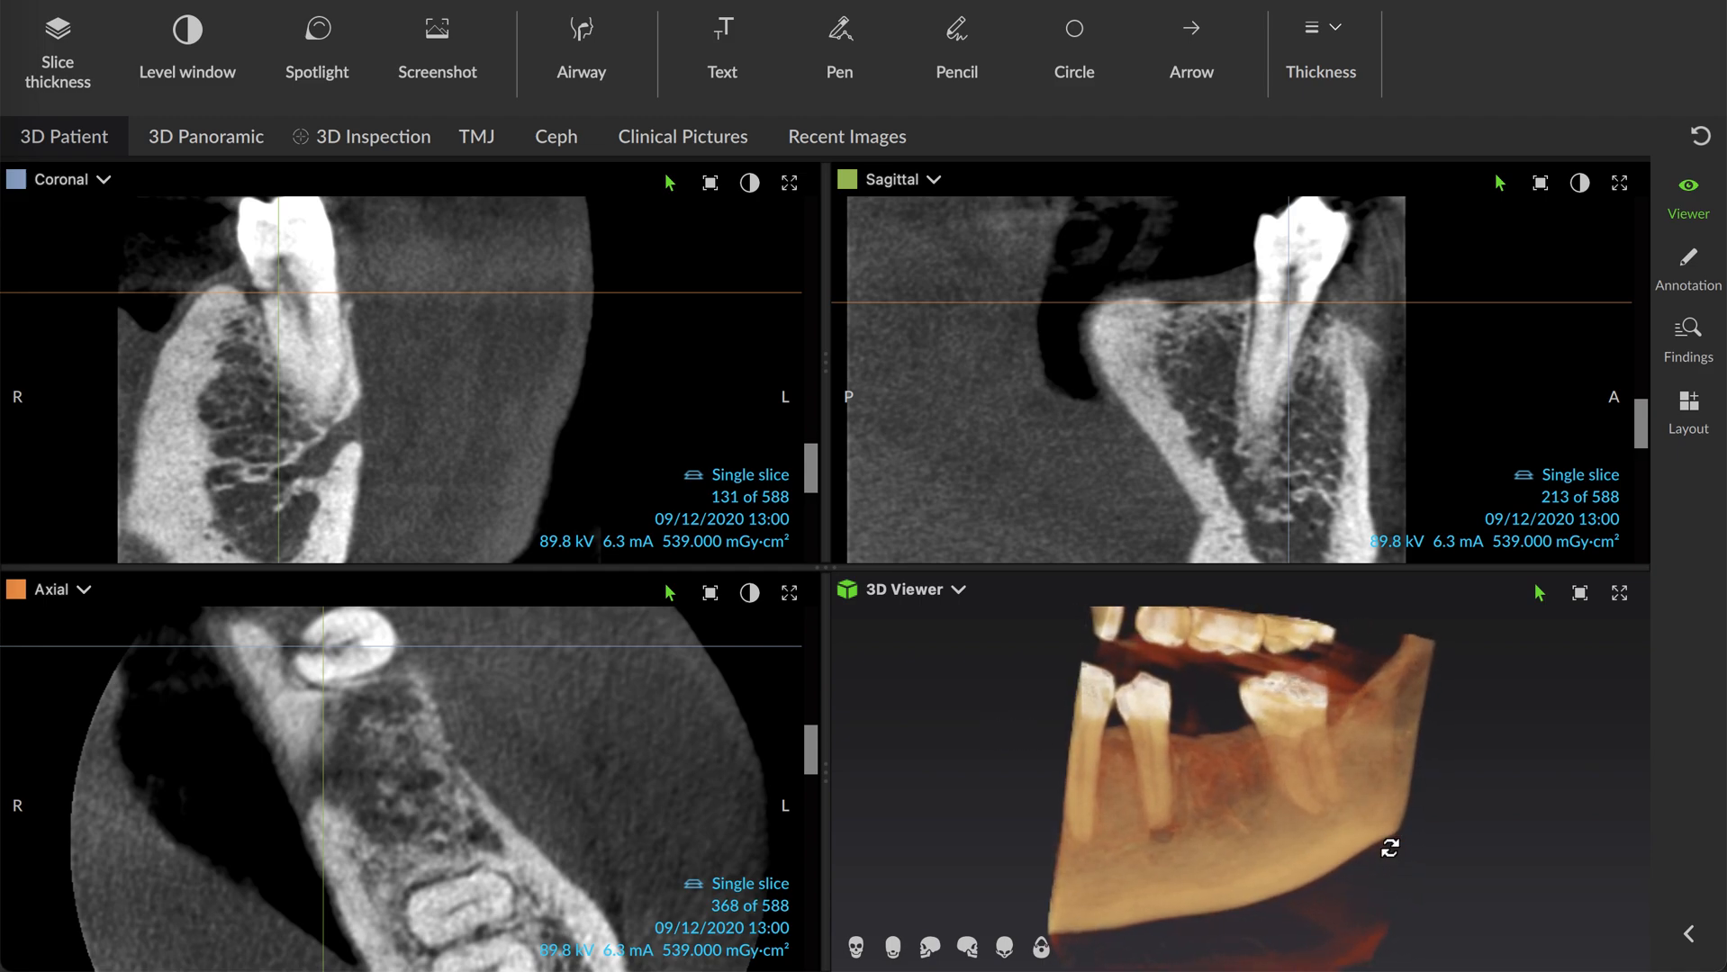
Zoom the 3D rendering in on the lower molar roots beside the gap.
drag(1390, 848, 1358, 866)
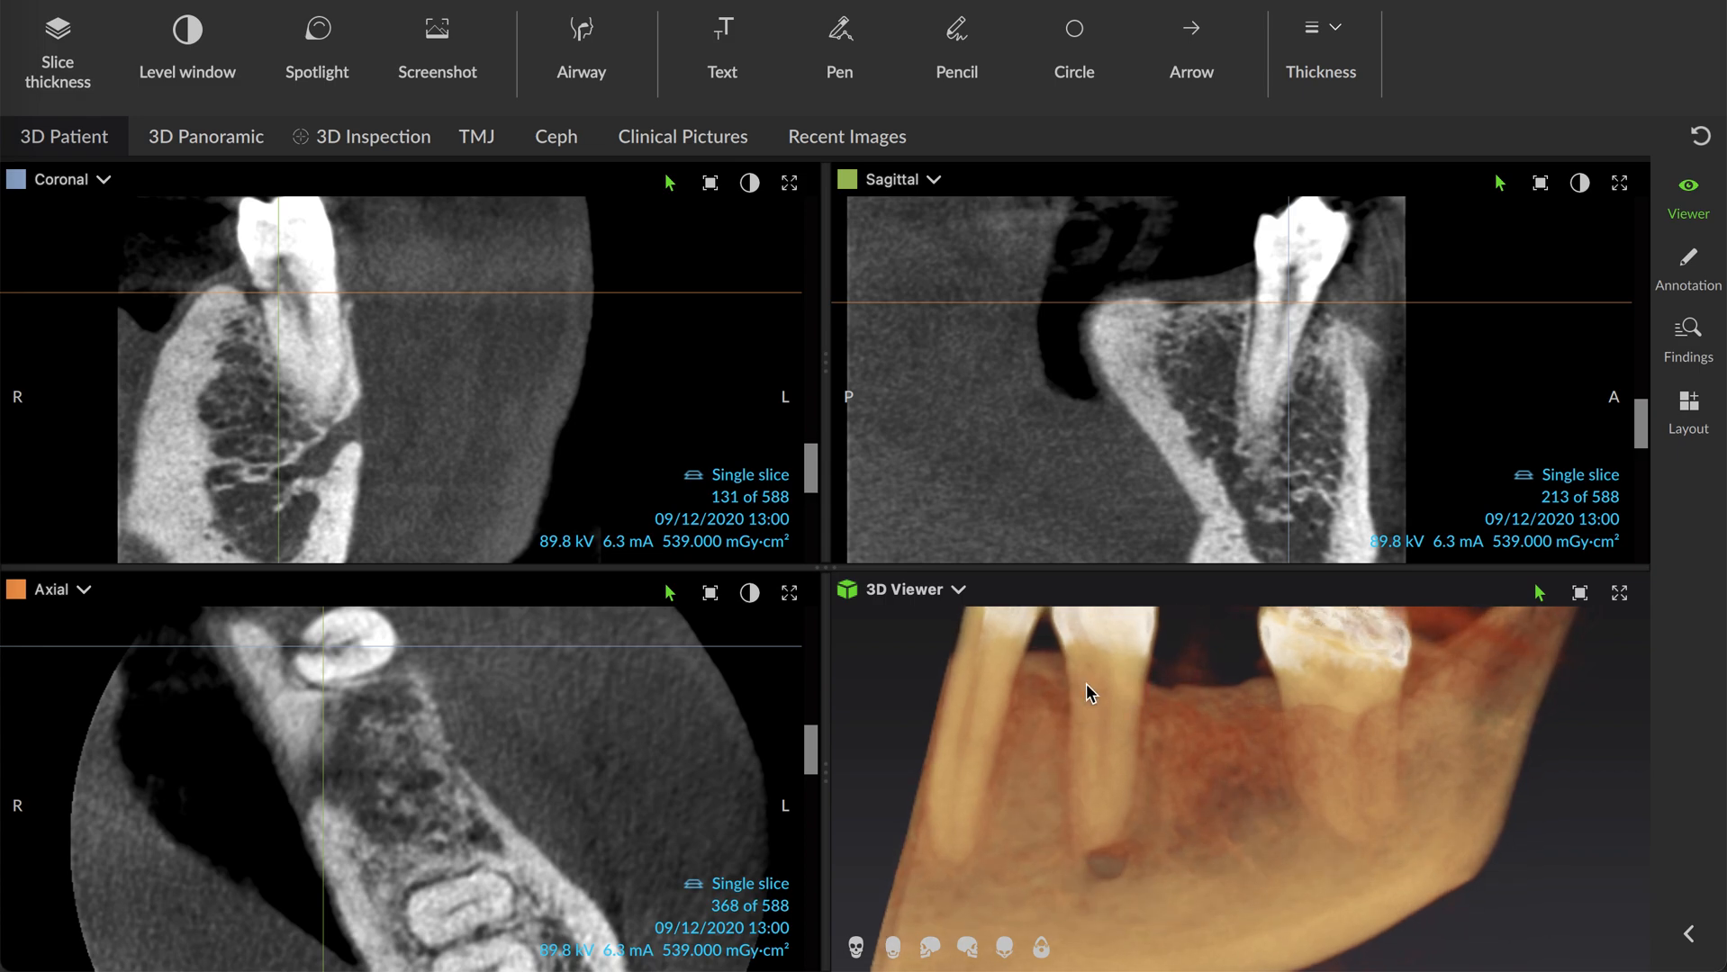
mouse_move(1109, 656)
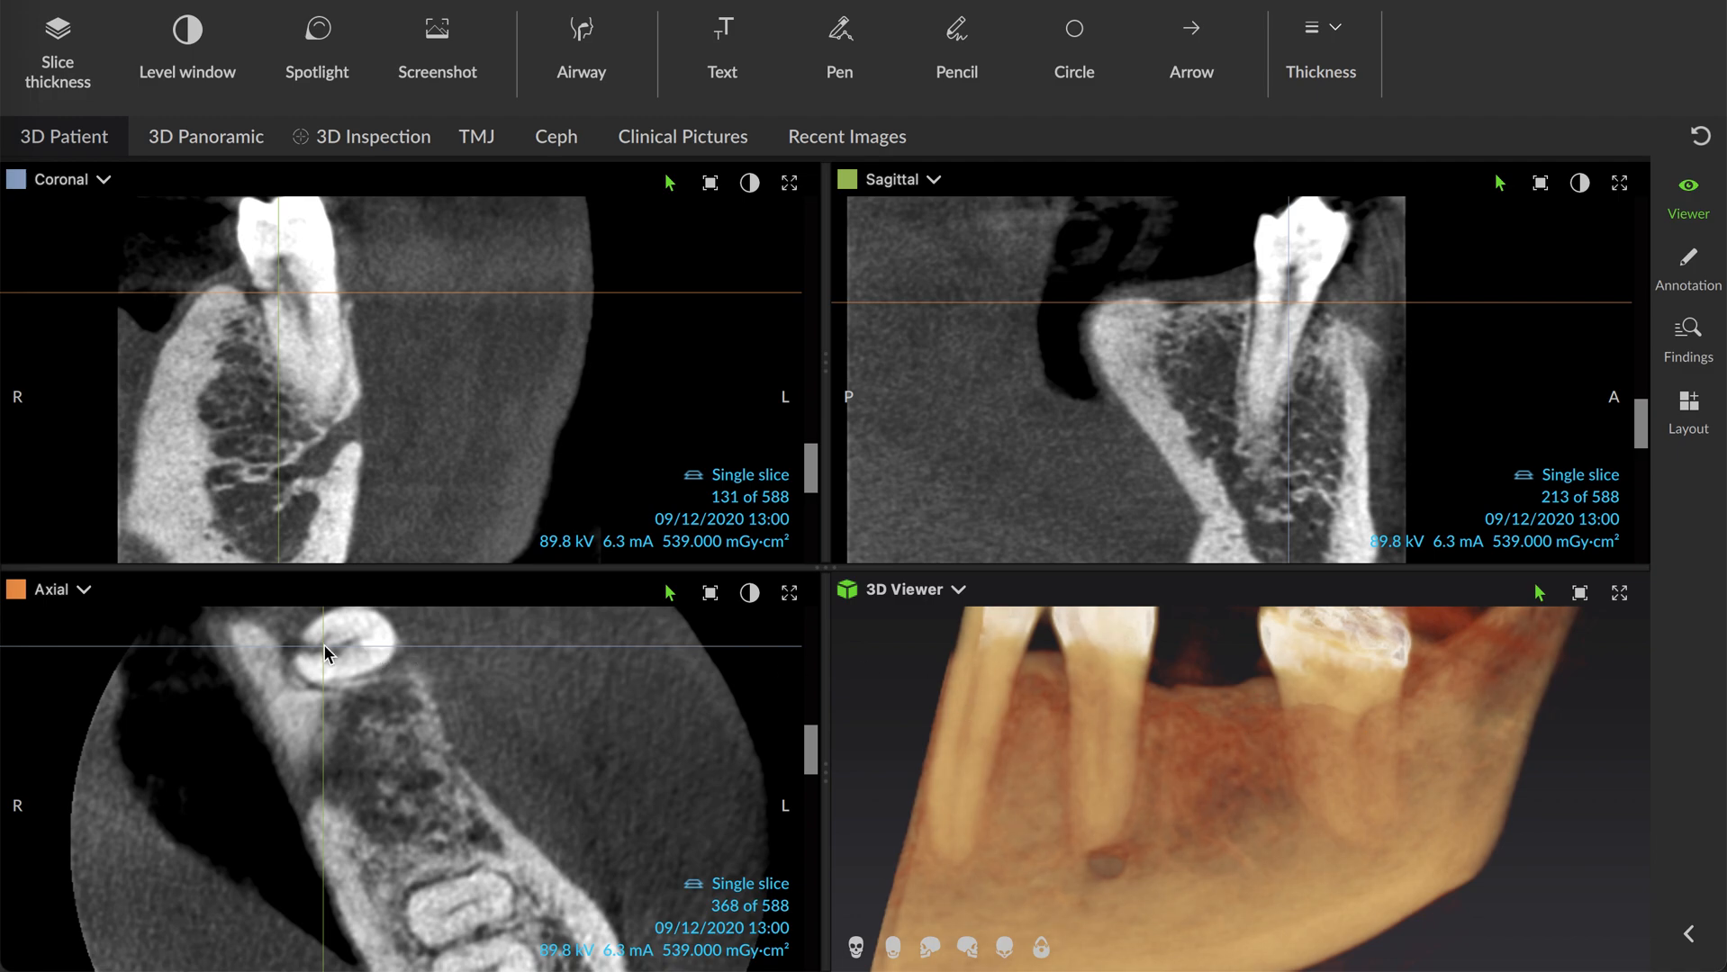
mouse_move(219, 299)
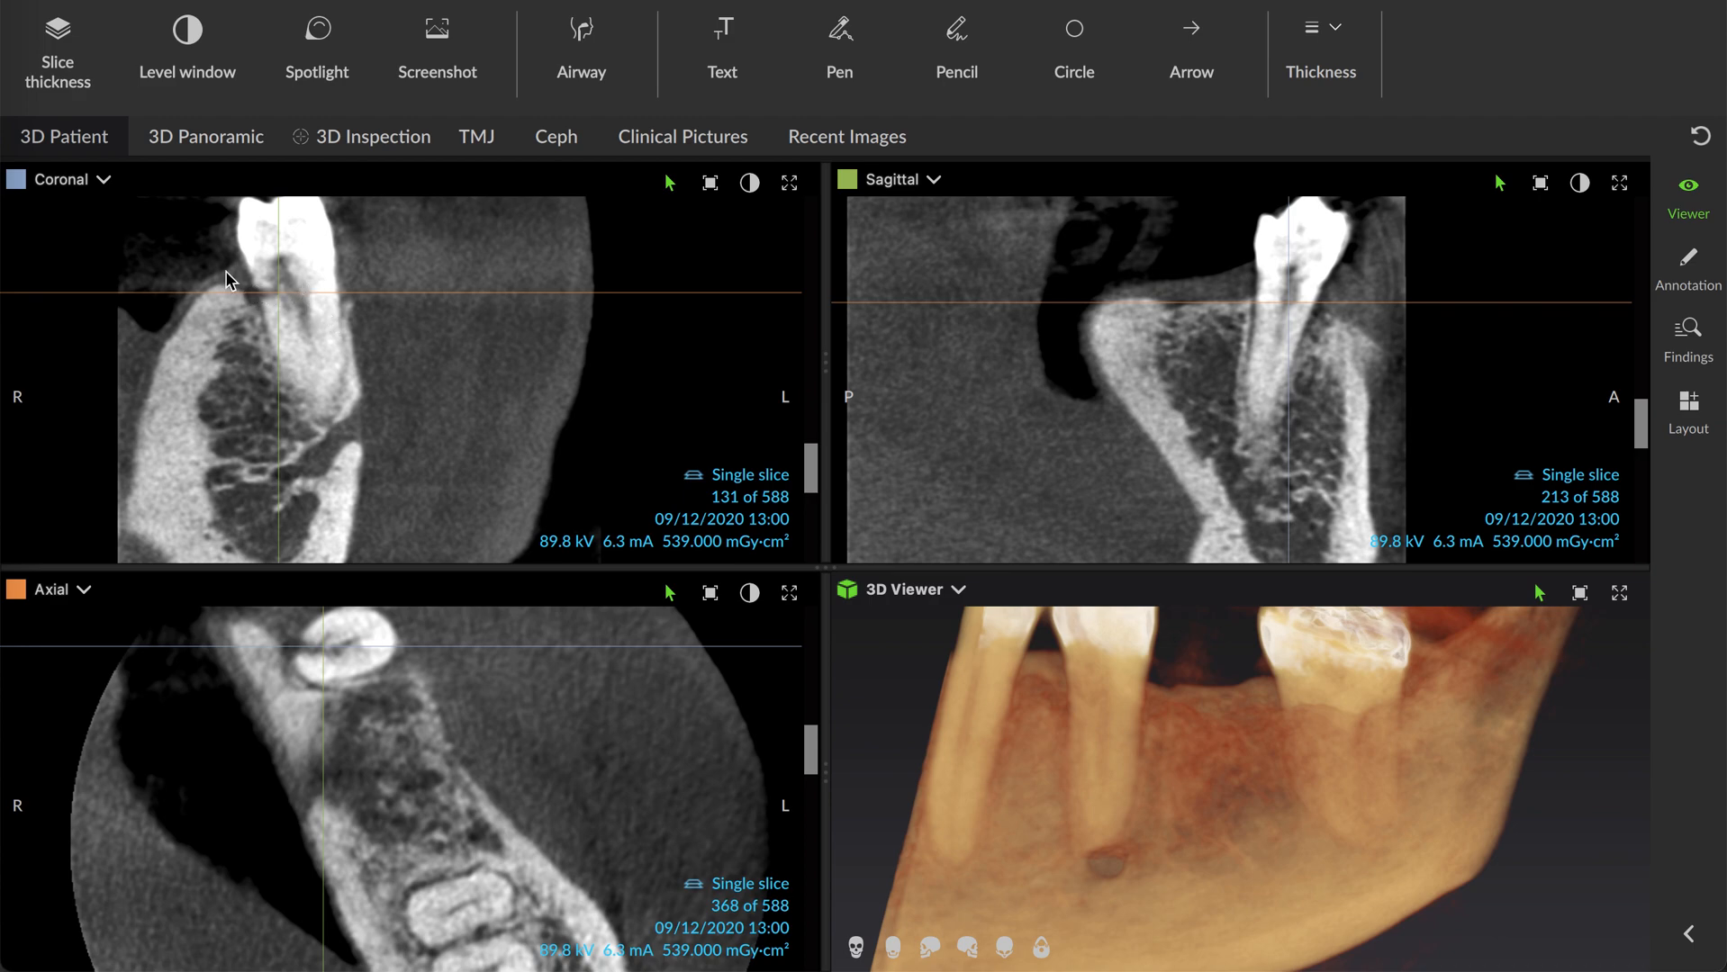
mouse_move(707, 360)
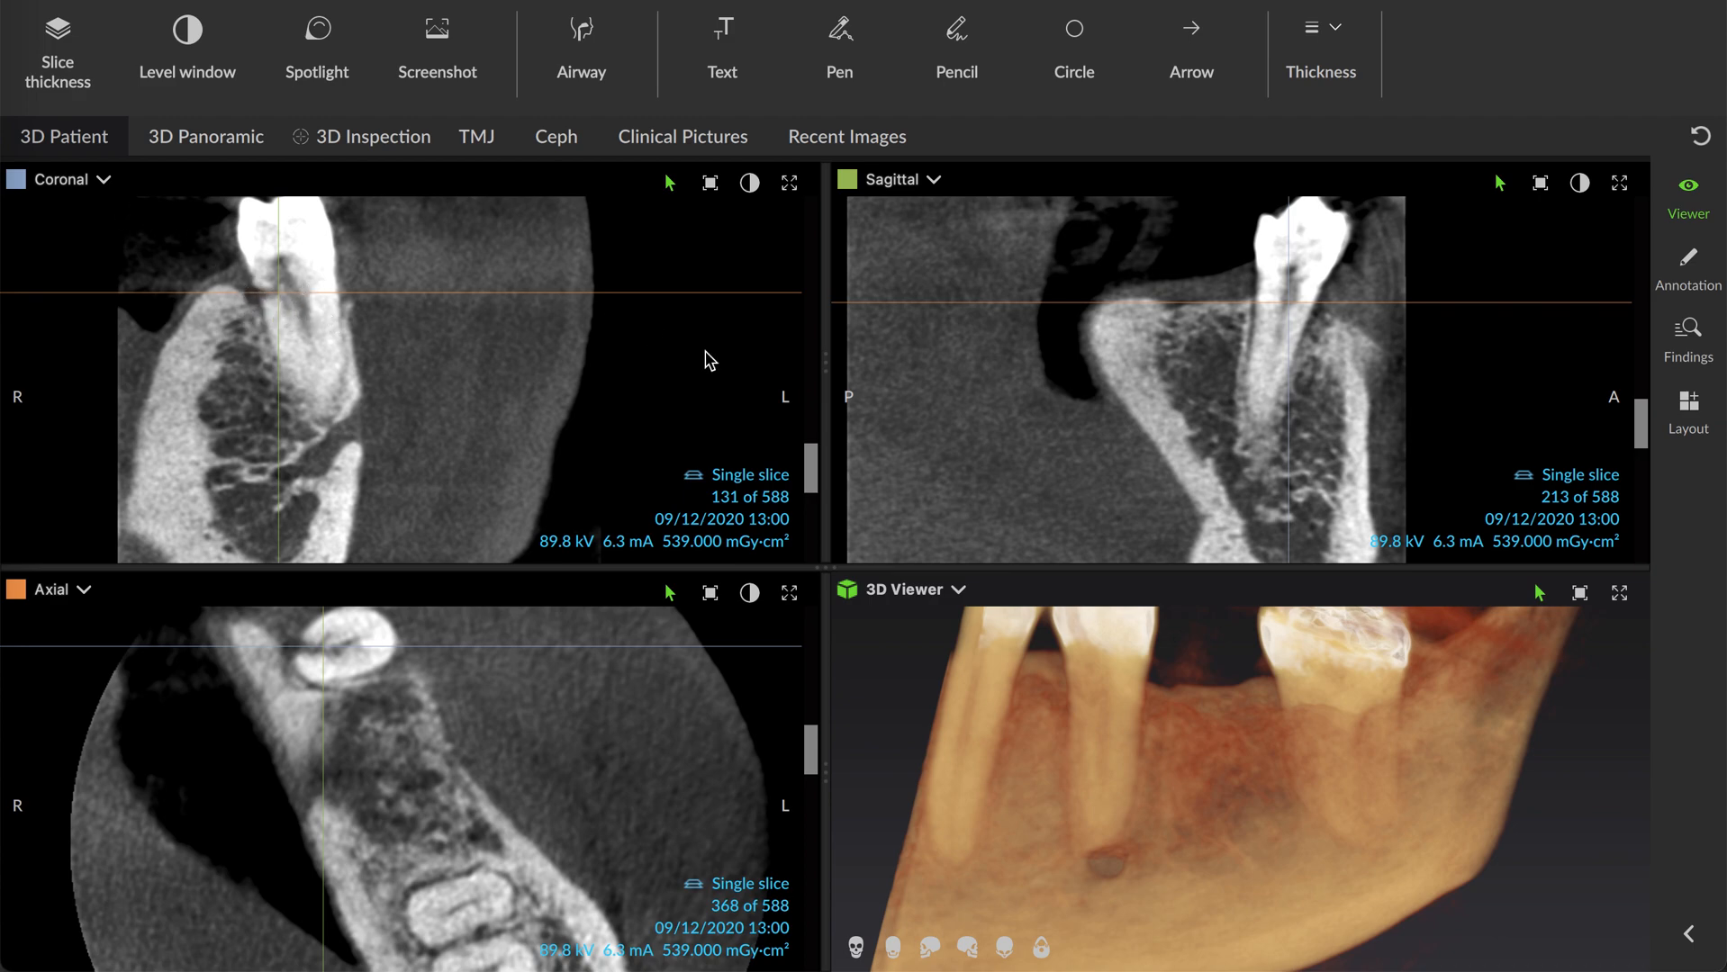
mouse_move(1264, 434)
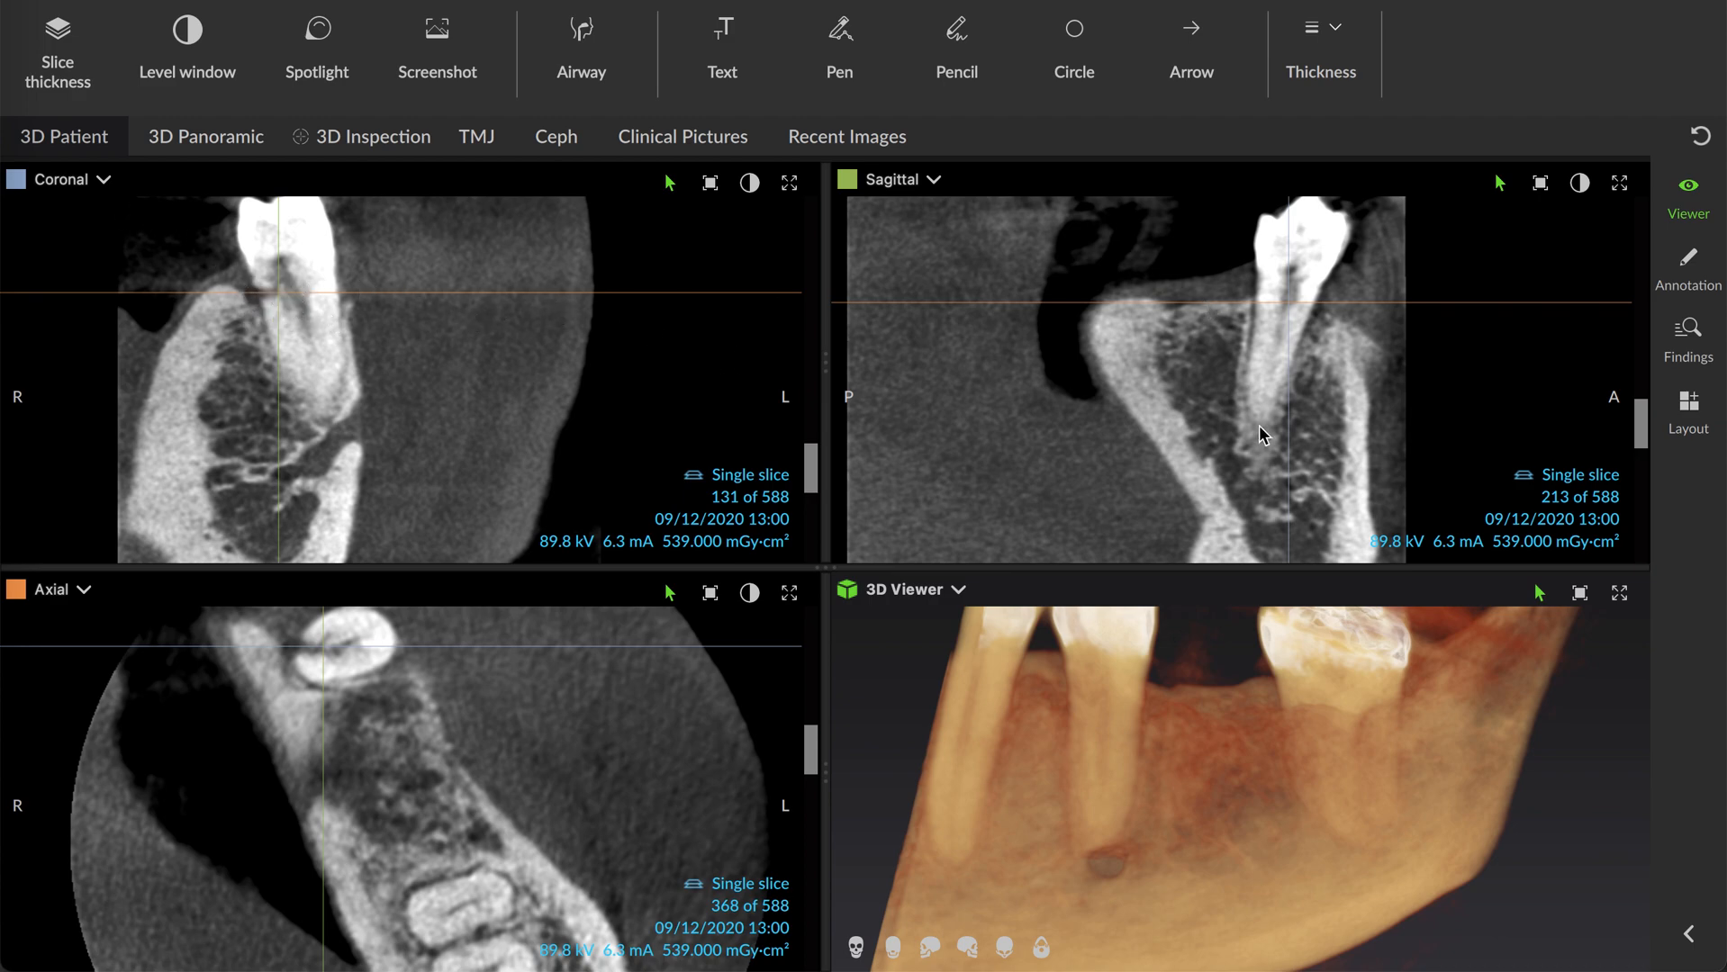
mouse_move(605, 724)
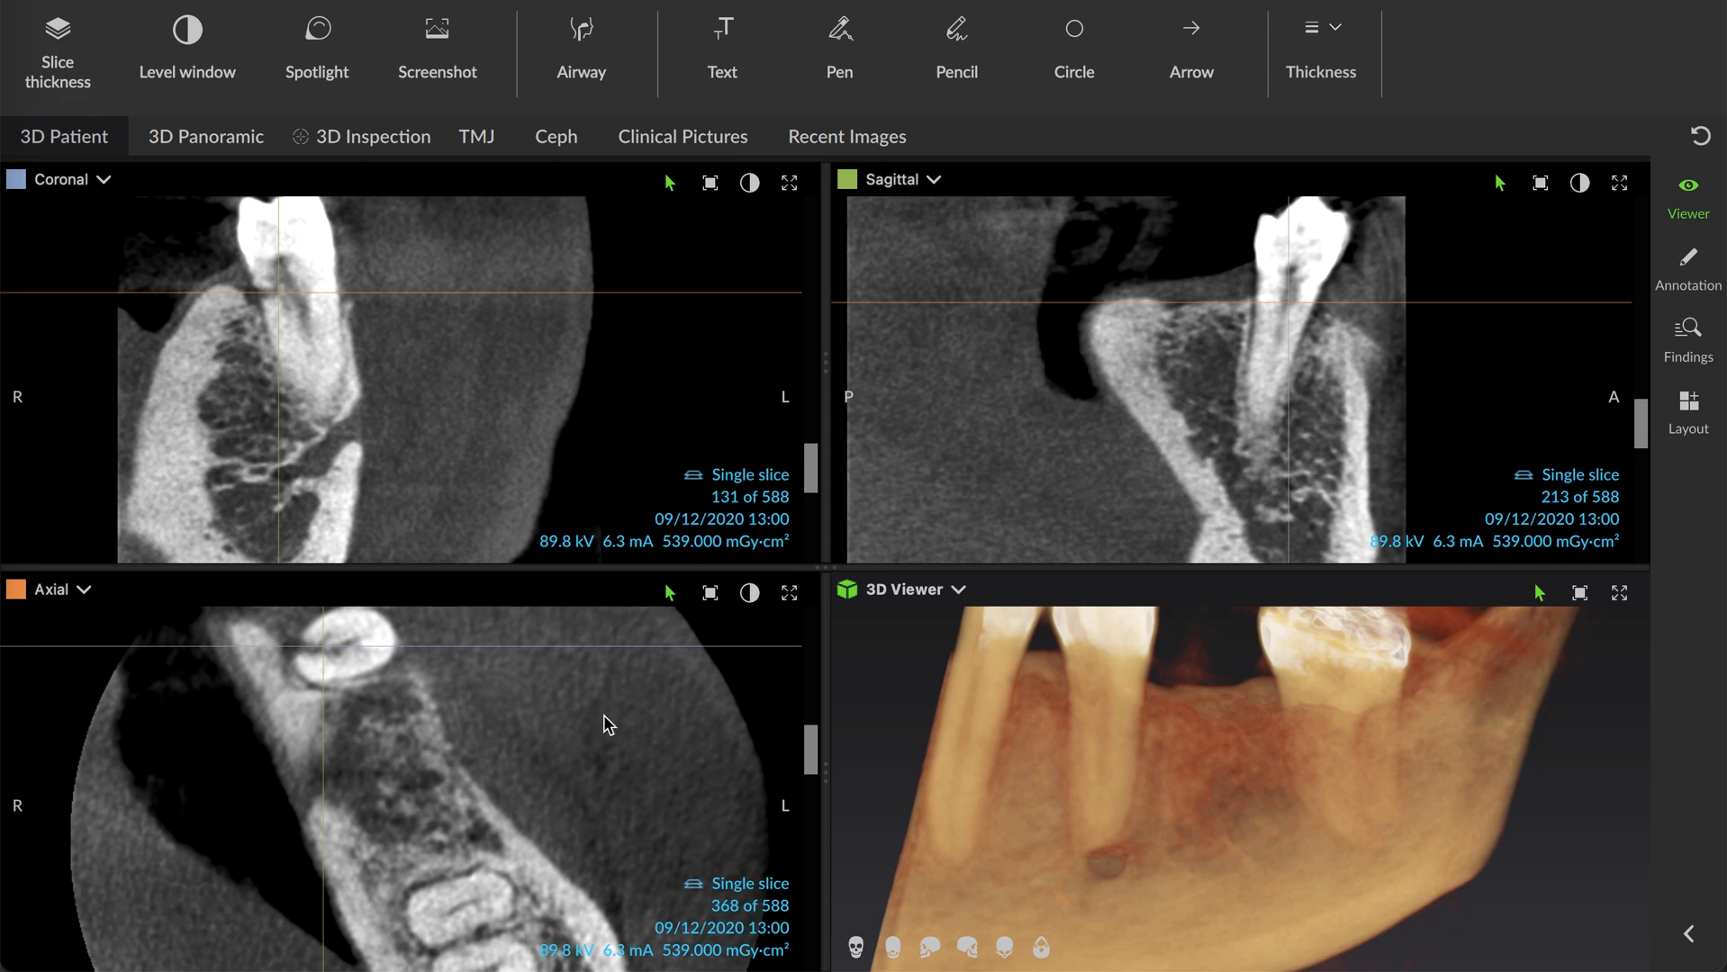
mouse_move(634, 684)
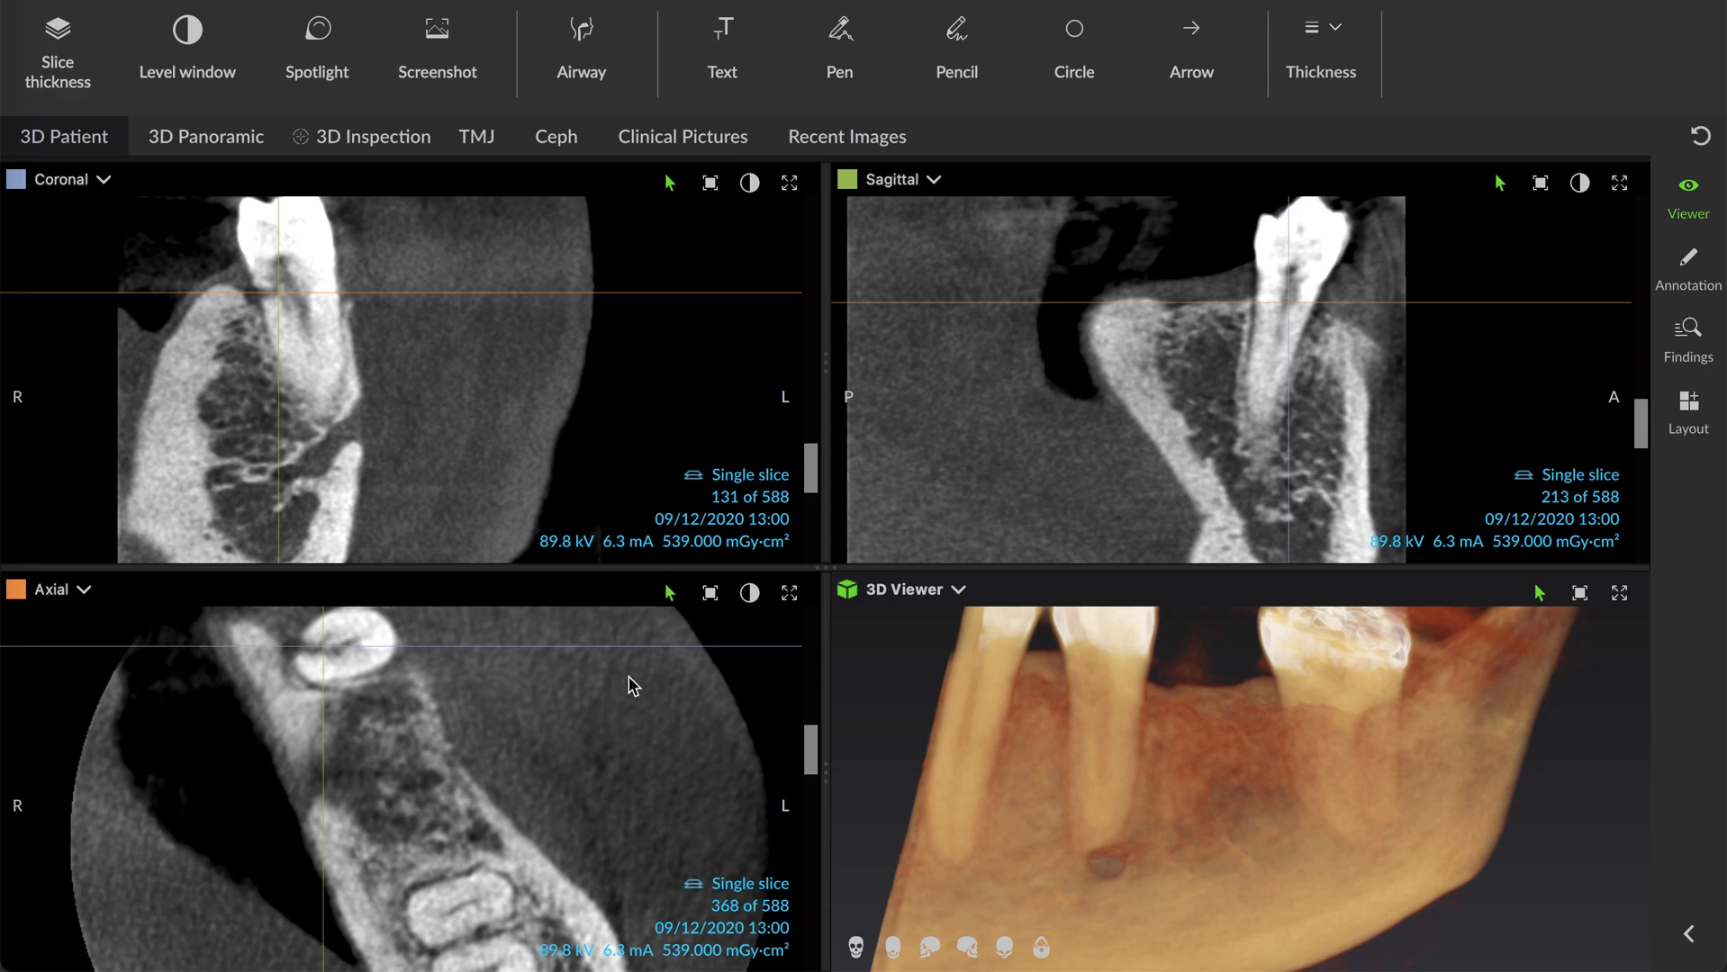
mouse_move(1152, 526)
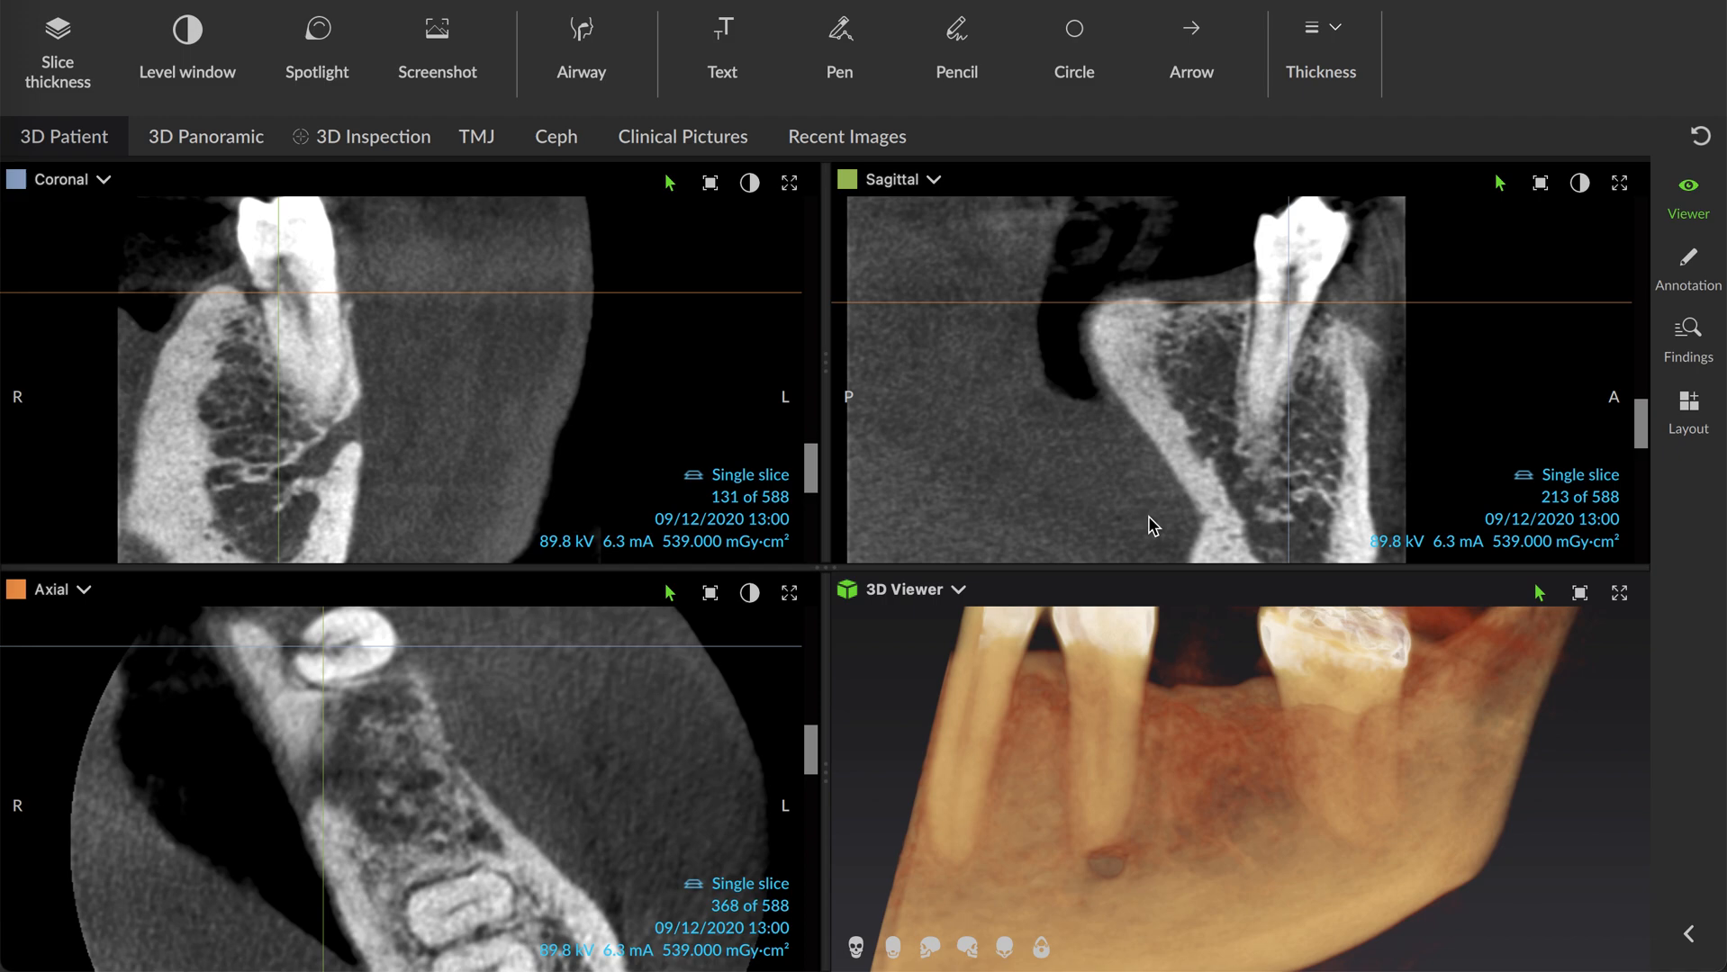
mouse_move(308, 319)
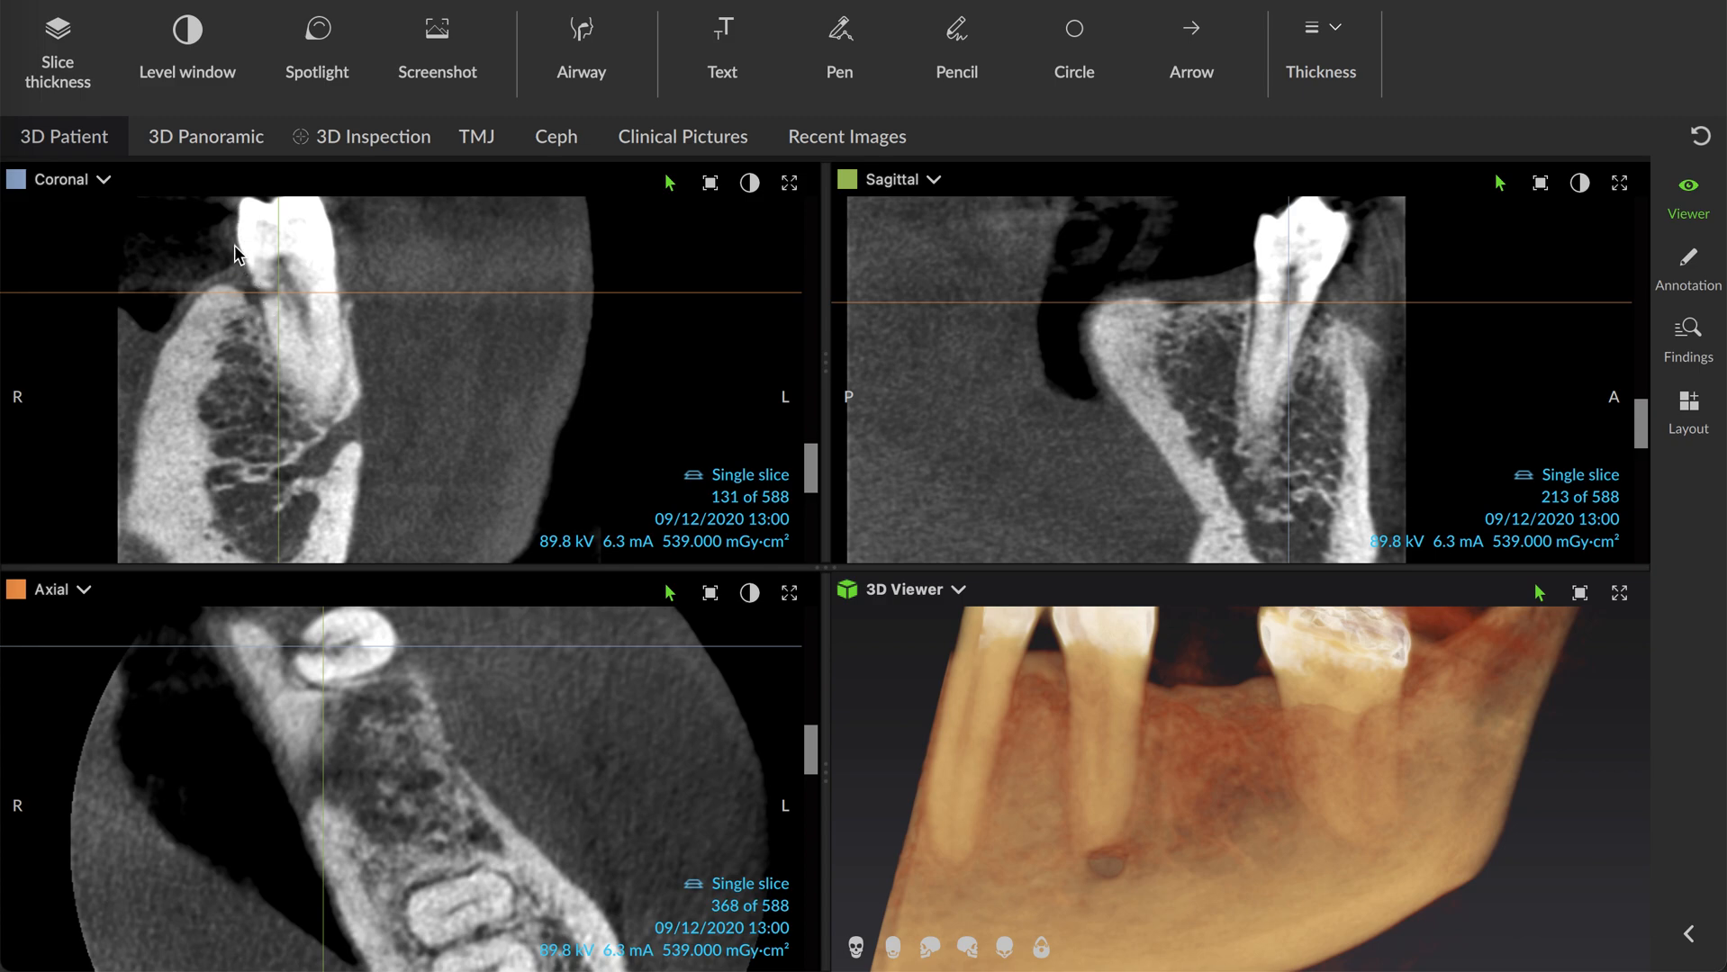
mouse_move(234, 314)
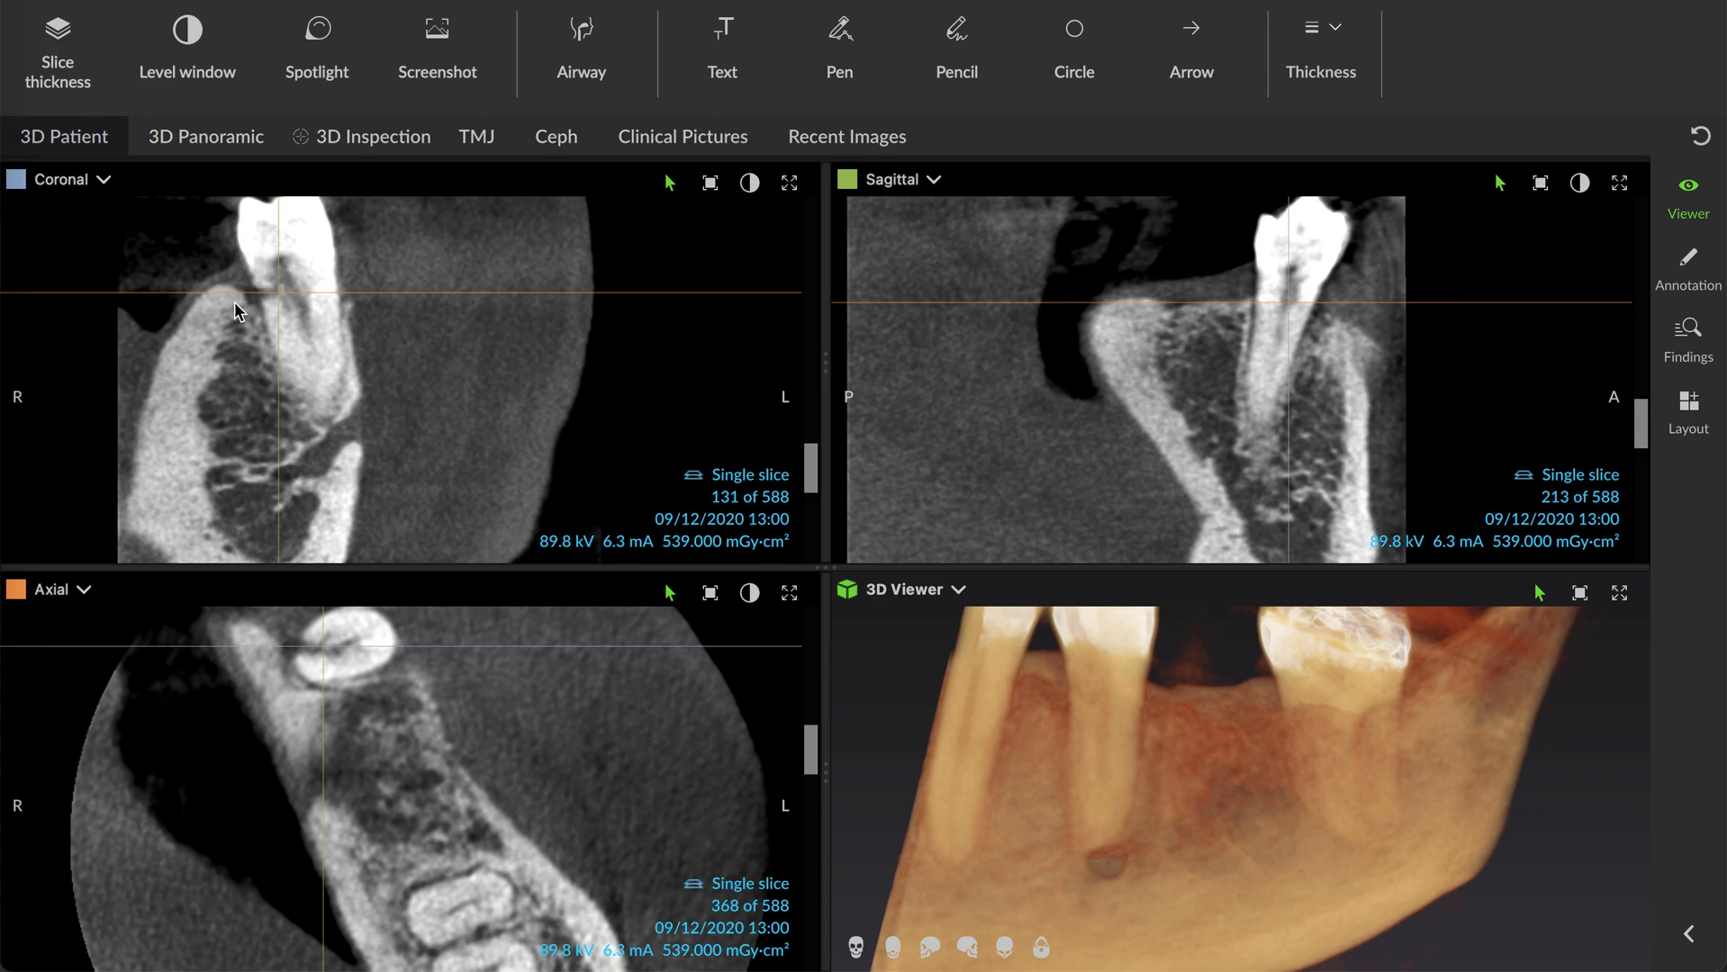
mouse_move(394, 422)
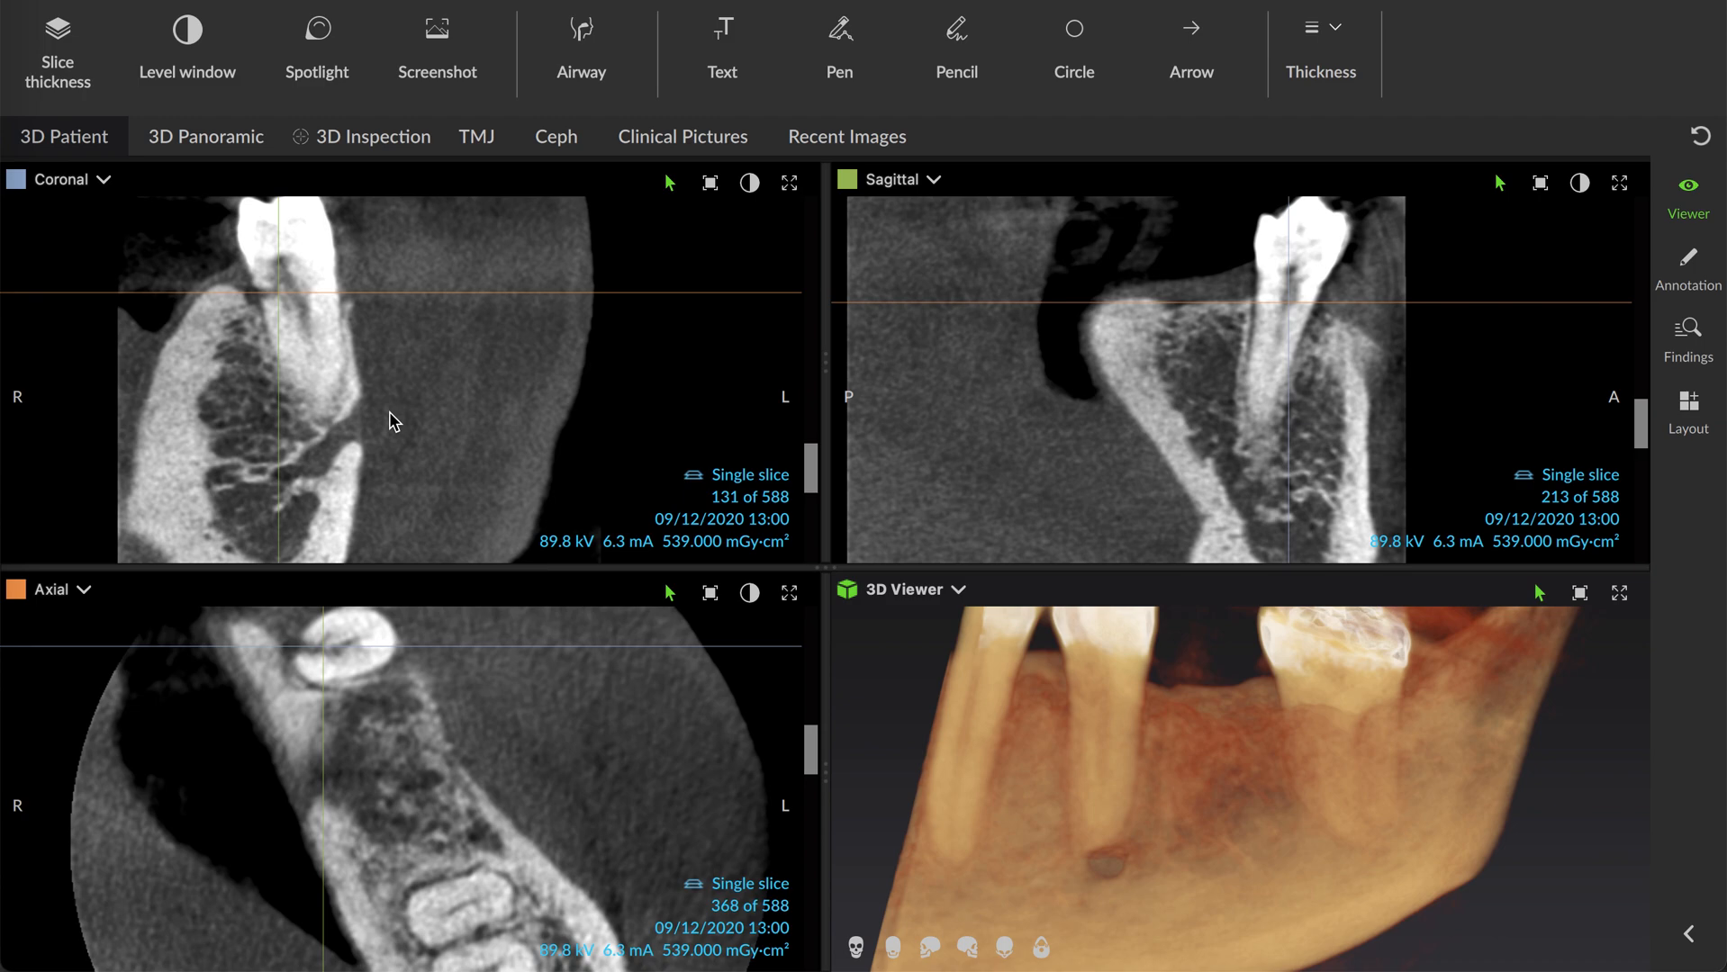
mouse_move(373, 344)
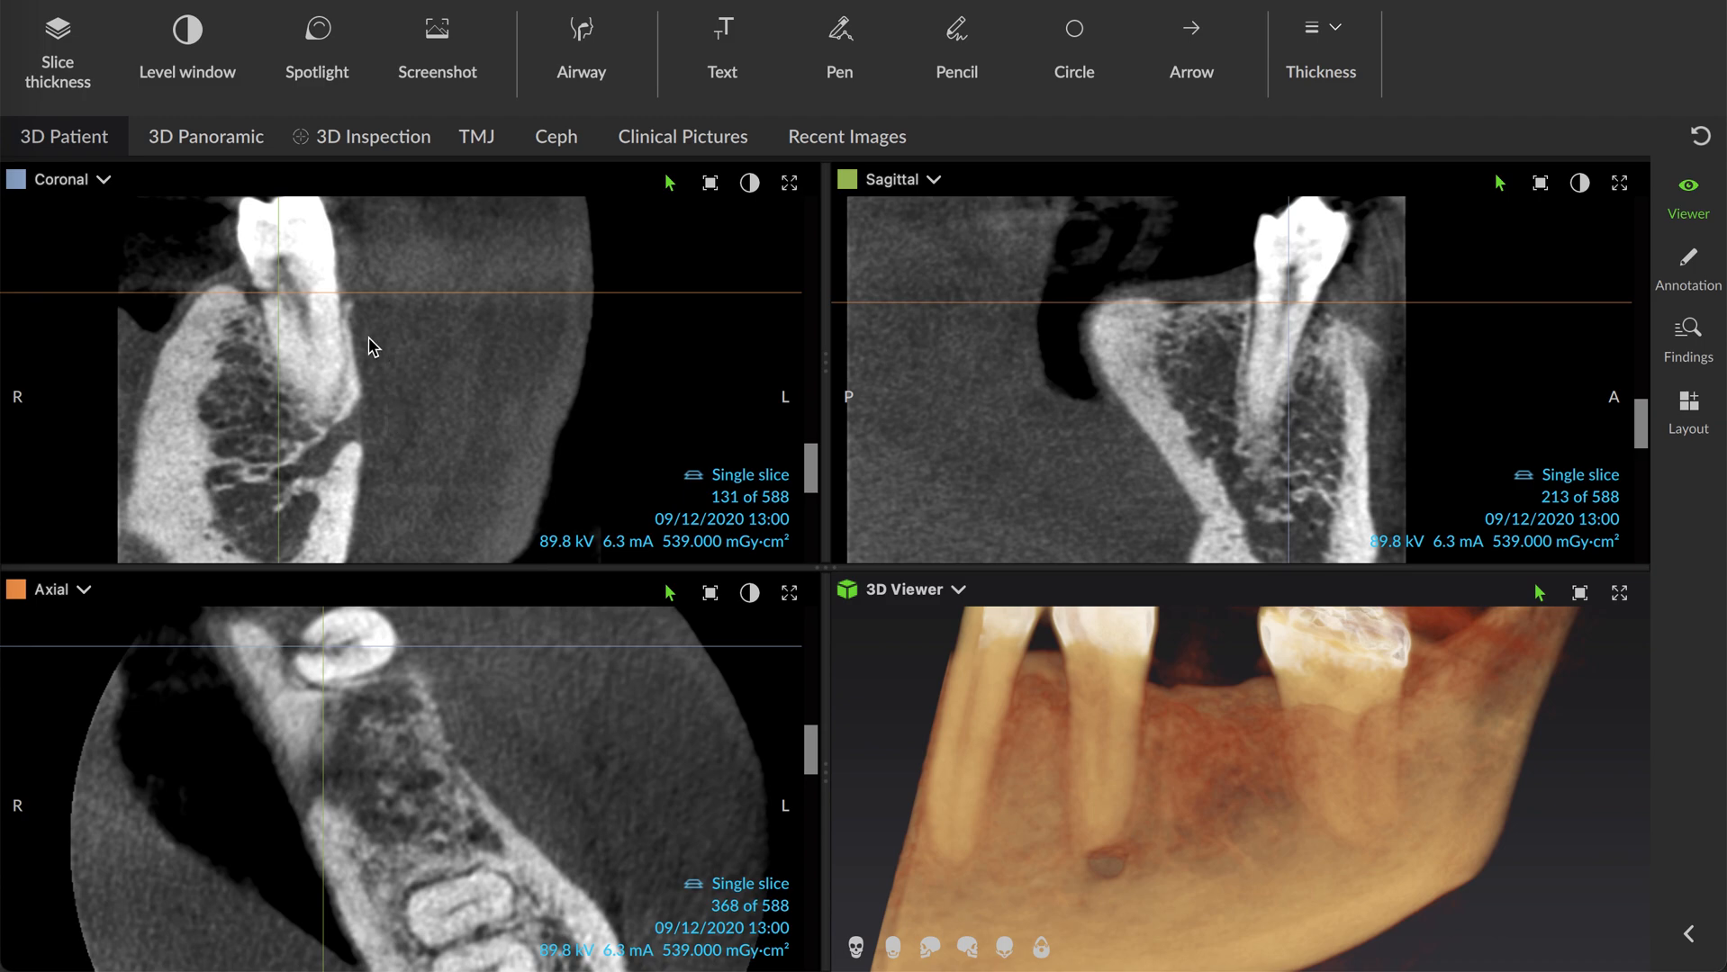
mouse_move(464, 236)
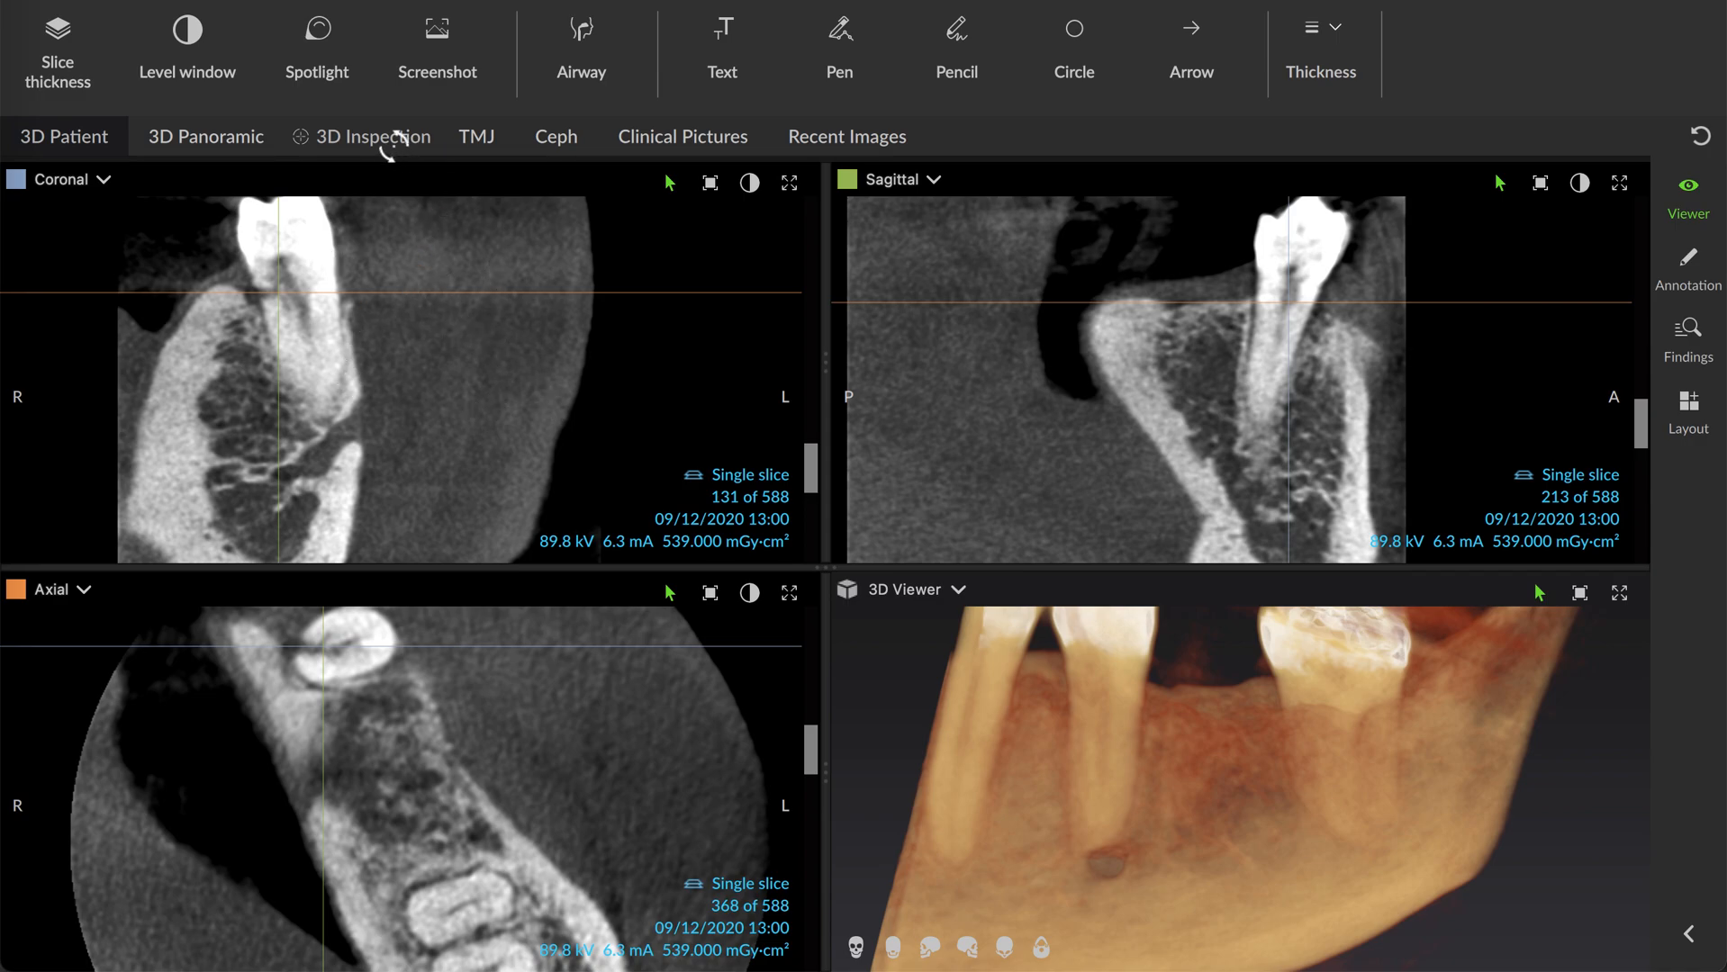
Switch to the 3D Inspection layout showing parallel, perpendicular and horizontal slices with no findings.
click(373, 135)
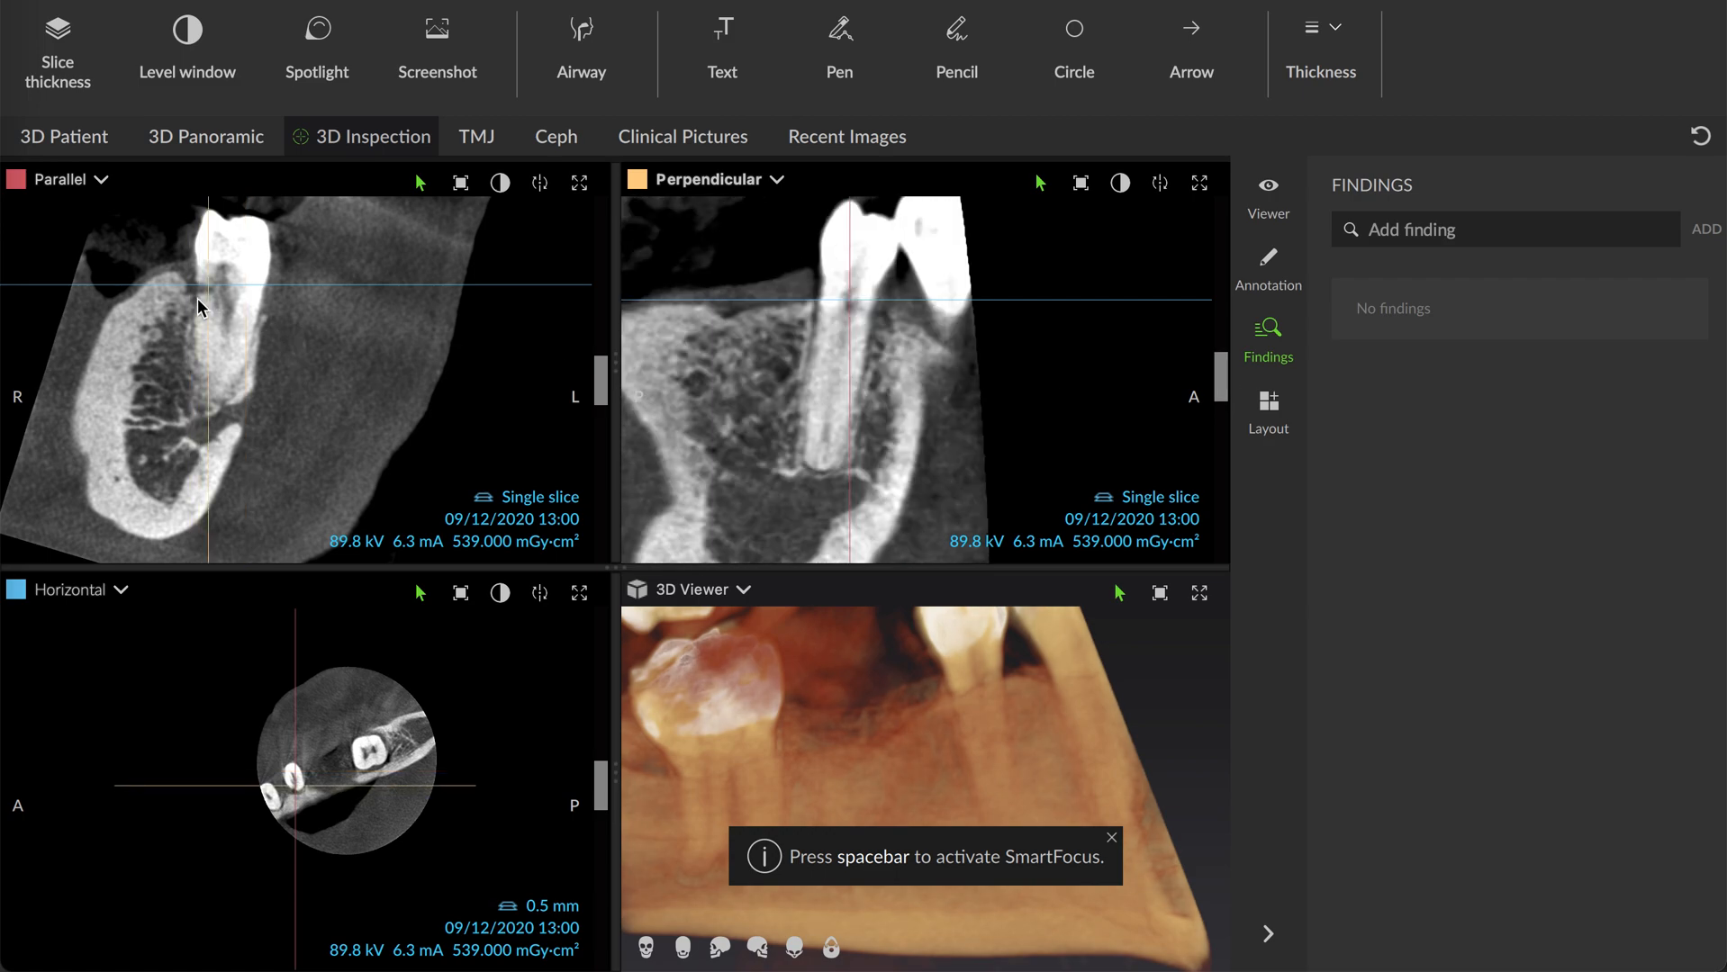
mouse_move(261, 300)
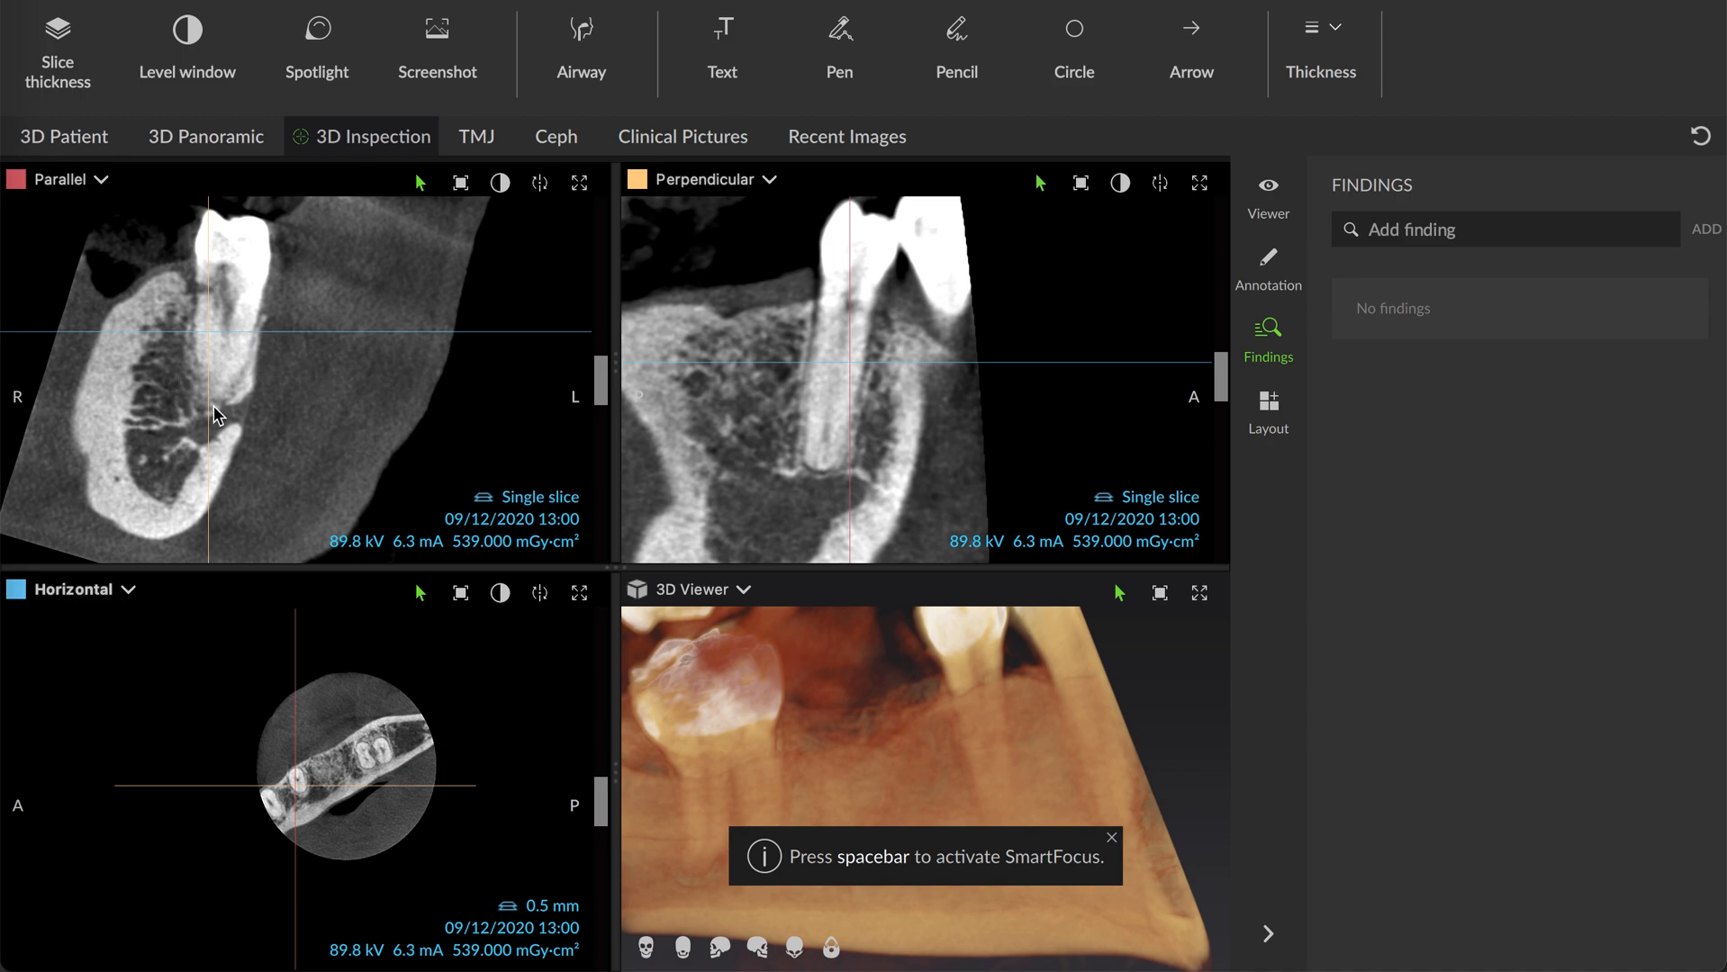
mouse_move(243, 353)
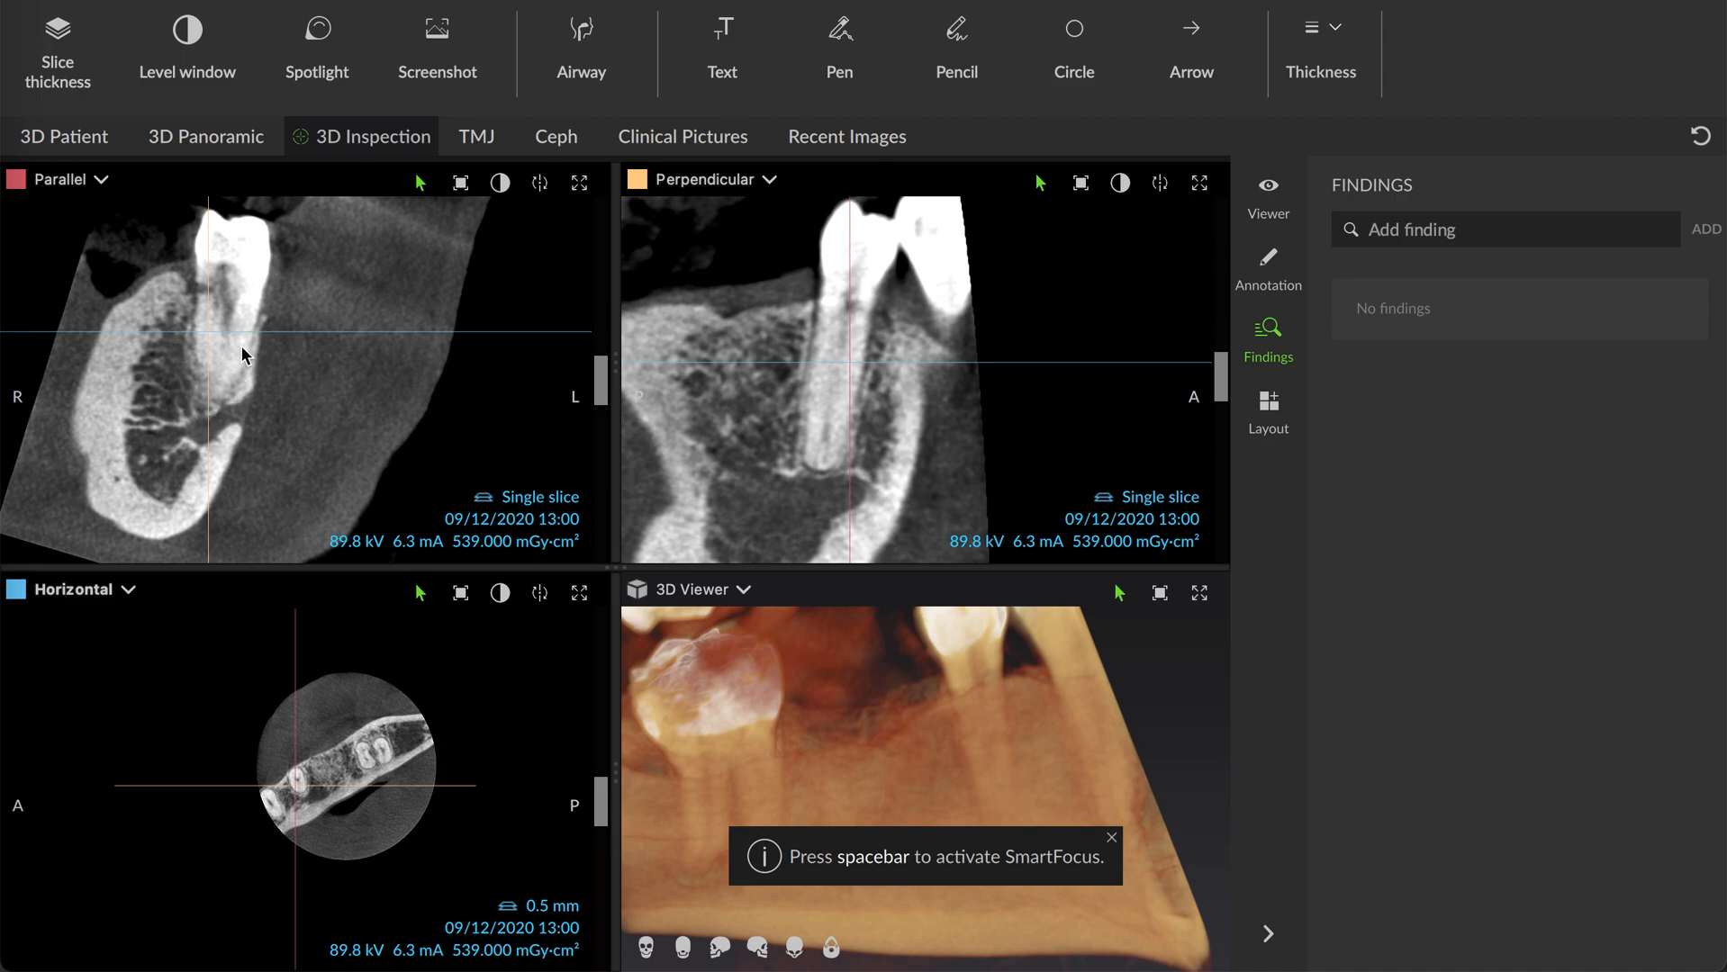
mouse_move(138, 349)
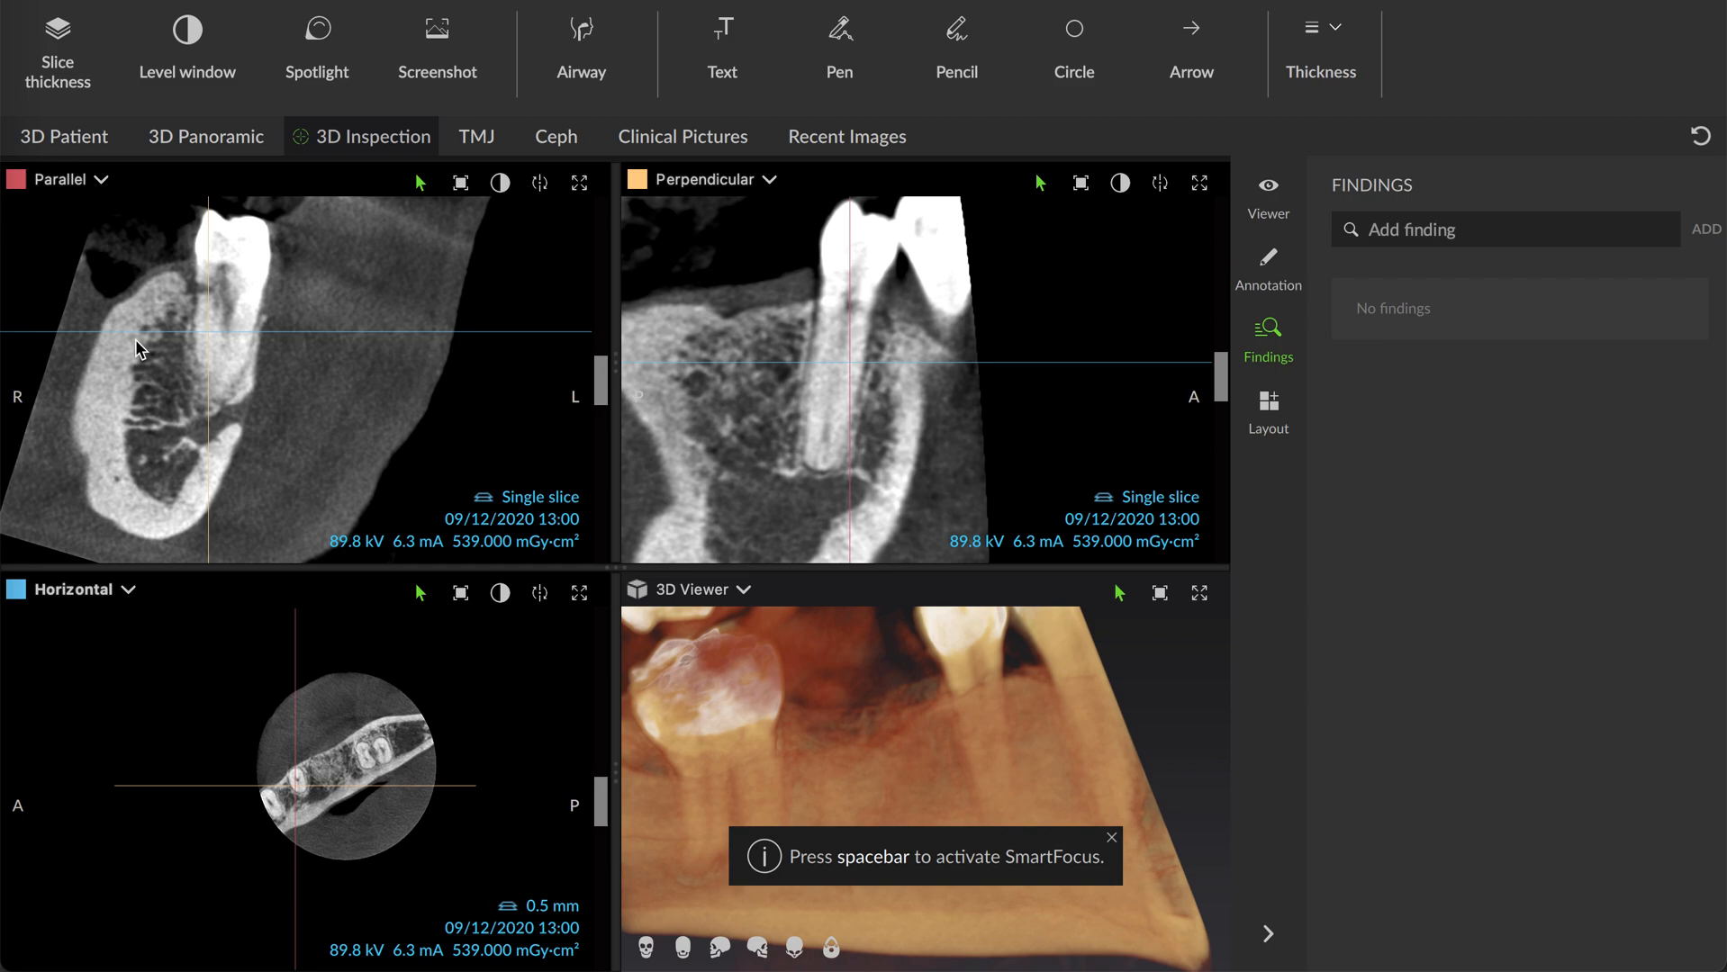
mouse_move(254, 338)
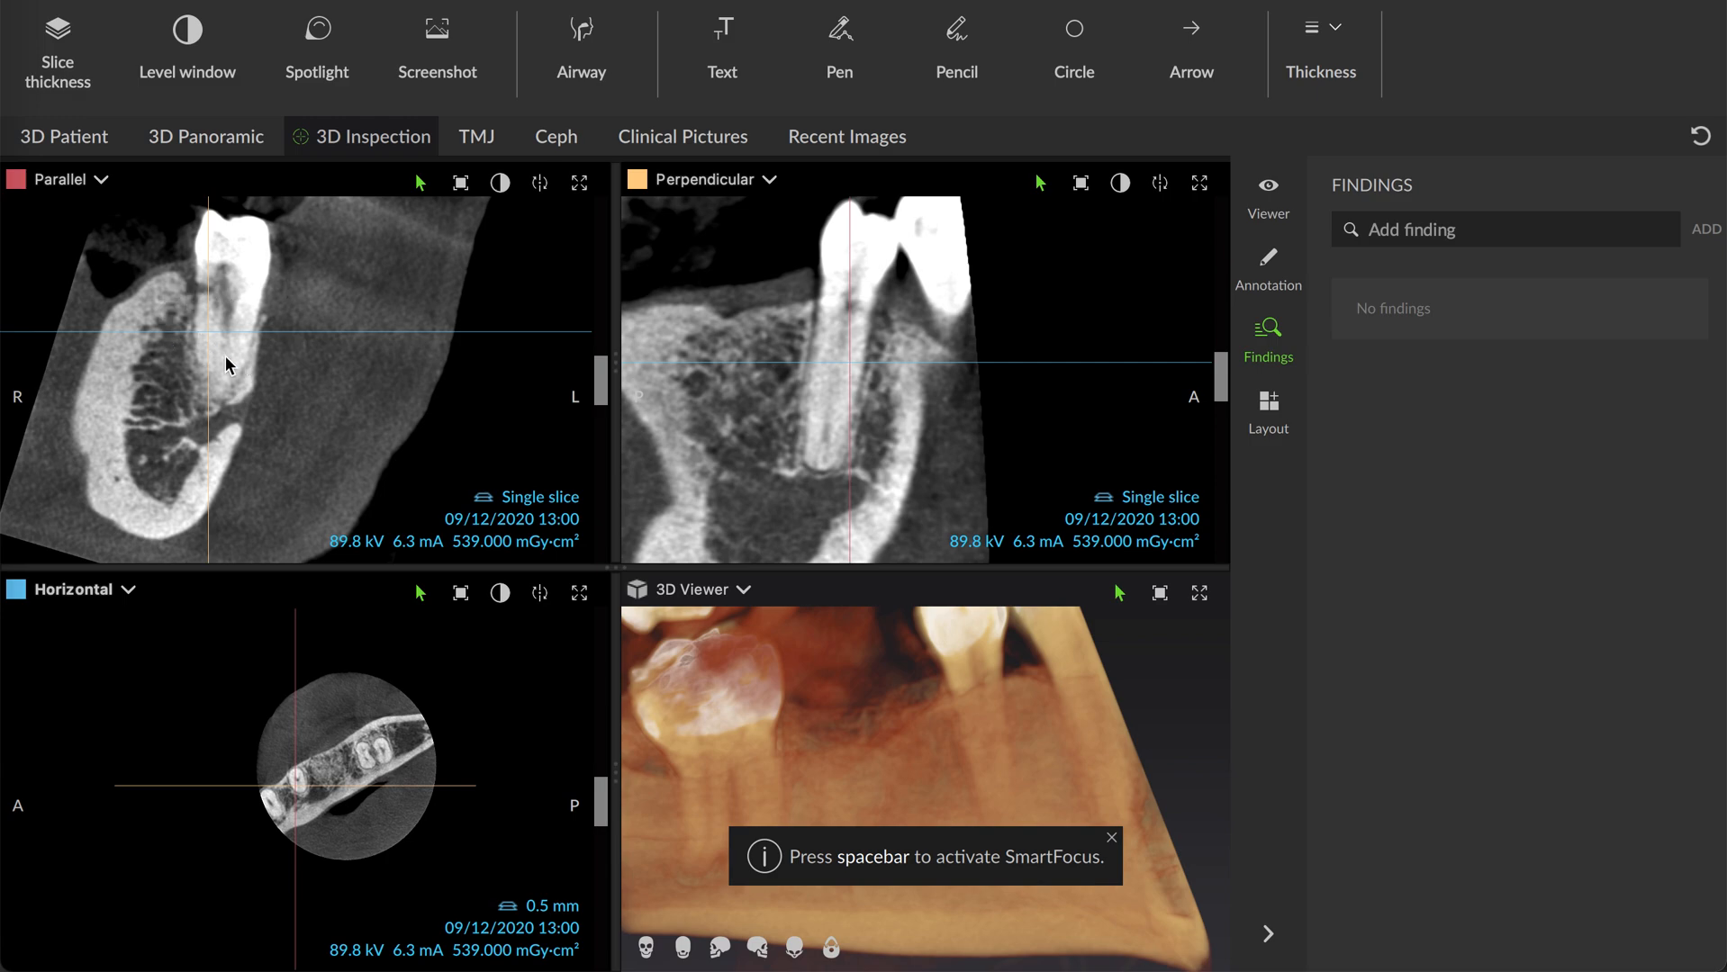
mouse_move(495, 378)
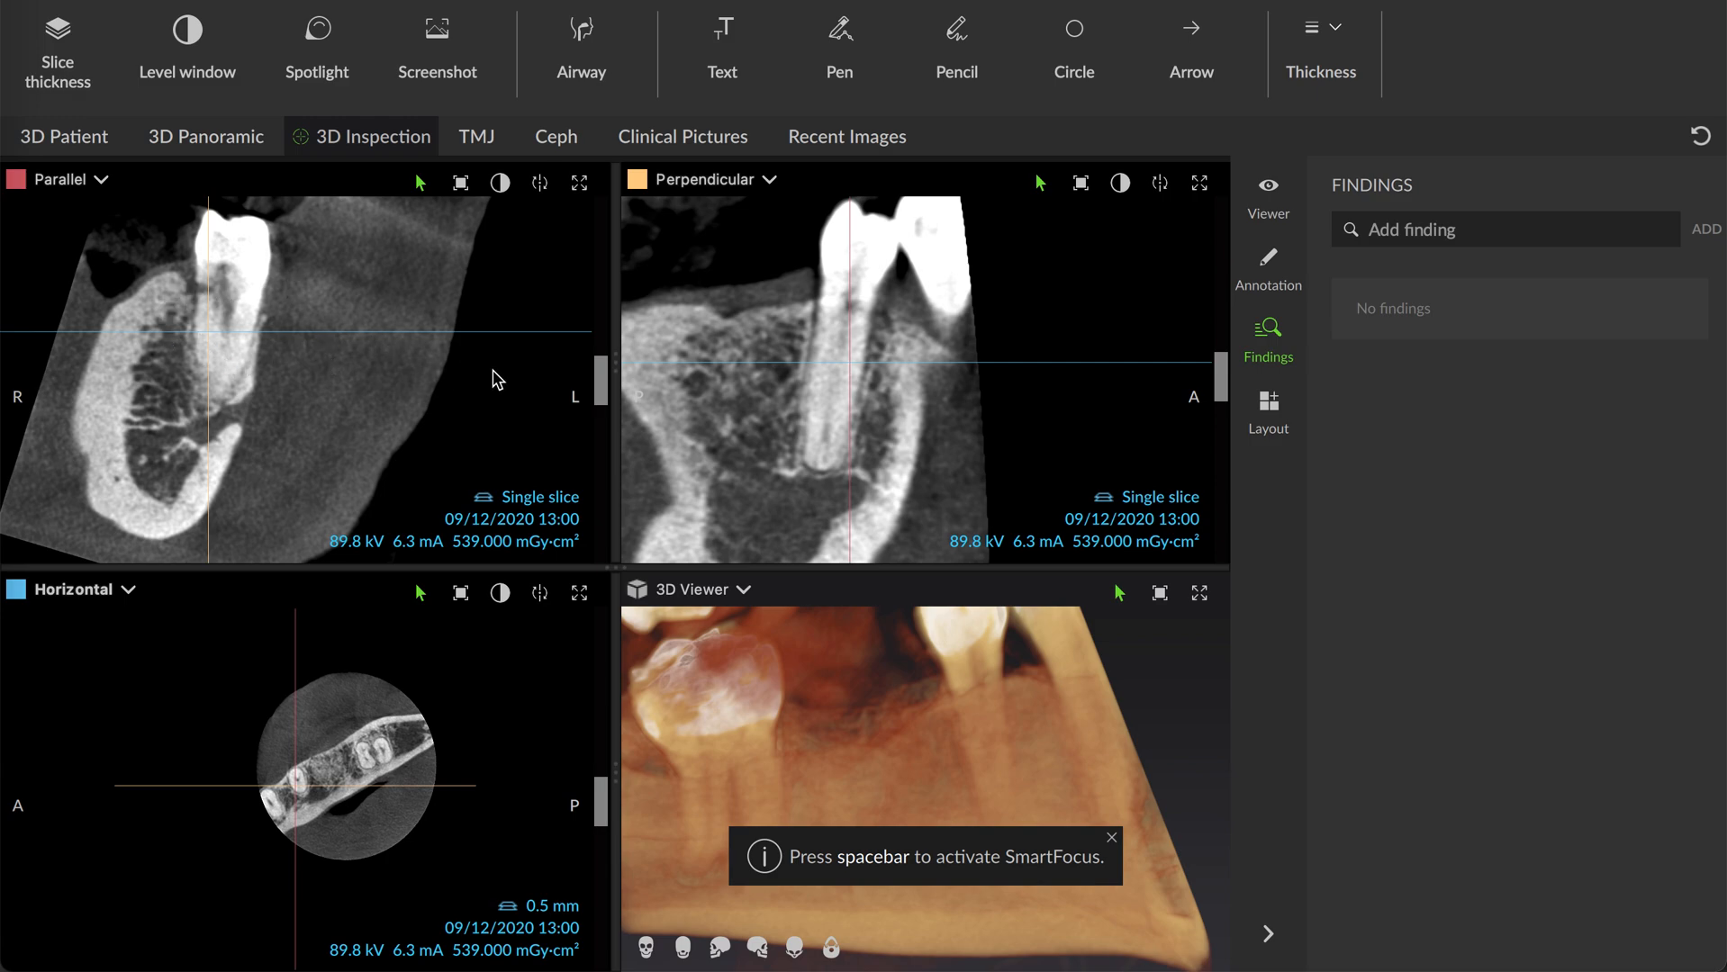
mouse_move(684, 364)
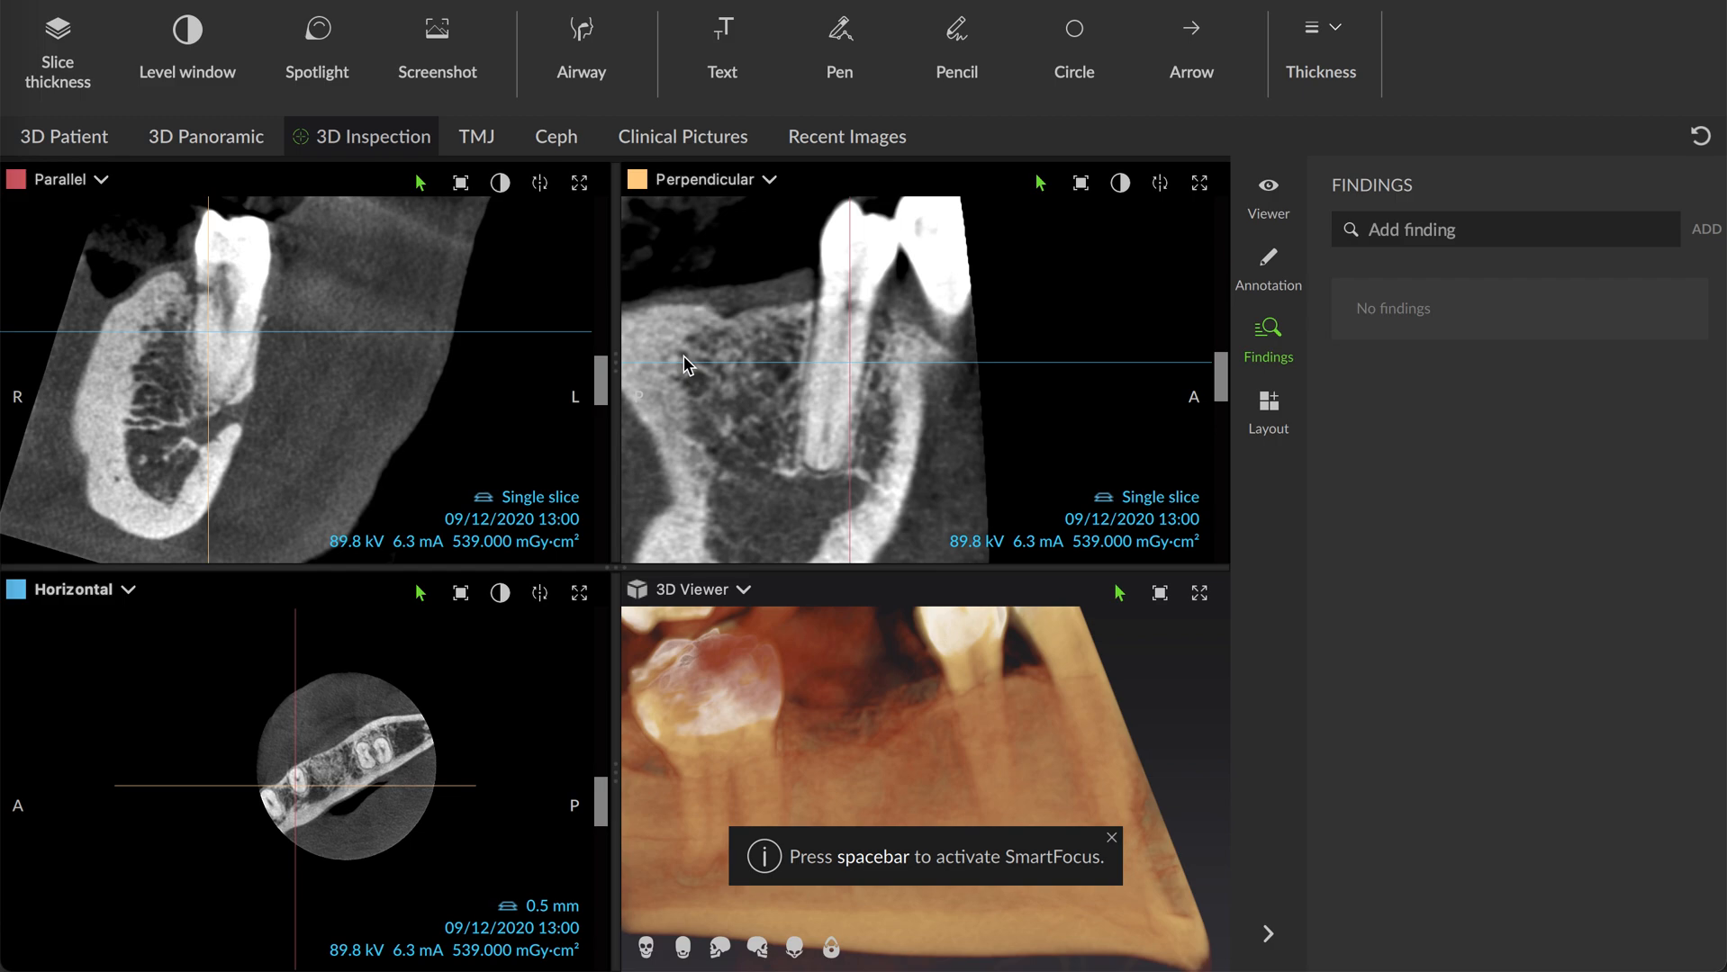
mouse_move(1053, 369)
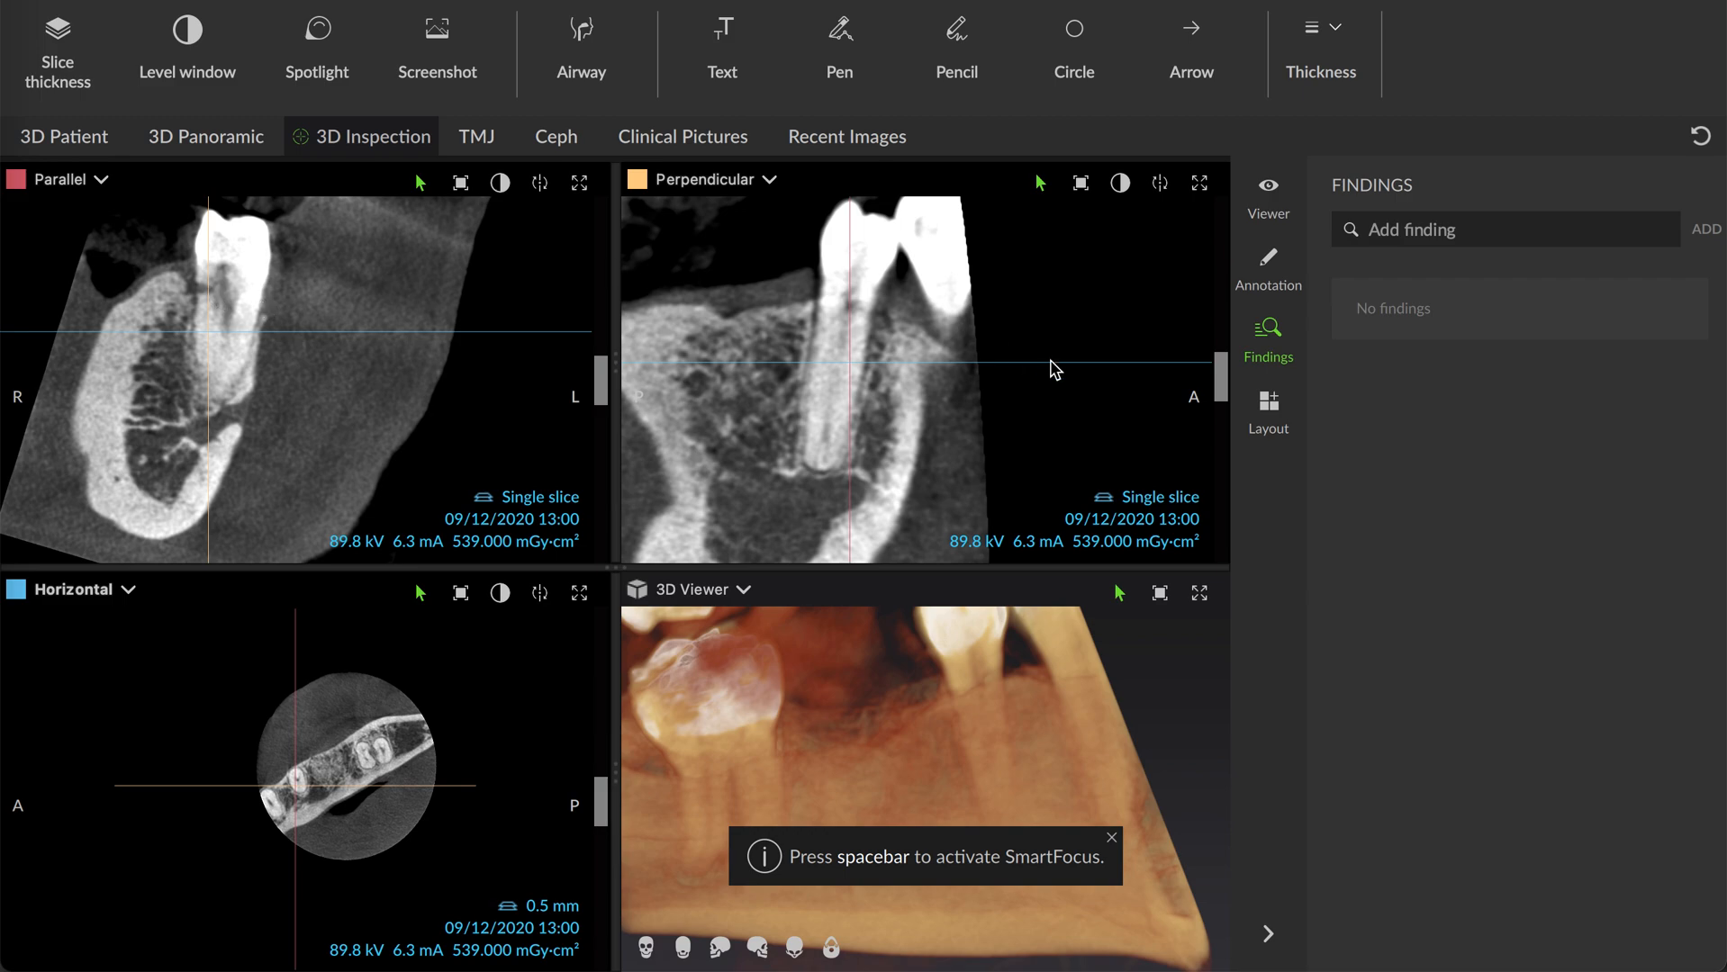
mouse_move(1591, 185)
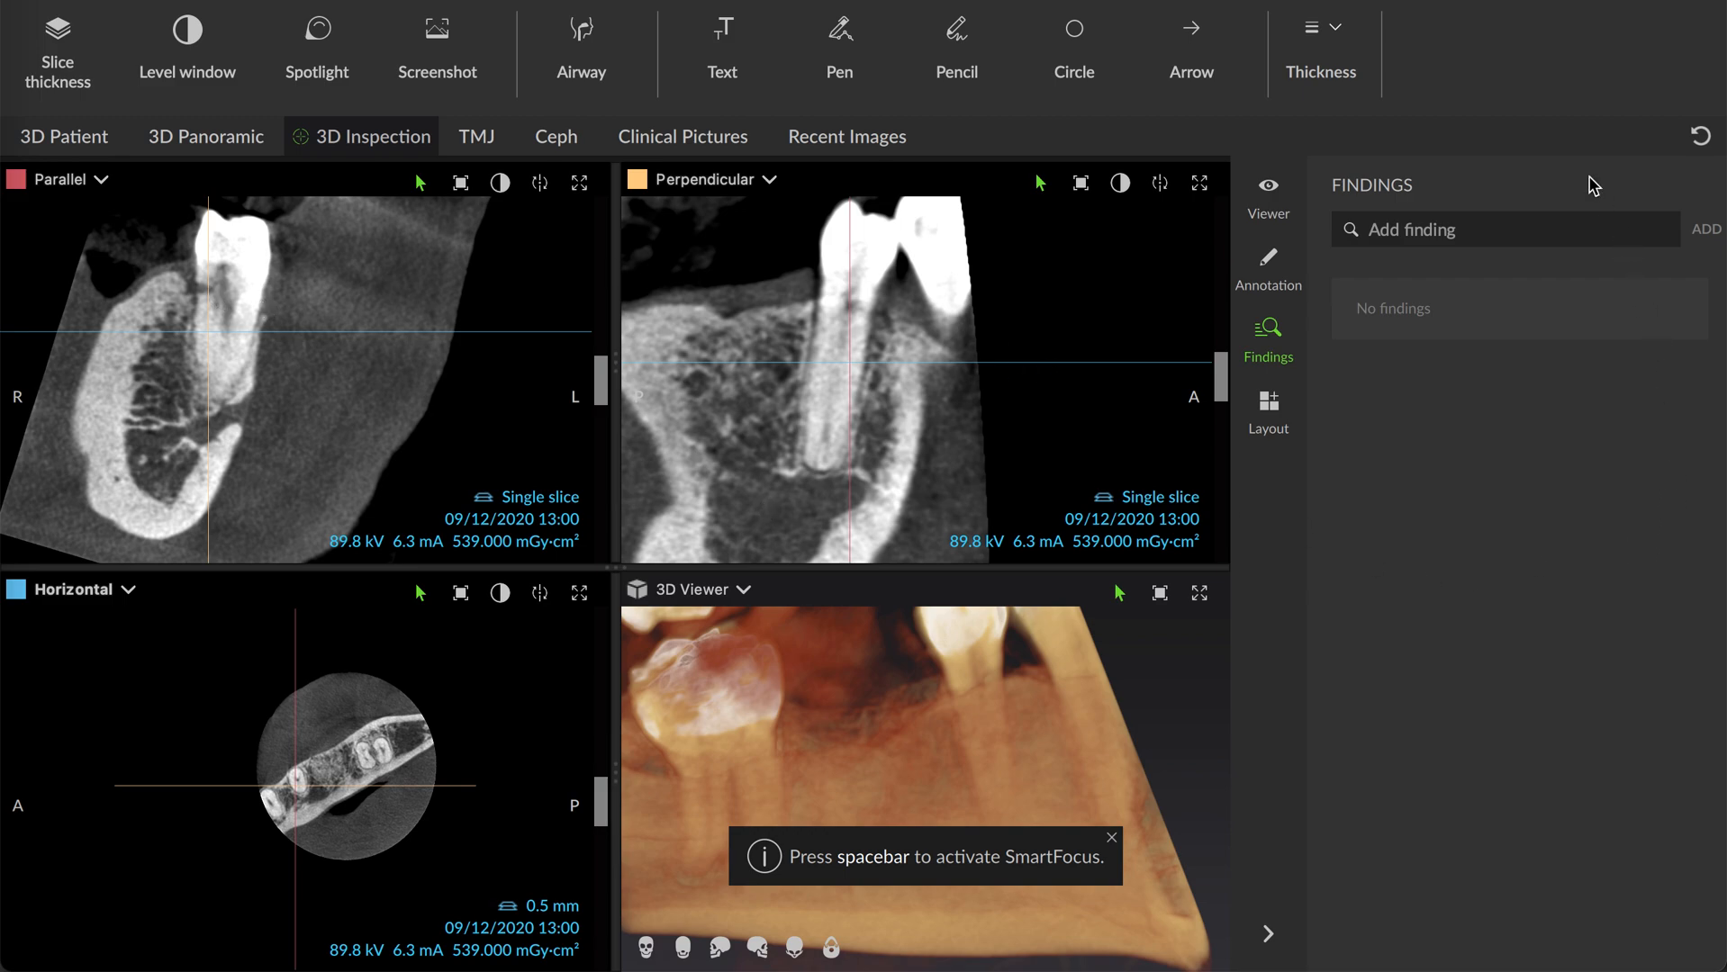
mouse_move(771, 277)
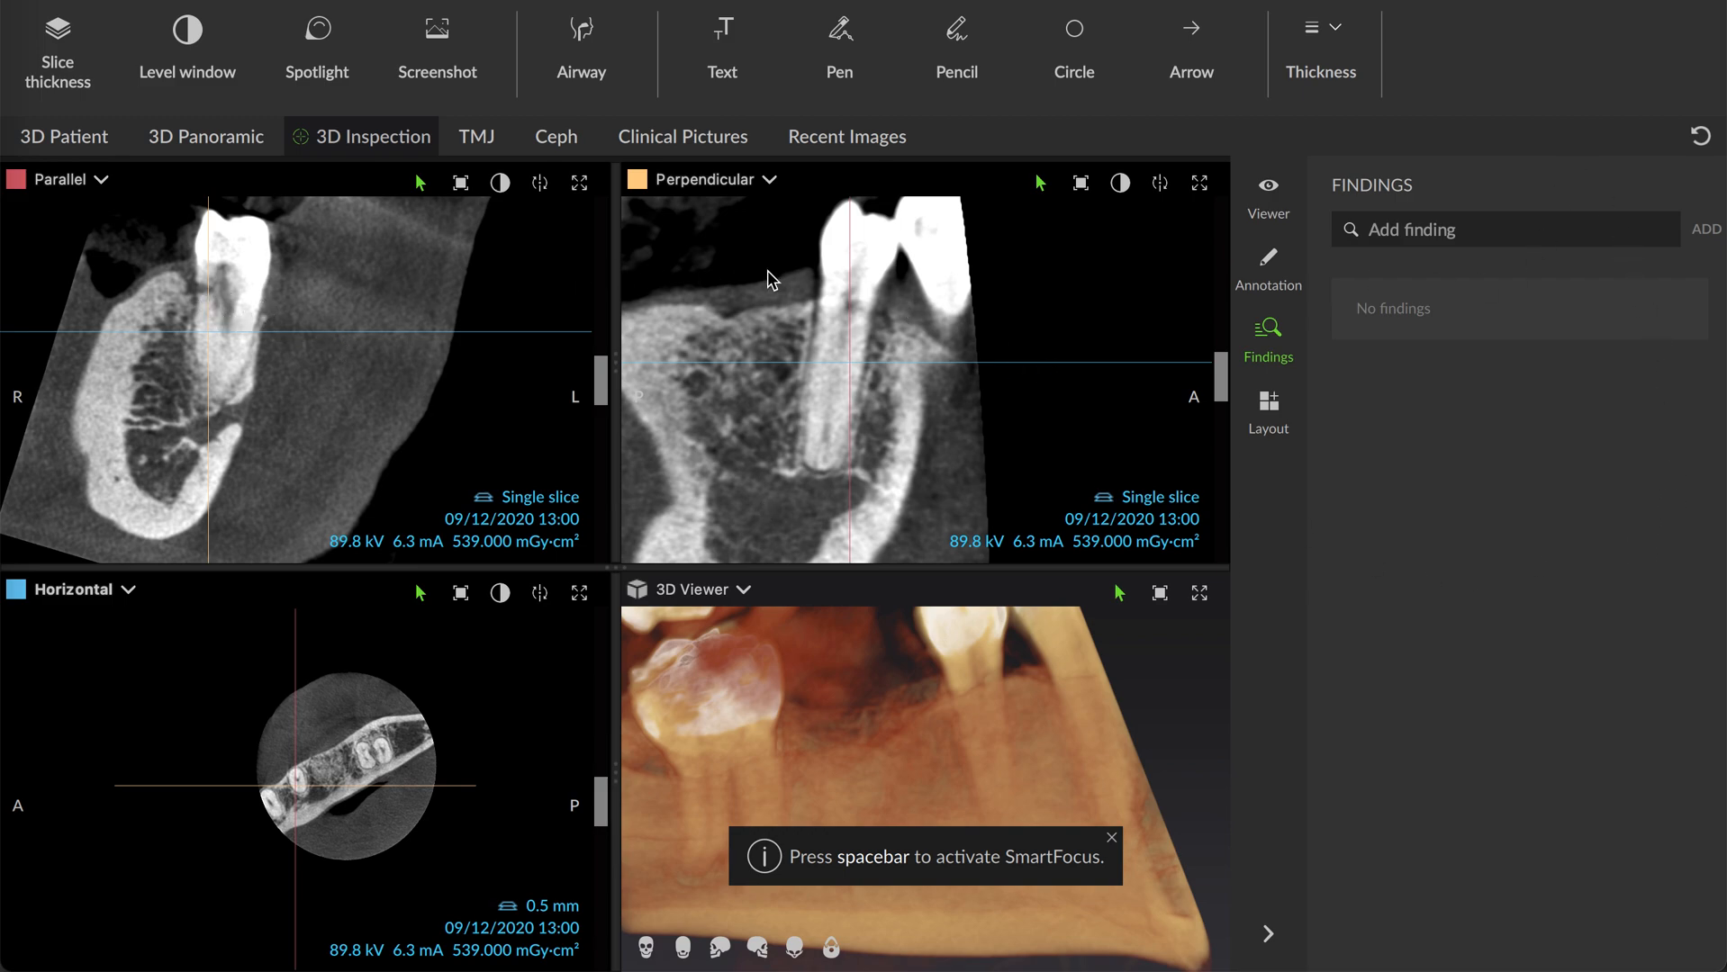
mouse_move(244, 348)
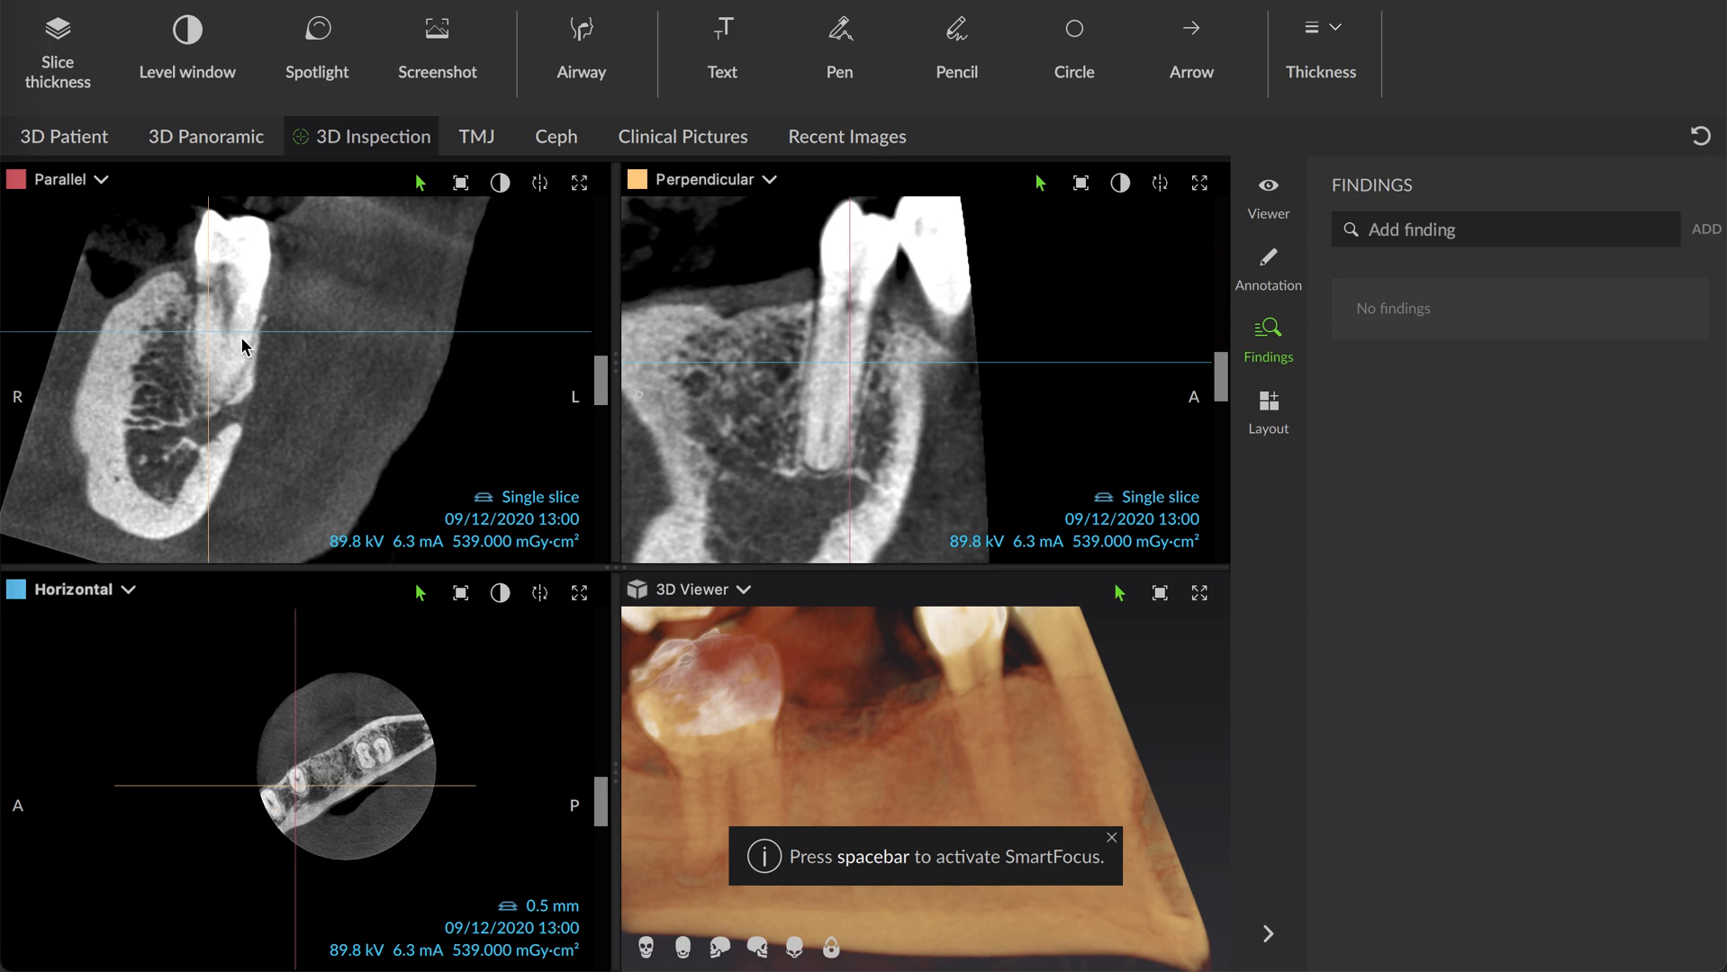
mouse_move(1048, 362)
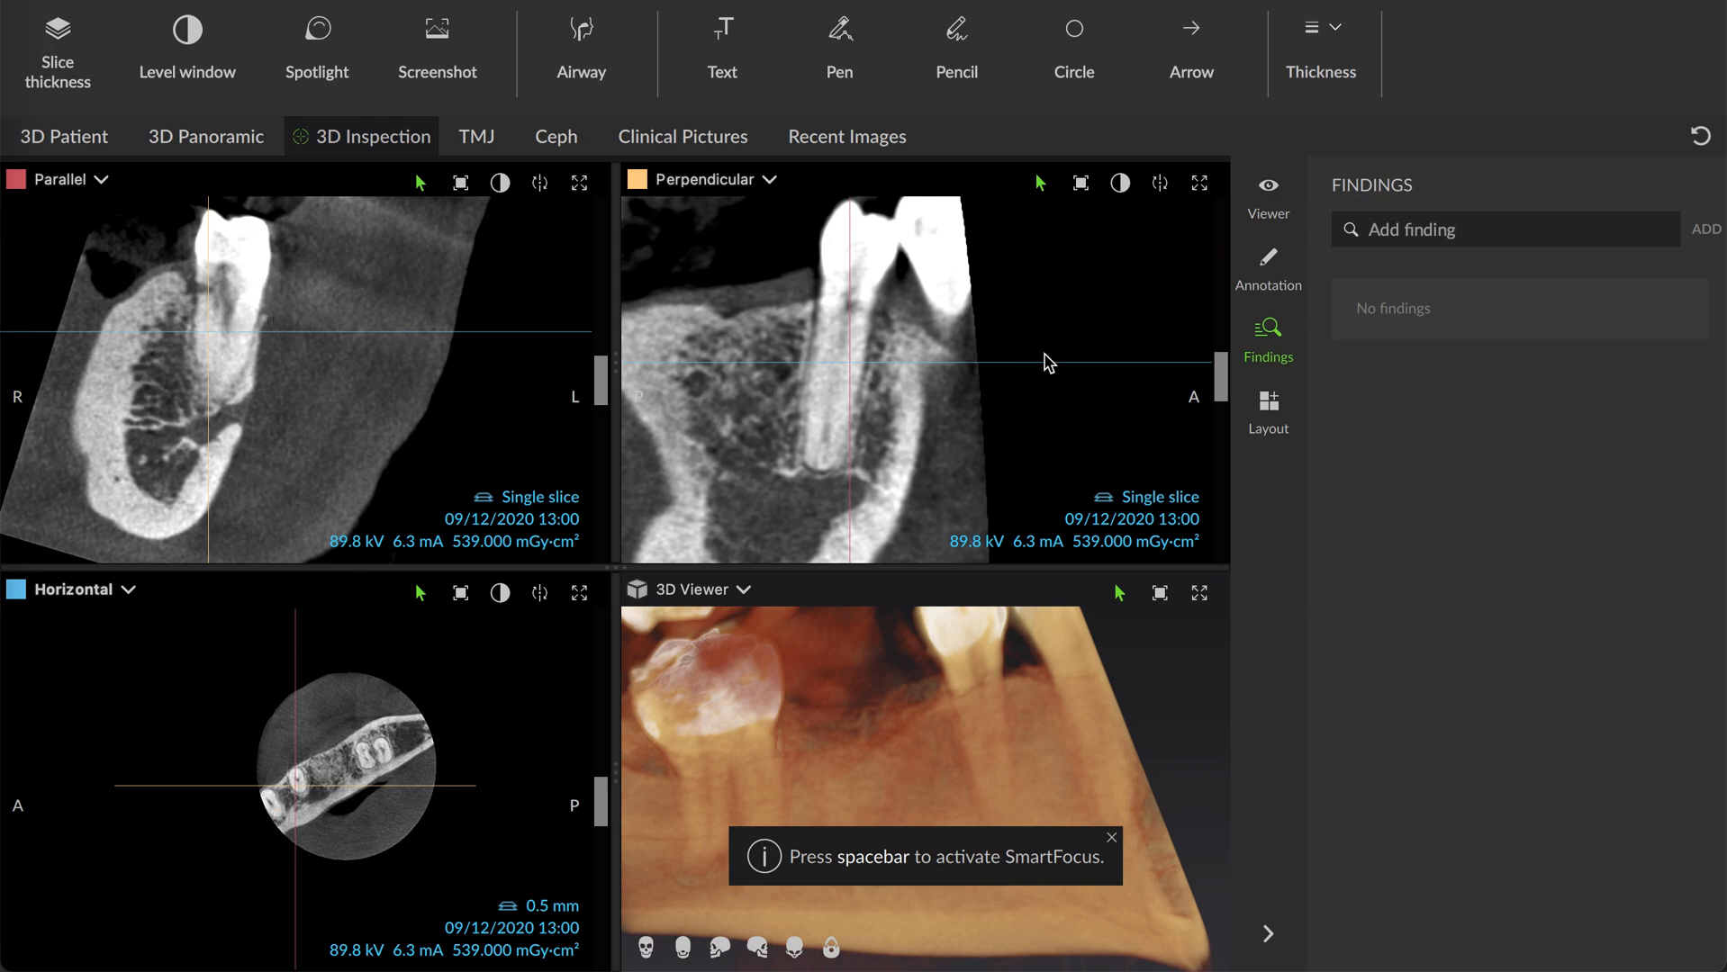